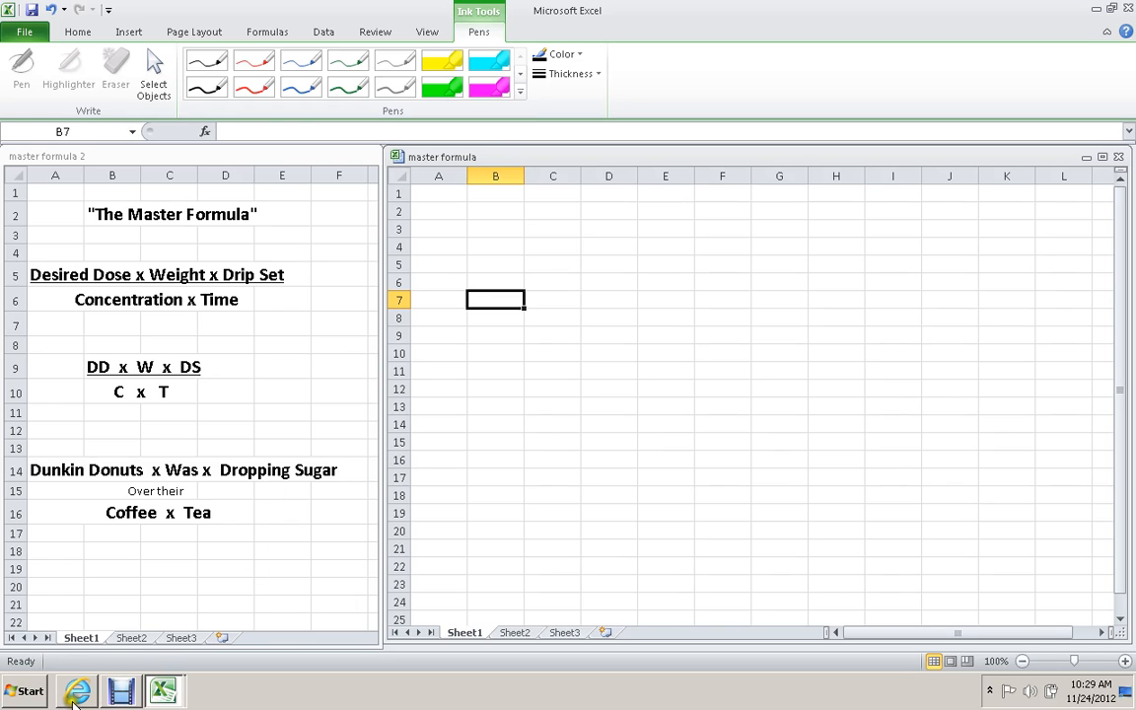
Switch to the browser showing the Paramedic Pearls and Pitfalls blog home page.
{"action": "left_click", "coordinate": [79, 690]}
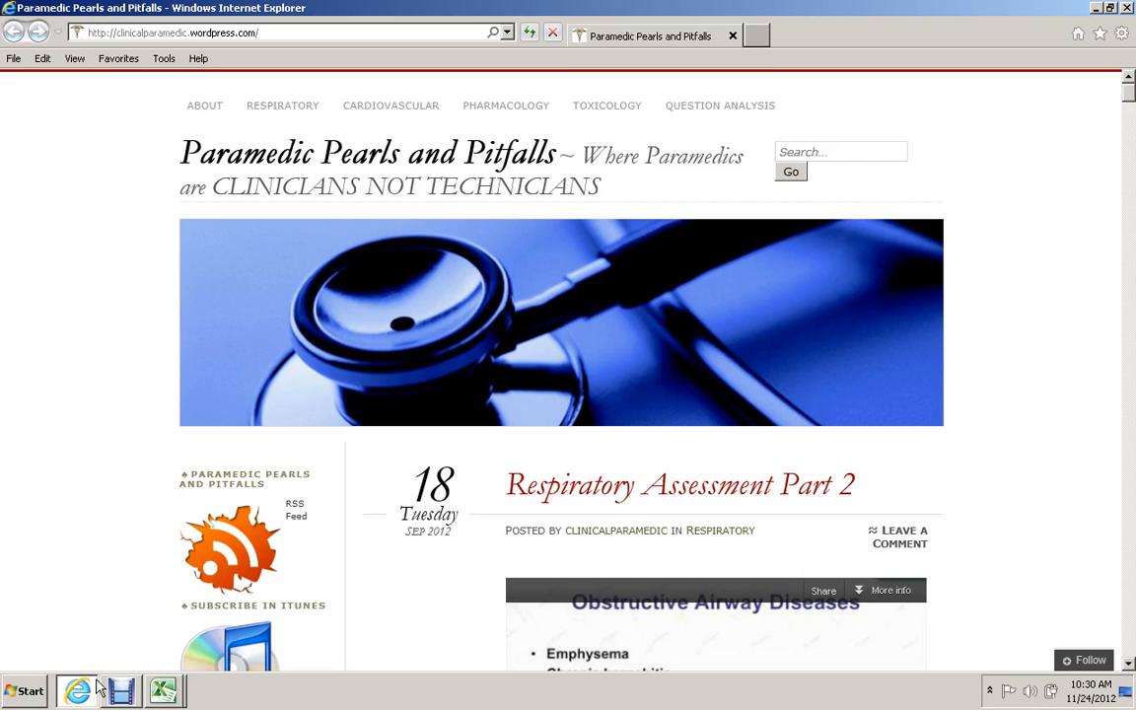
{"action": "mouse_move", "coordinate": [615, 406]}
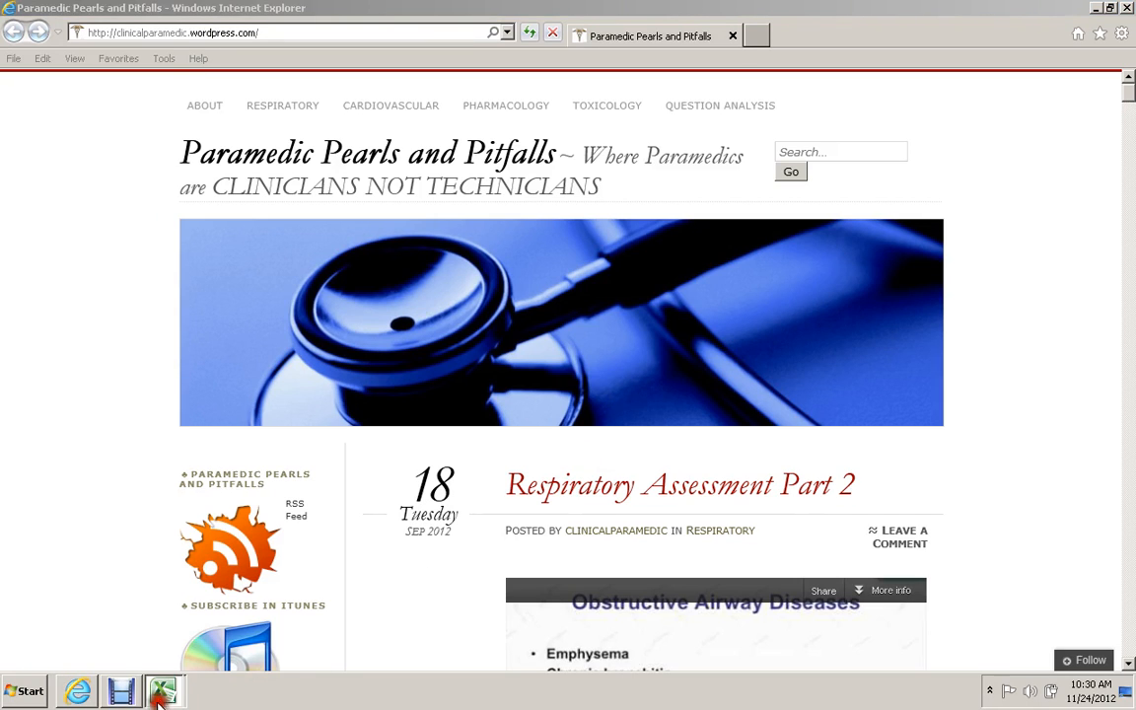
Switch back to Excel with the master formula workbook beside the blank sheet.
{"action": "left_click", "coordinate": [161, 690]}
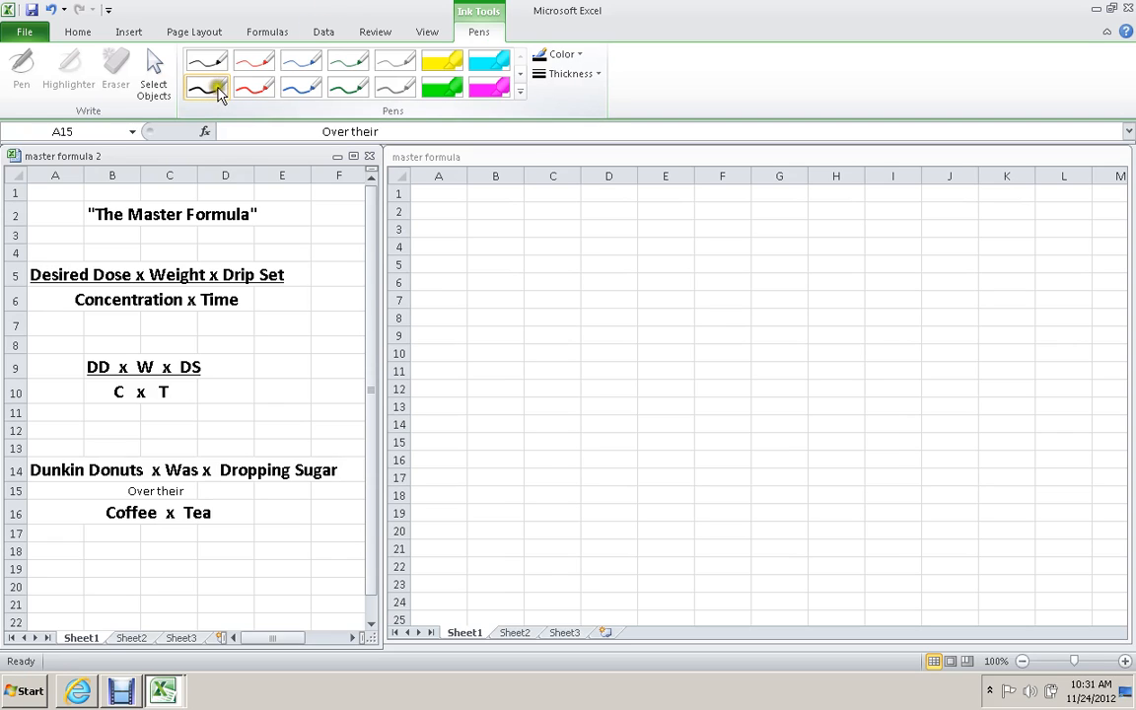
With a thicker black pen, handwrite 160 lbs ÷ 2.2 ≈ 73 kg near the top of the sheet.
{"action": "left_click", "coordinate": [568, 75]}
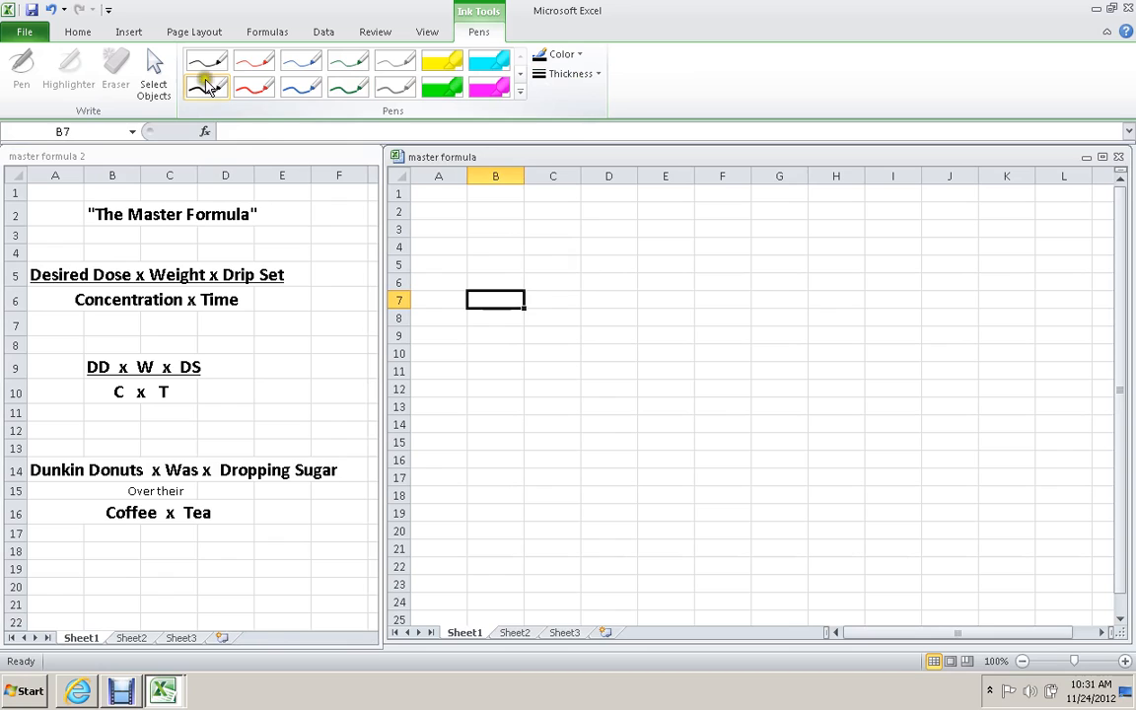
{"action": "left_click", "coordinate": [568, 73]}
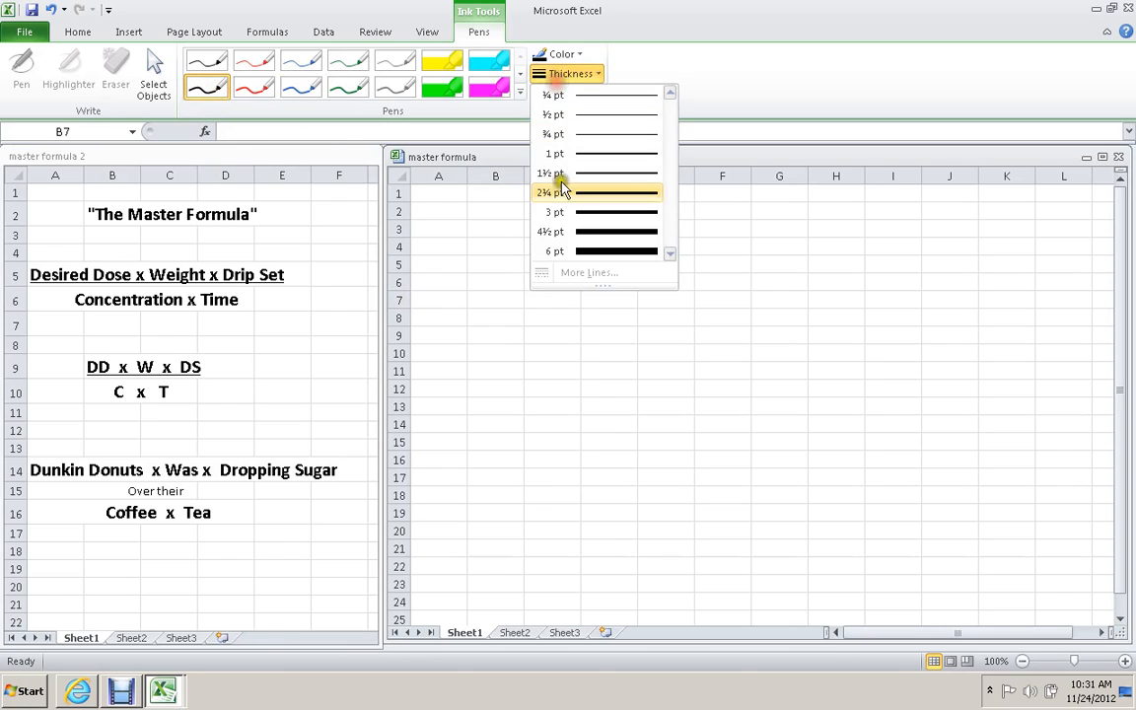
{"action": "left_click", "coordinate": [554, 191]}
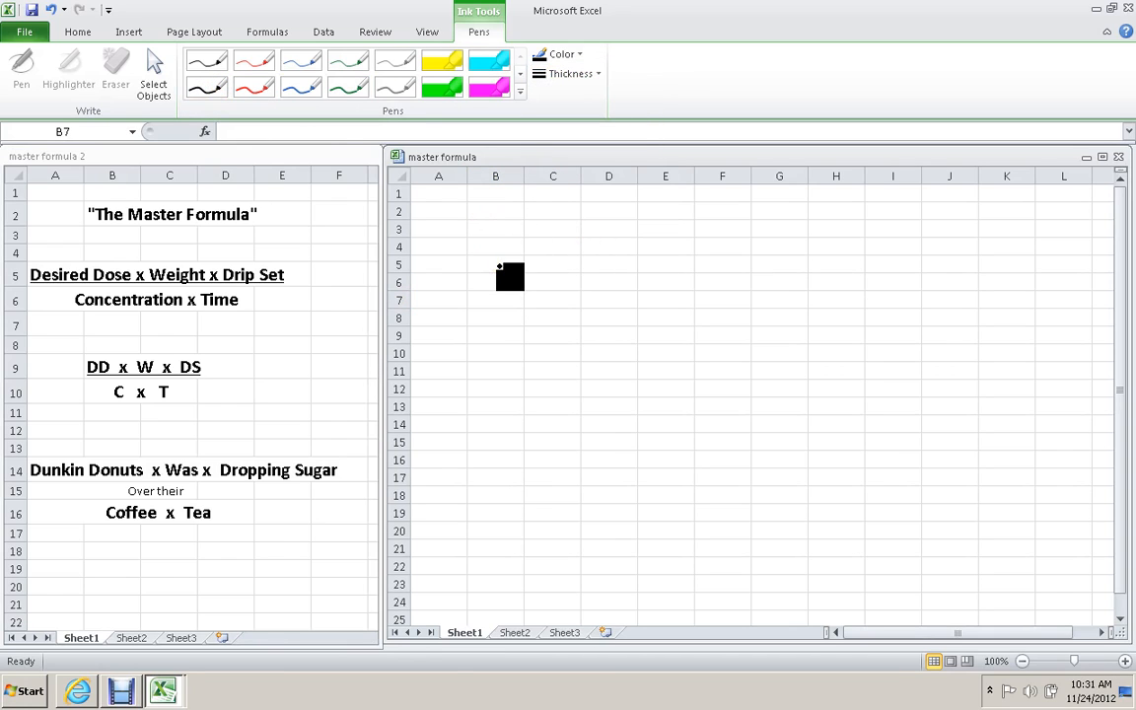
{"action": "left_click_drag", "start_coordinate": [509, 276], "coordinate": [523, 233]}
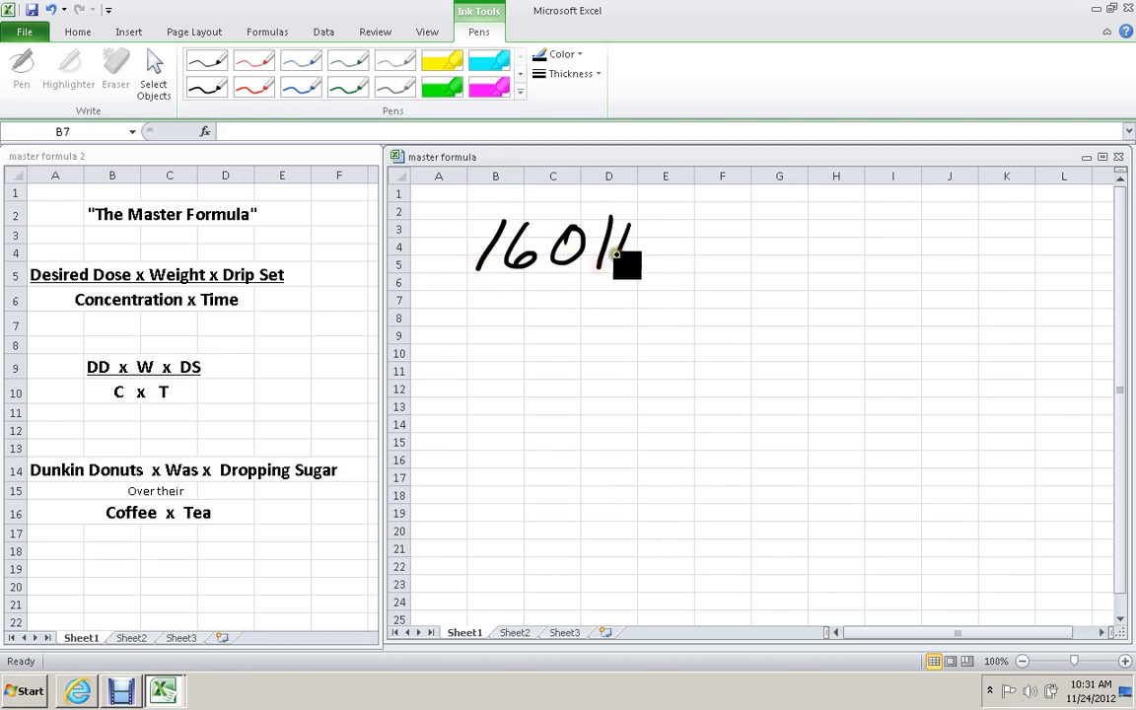
{"action": "left_click_drag", "start_coordinate": [641, 256], "coordinate": [700, 252]}
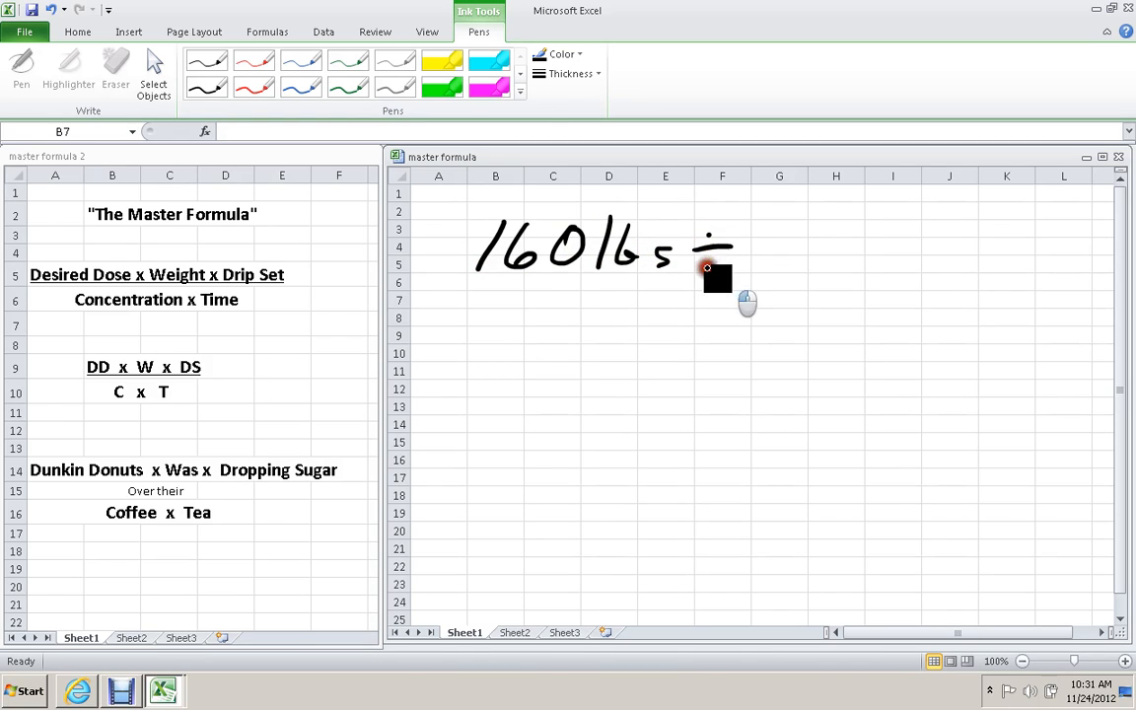
{"action": "left_click_drag", "start_coordinate": [710, 252], "coordinate": [828, 253]}
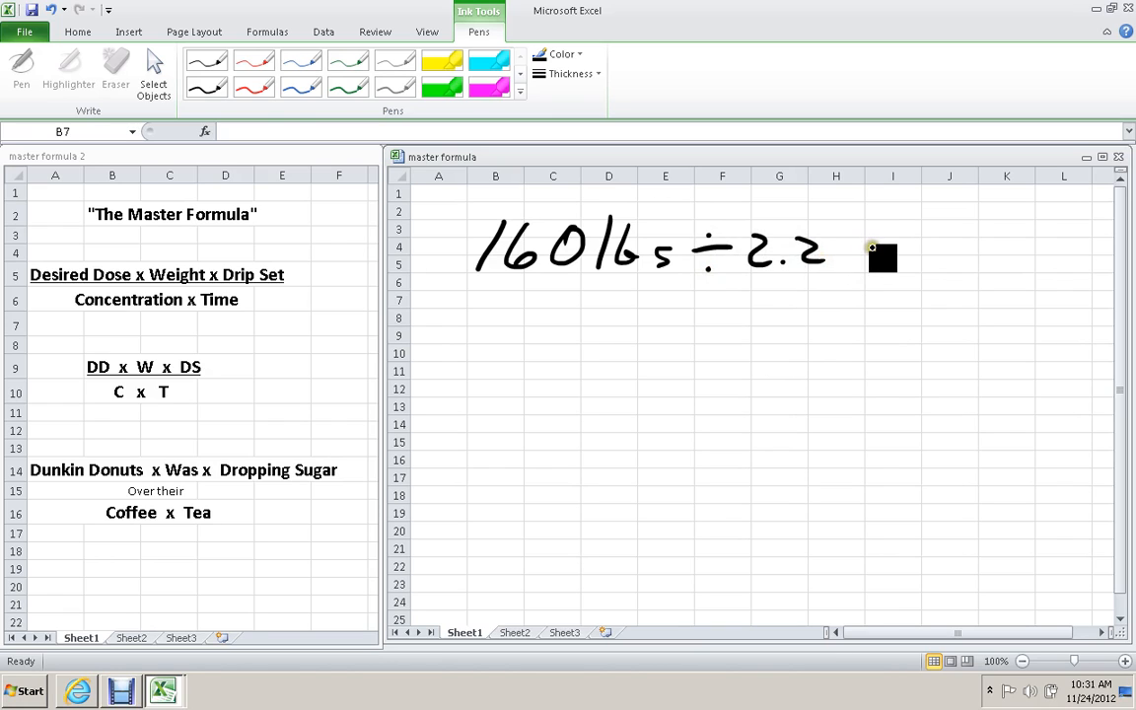
{"action": "left_click_drag", "start_coordinate": [863, 255], "coordinate": [897, 247]}
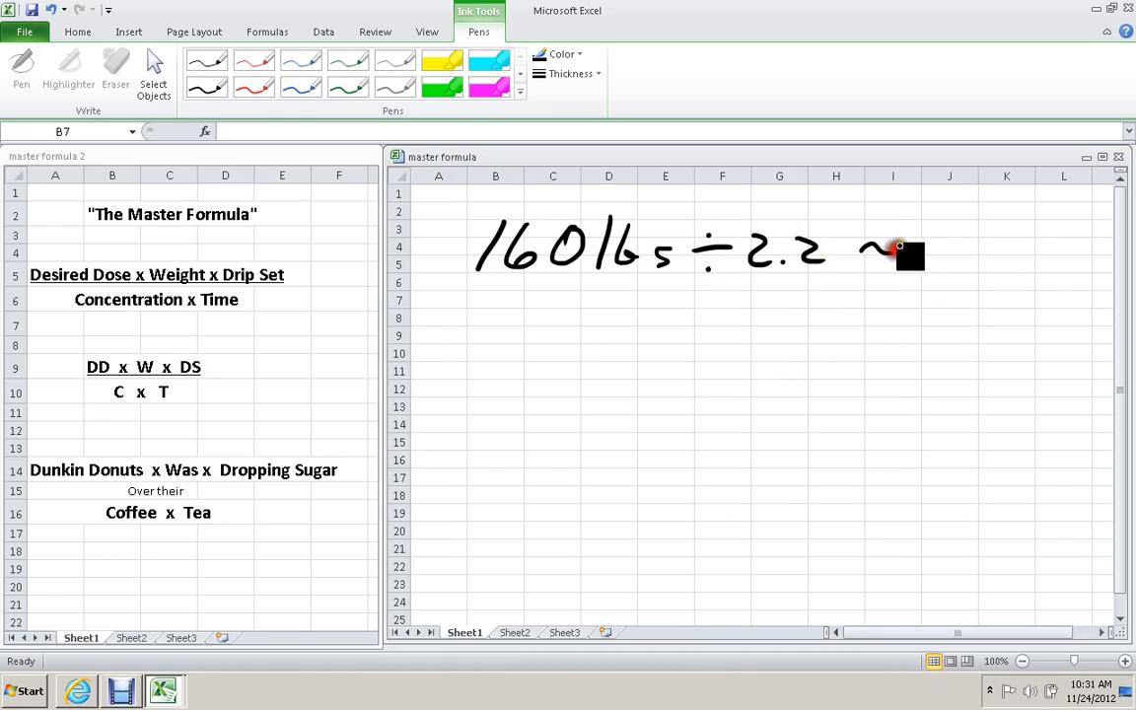
{"action": "left_click_drag", "start_coordinate": [907, 252], "coordinate": [986, 253]}
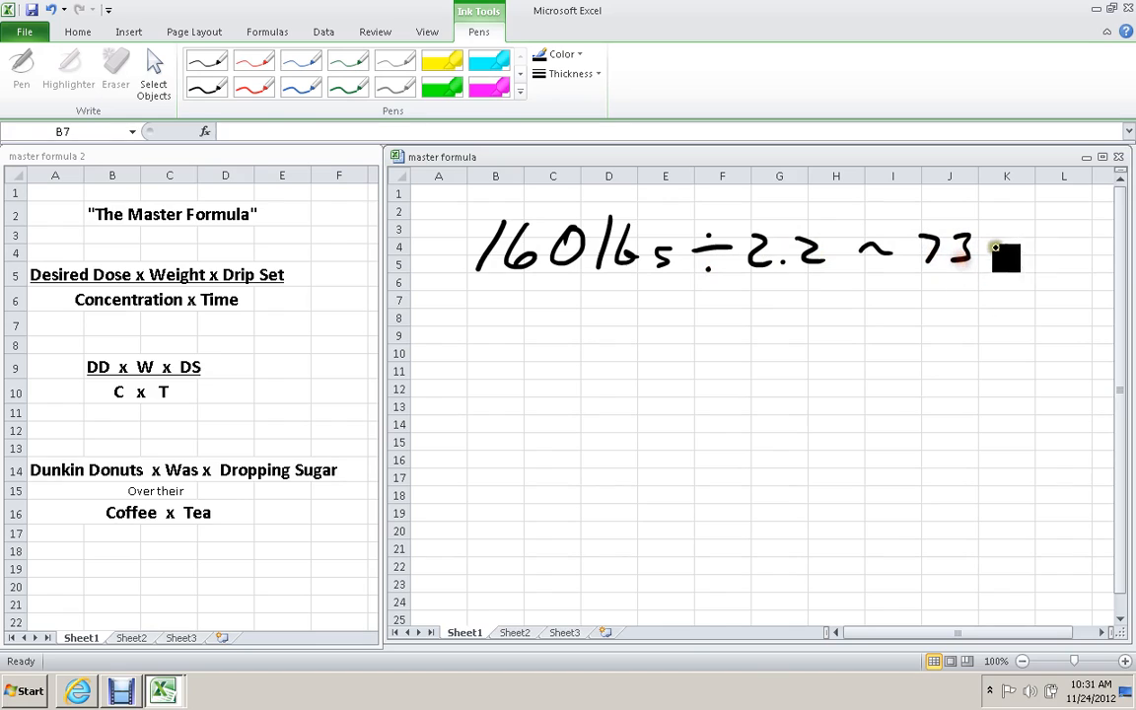
{"action": "left_click_drag", "start_coordinate": [986, 252], "coordinate": [1029, 256]}
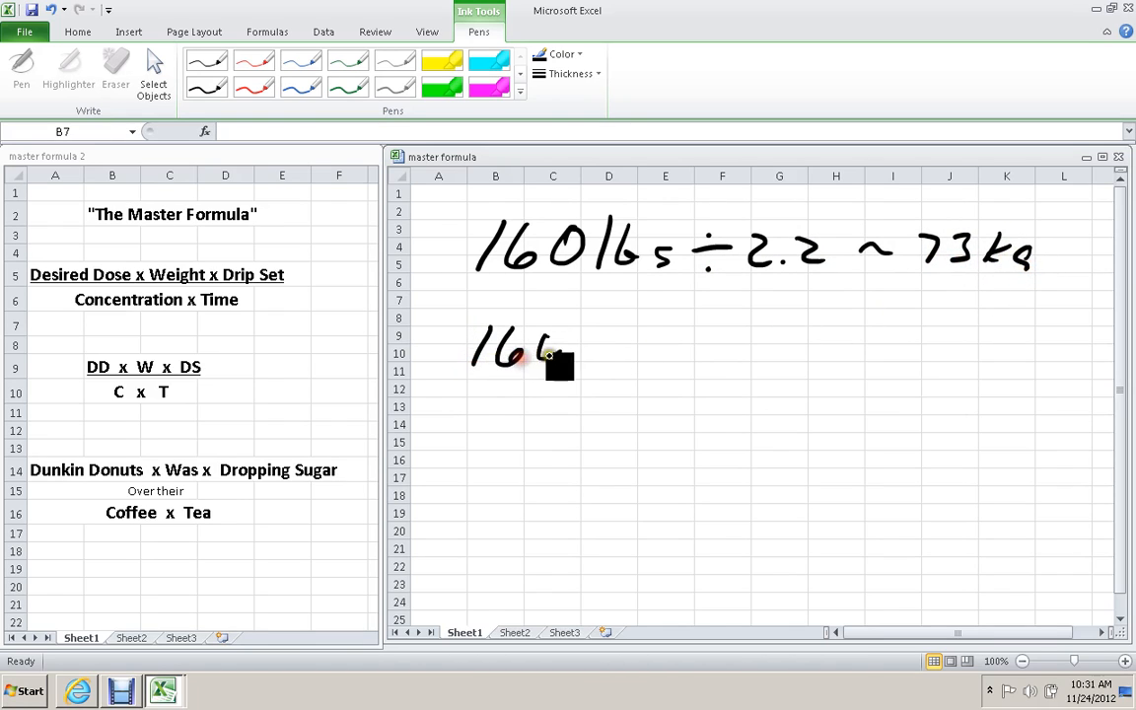
Handwrite the second conversion 160 lbs ÷ 2 = 80 kg below it.
{"action": "left_click_drag", "start_coordinate": [549, 355], "coordinate": [654, 351]}
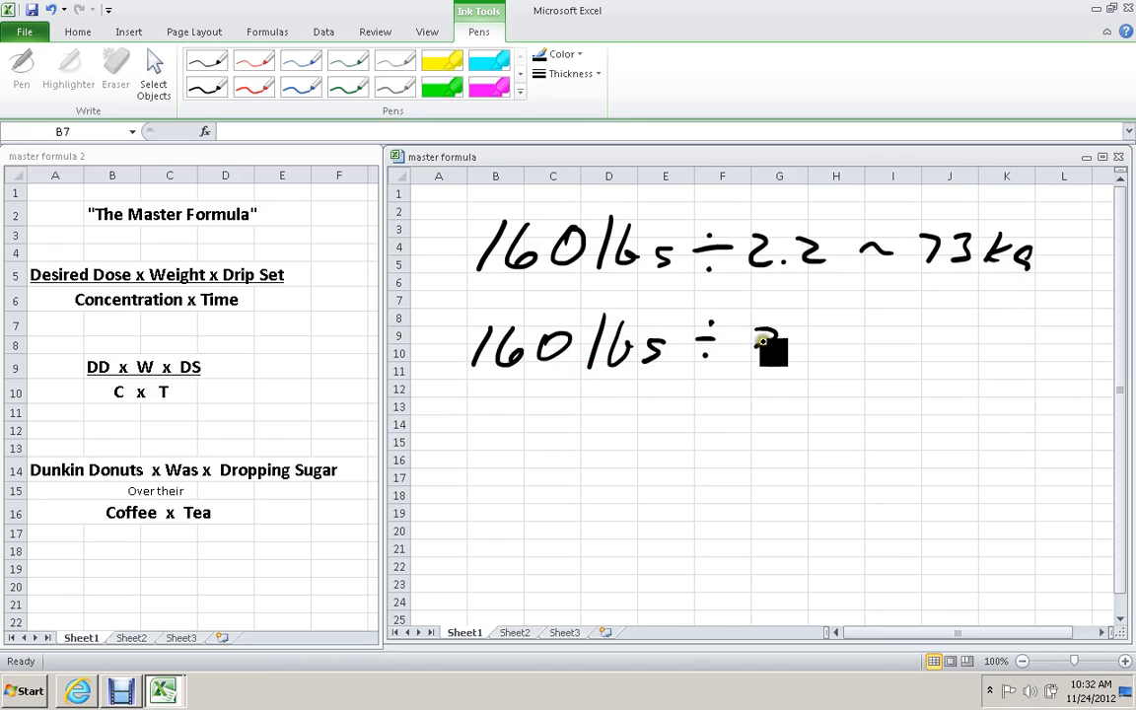
{"action": "left_click_drag", "start_coordinate": [759, 340], "coordinate": [907, 339]}
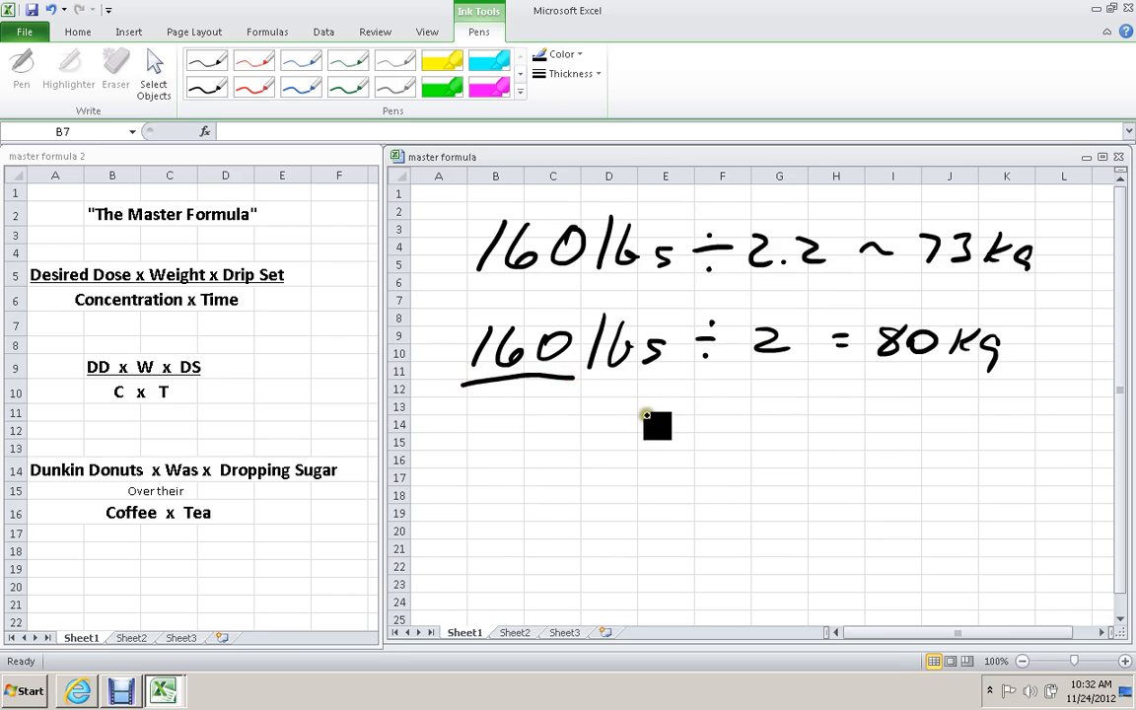
{"action": "left_click_drag", "start_coordinate": [654, 425], "coordinate": [532, 449]}
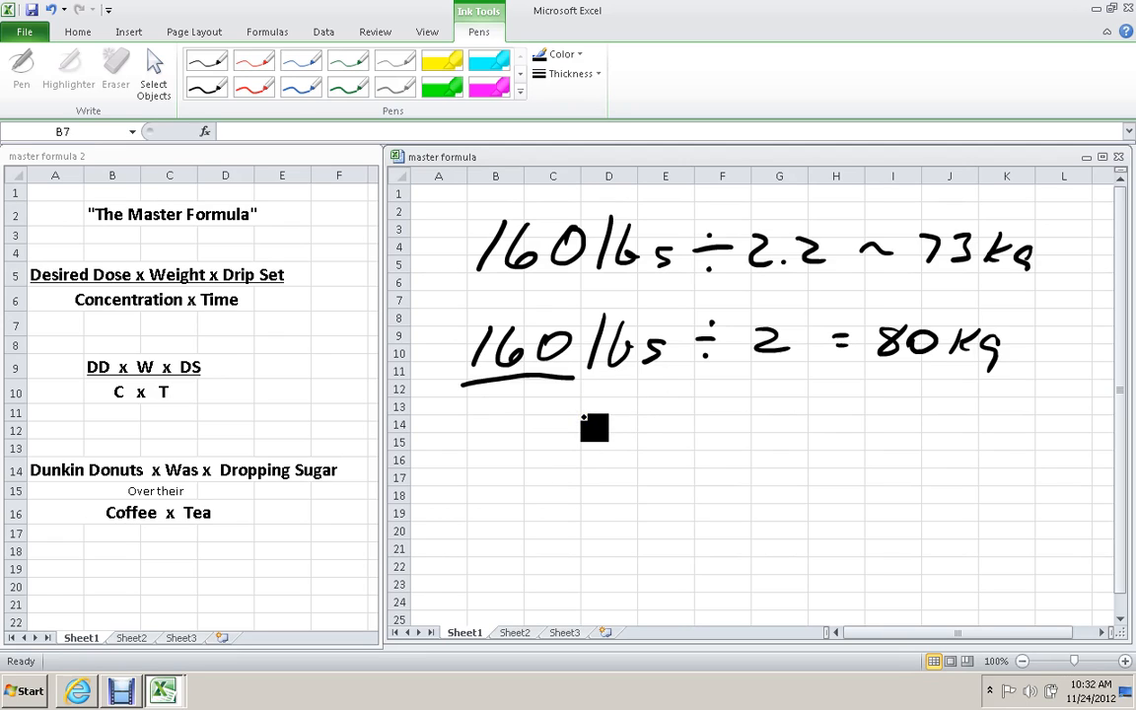
{"action": "mouse_move", "coordinate": [713, 337]}
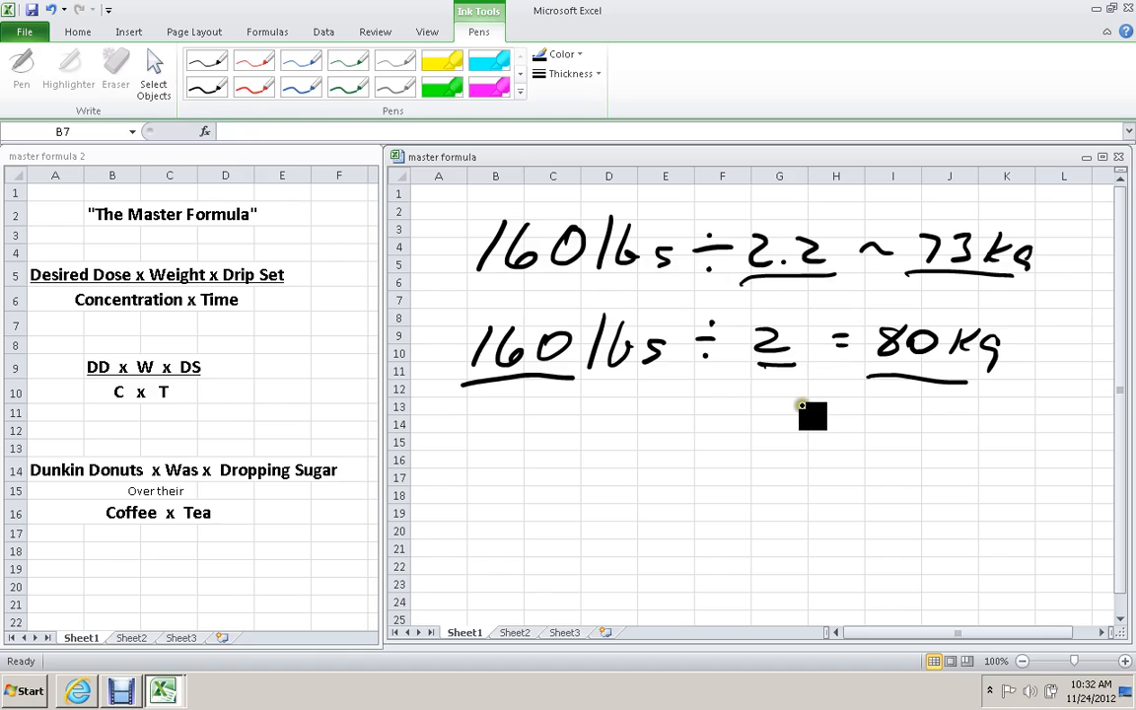
{"action": "mouse_move", "coordinate": [712, 418]}
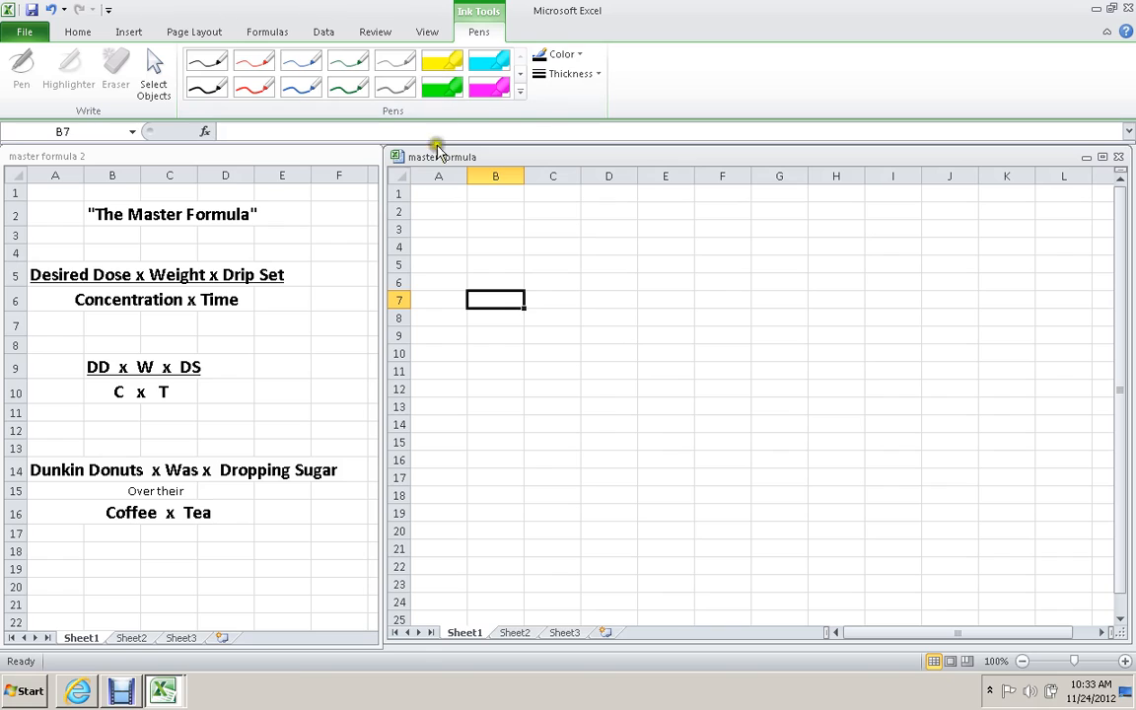
{"action": "left_click", "coordinate": [438, 246]}
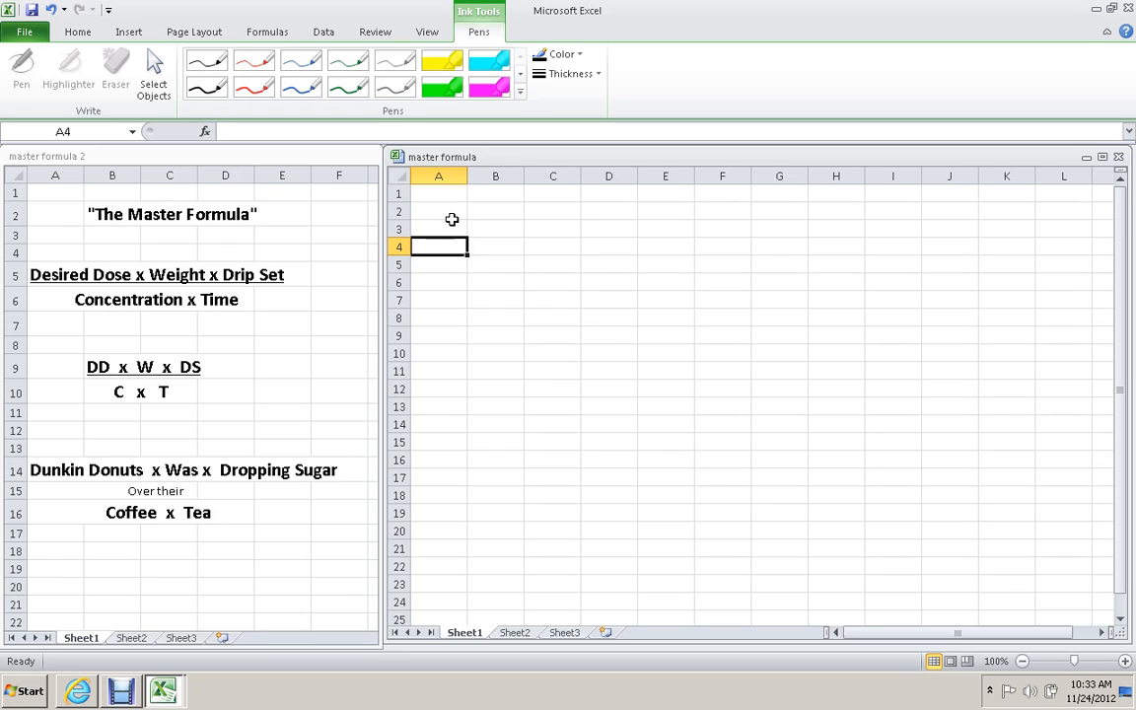
{"action": "mouse_move", "coordinate": [501, 288]}
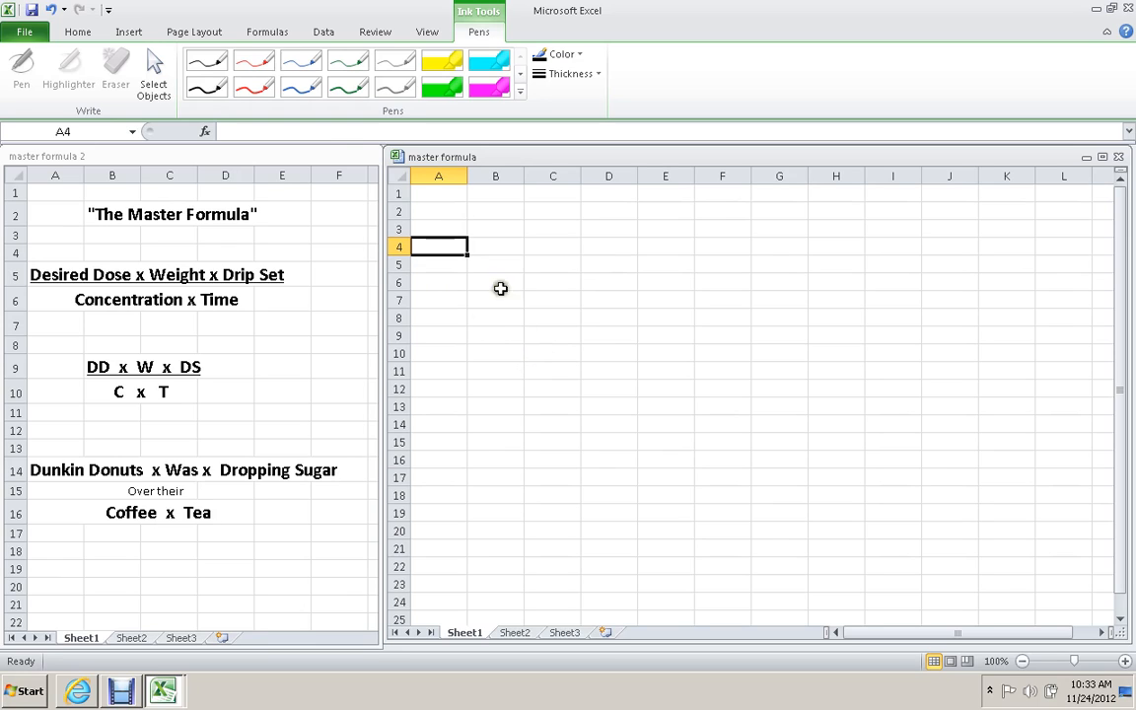
{"action": "mouse_move", "coordinate": [207, 87]}
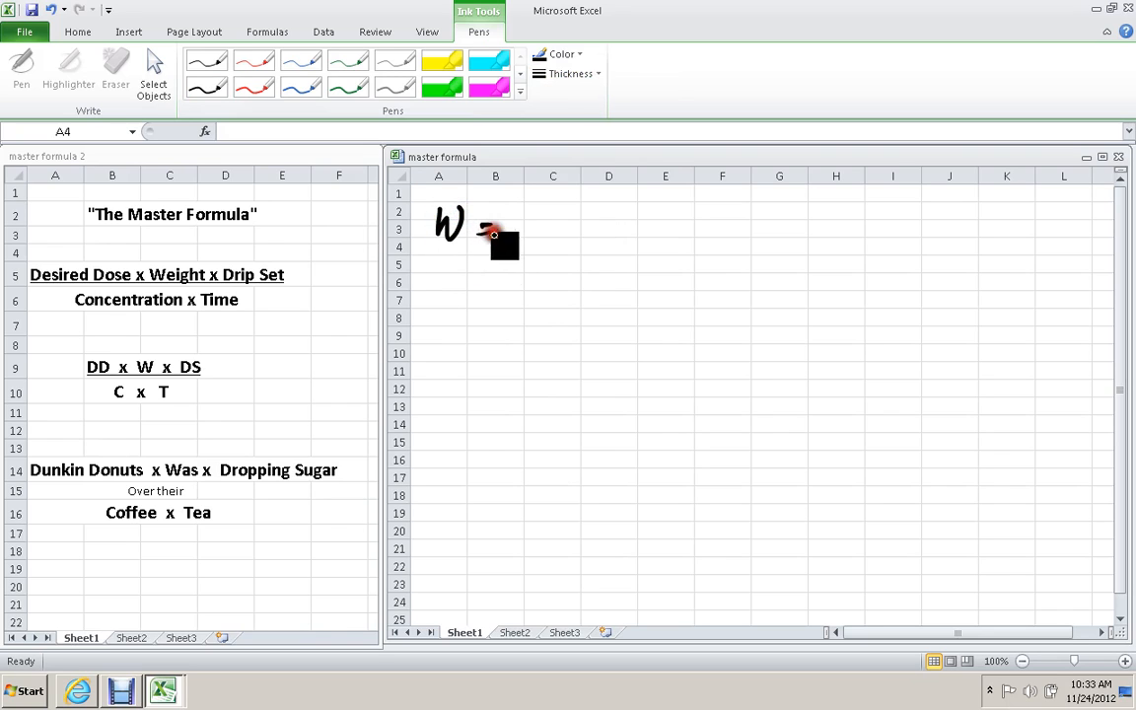
Handwrite the weight line 160 lbs ÷ 2 = 80 kg.
{"action": "left_click_drag", "start_coordinate": [474, 224], "coordinate": [572, 225]}
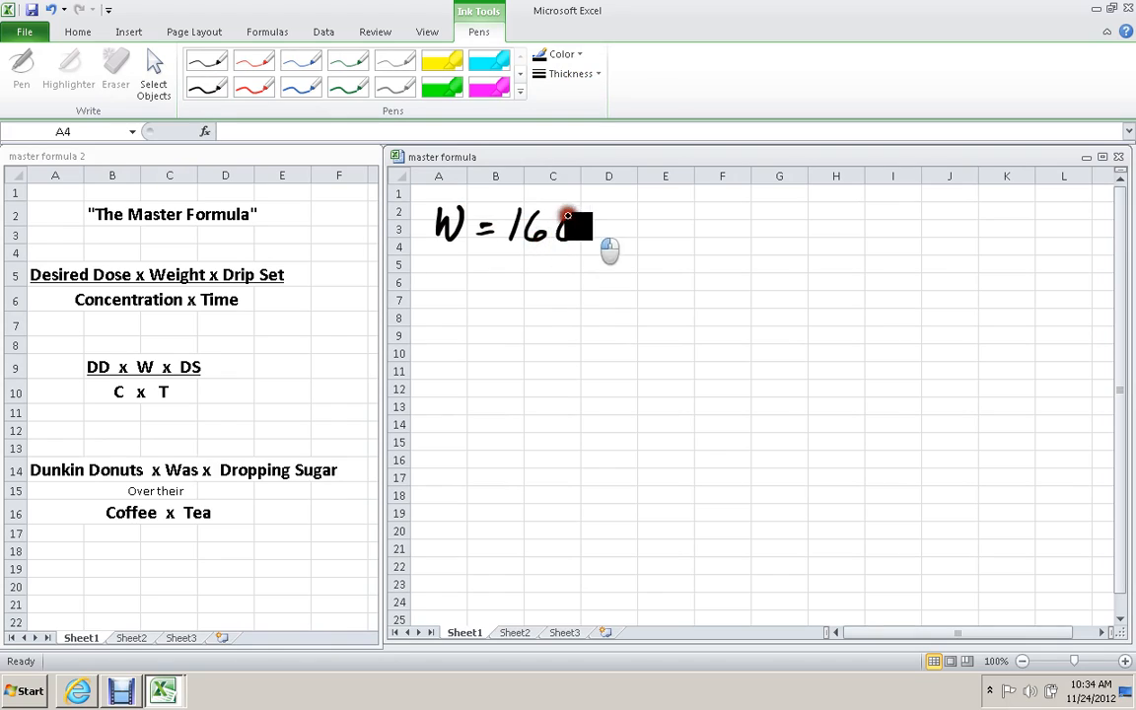
{"action": "left_click_drag", "start_coordinate": [568, 227], "coordinate": [641, 237]}
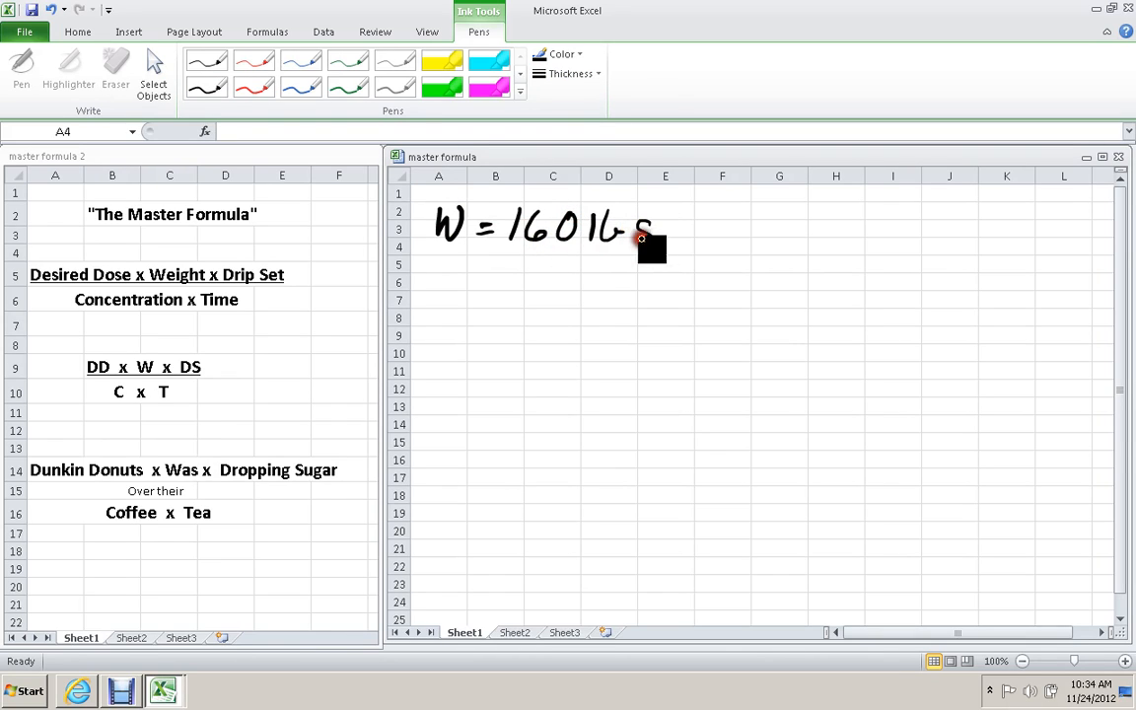
{"action": "left_click_drag", "start_coordinate": [651, 246], "coordinate": [714, 236]}
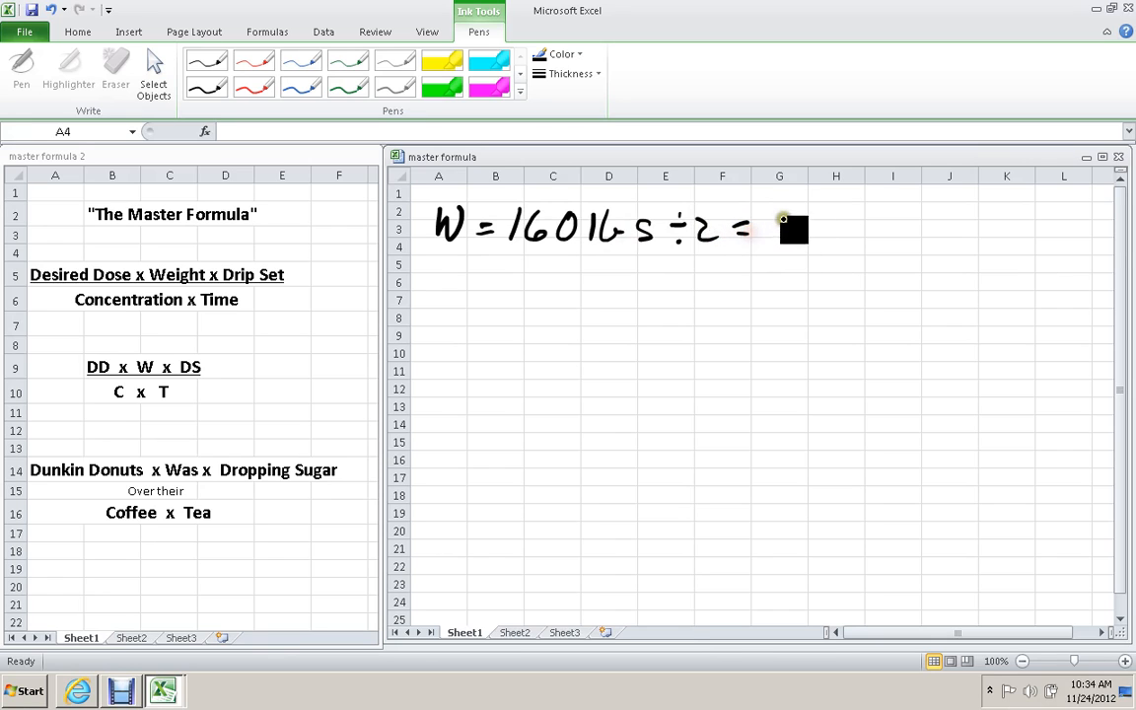
{"action": "left_click_drag", "start_coordinate": [781, 219], "coordinate": [832, 237]}
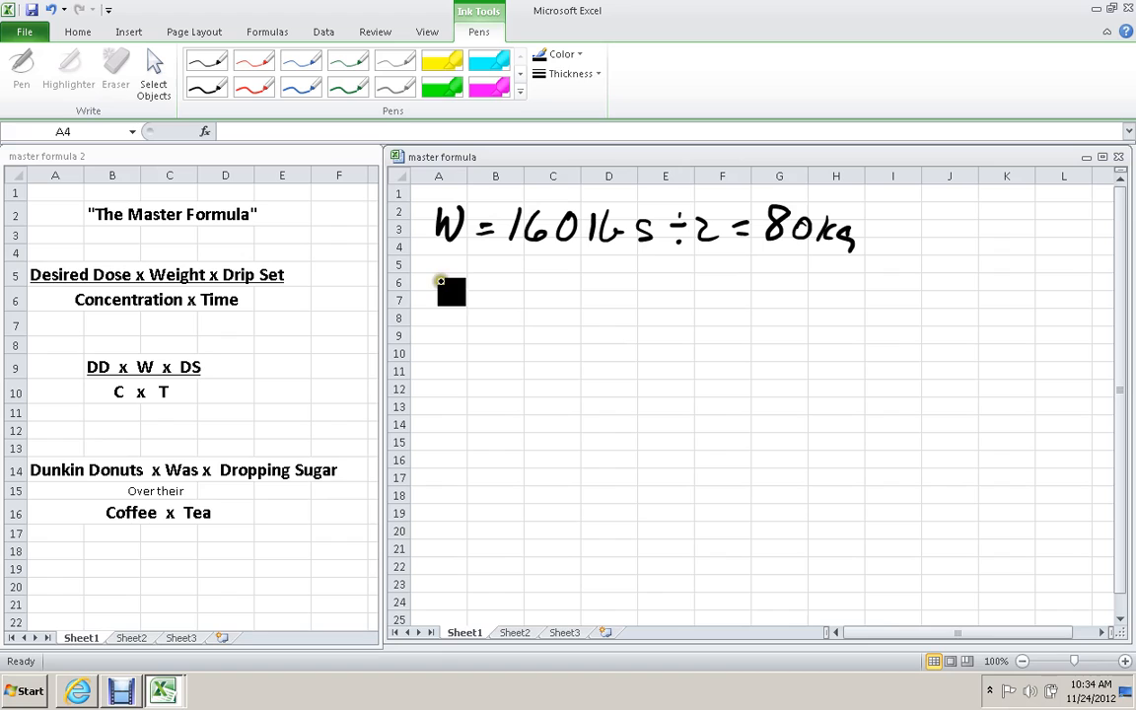
Handwrite the desired dose 0.3 mg/kg and concentration 20 mg/10 mL below it.
{"action": "left_click_drag", "start_coordinate": [437, 292], "coordinate": [497, 292]}
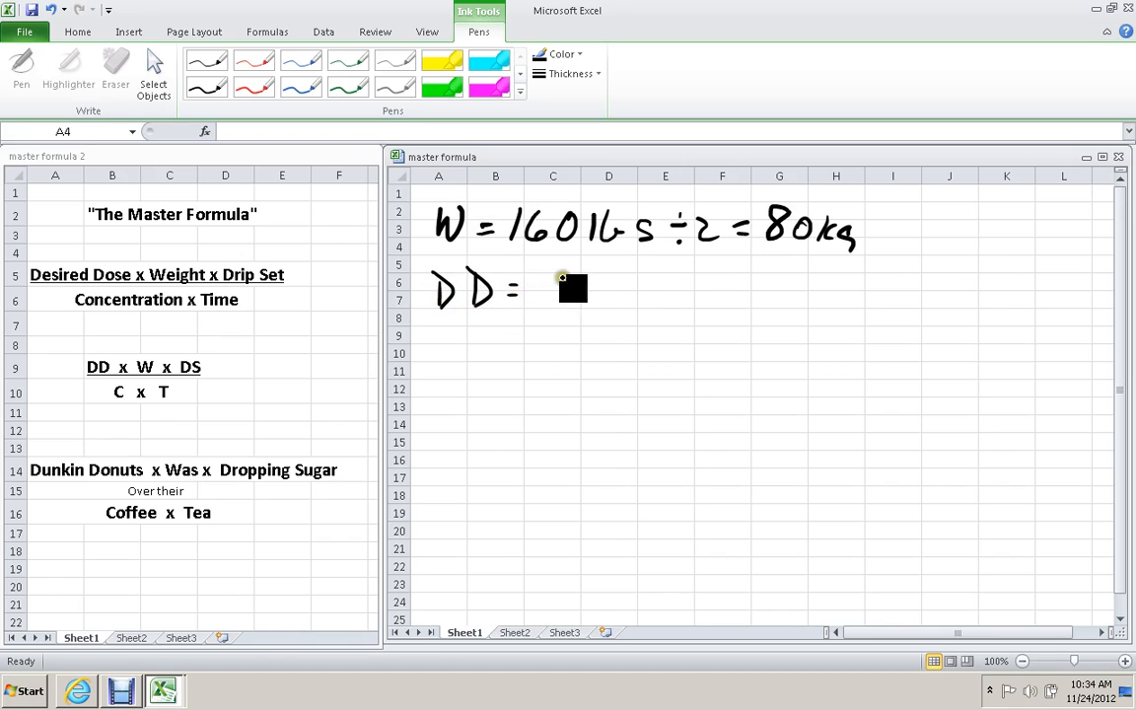
{"action": "left_click_drag", "start_coordinate": [549, 292], "coordinate": [641, 296]}
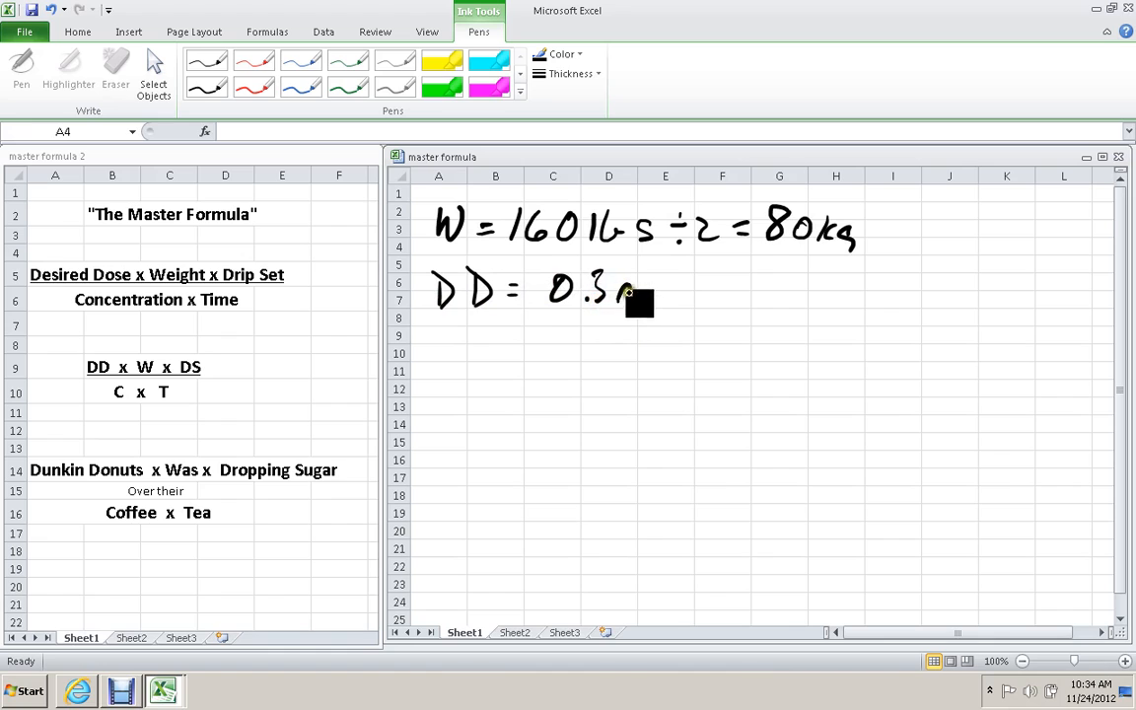
{"action": "left_click_drag", "start_coordinate": [627, 296], "coordinate": [710, 277]}
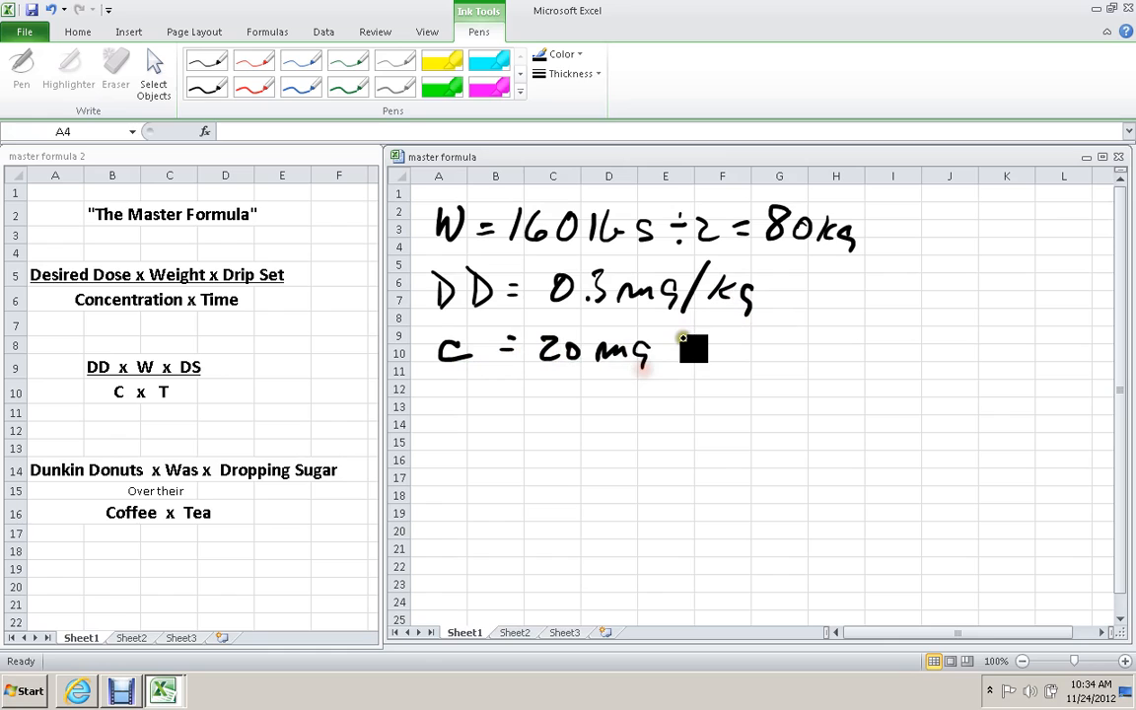
{"action": "left_click_drag", "start_coordinate": [680, 345], "coordinate": [690, 371]}
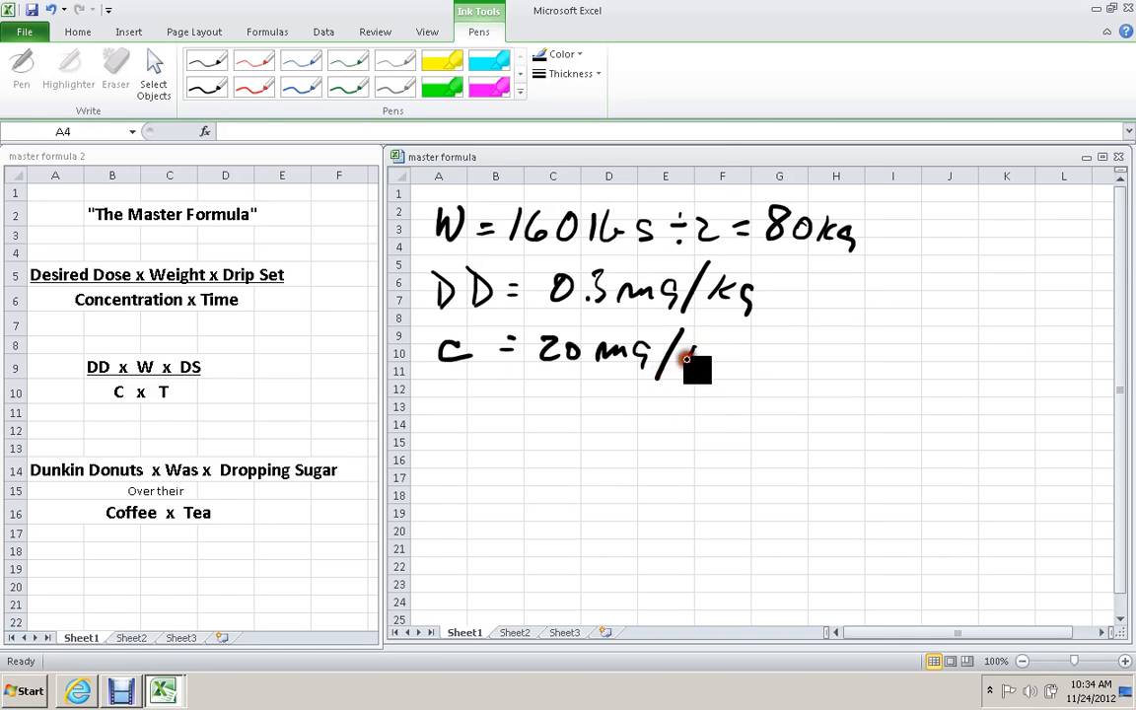
{"action": "left_click_drag", "start_coordinate": [690, 355], "coordinate": [779, 355]}
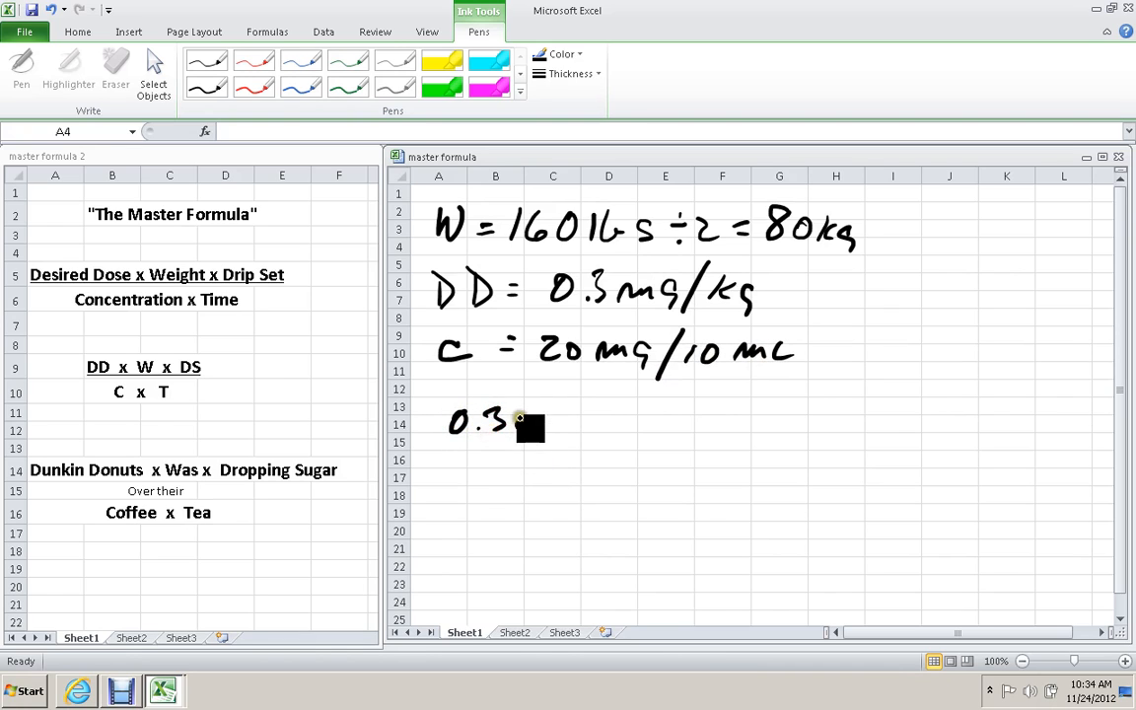
Ink the setup 0.3 mg/kg × 80 kg over 20 mg/10 mL as a fraction.
{"action": "left_click_drag", "start_coordinate": [508, 422], "coordinate": [591, 424]}
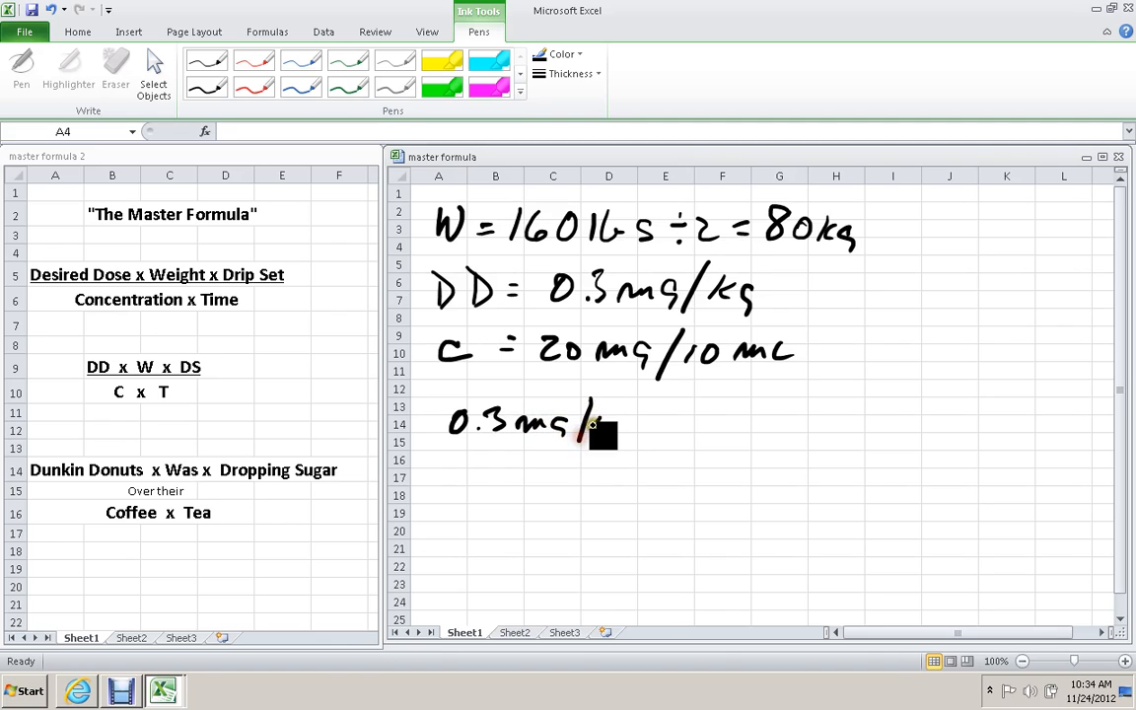
{"action": "left_click_drag", "start_coordinate": [592, 424], "coordinate": [631, 443]}
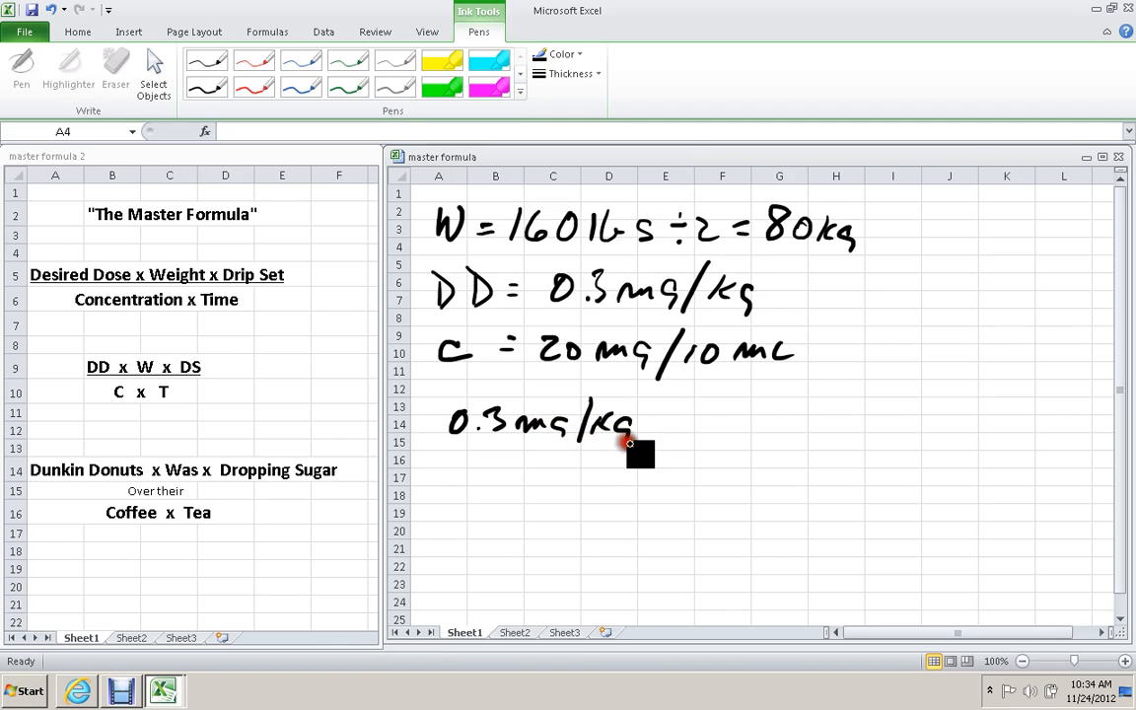
{"action": "left_click_drag", "start_coordinate": [640, 454], "coordinate": [670, 422]}
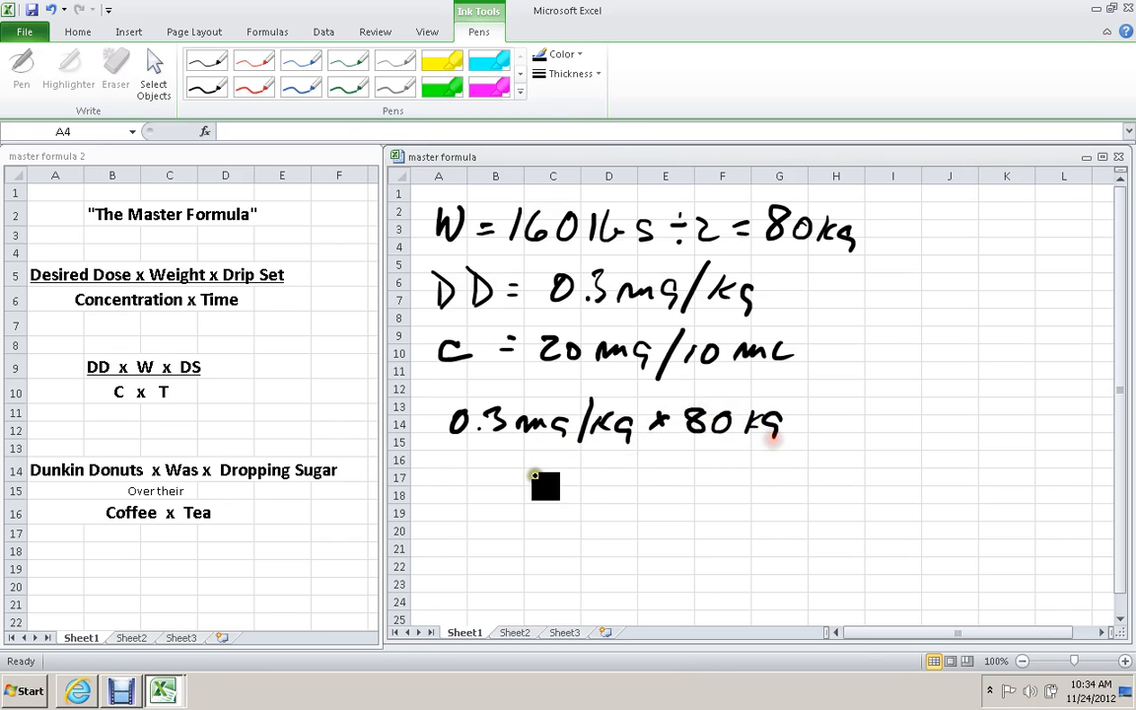
{"action": "left_click_drag", "start_coordinate": [443, 463], "coordinate": [788, 450]}
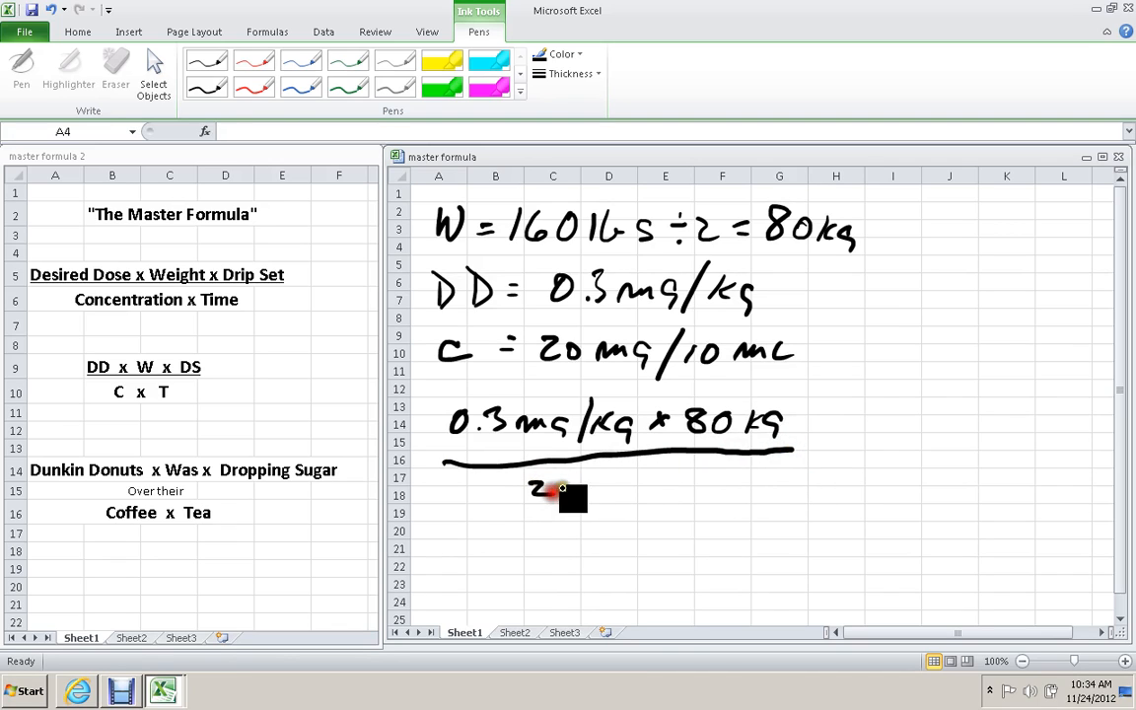
{"action": "left_click_drag", "start_coordinate": [536, 491], "coordinate": [641, 493]}
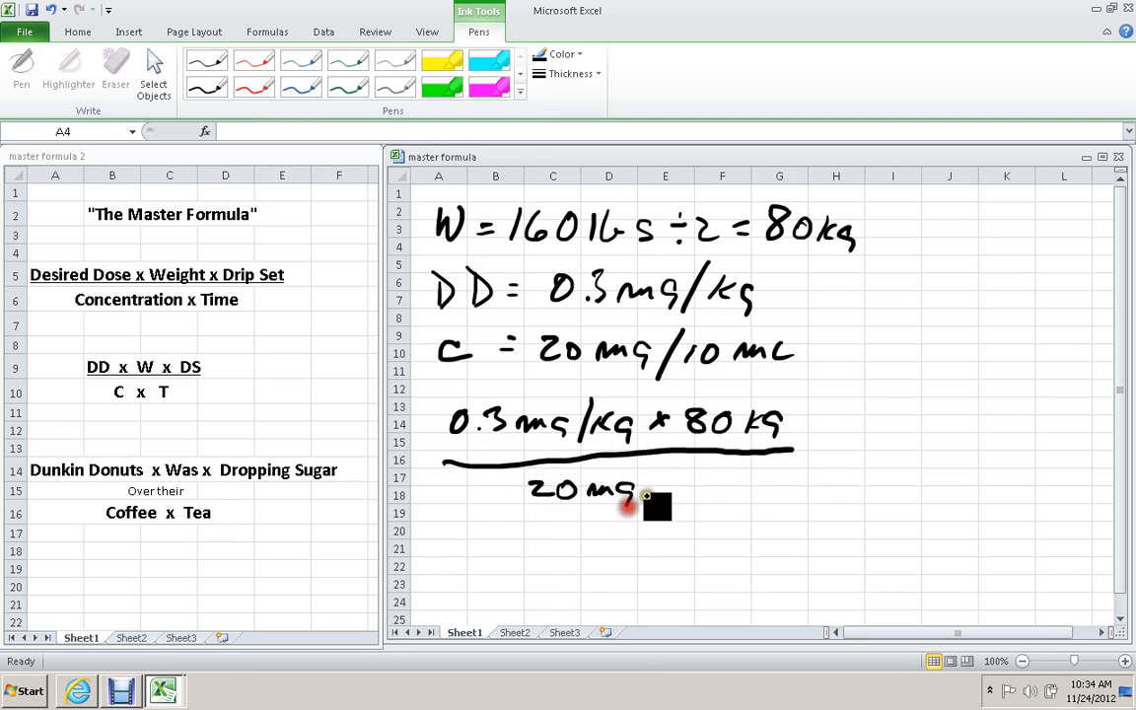
{"action": "left_click_drag", "start_coordinate": [640, 497], "coordinate": [700, 493]}
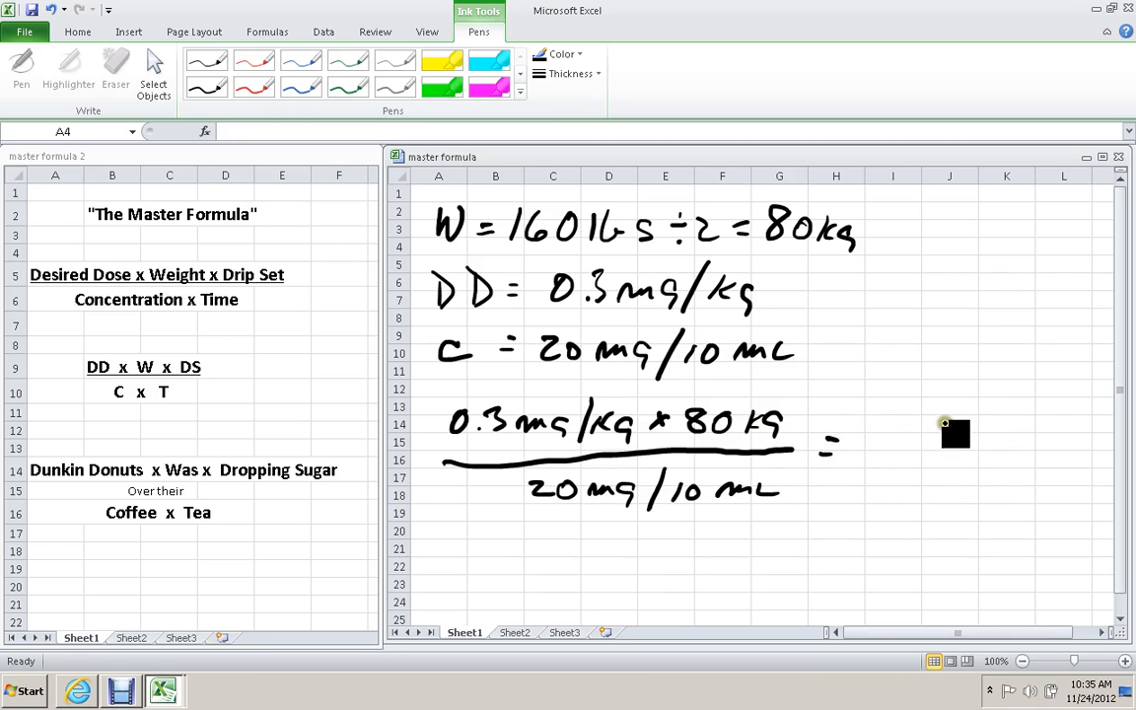
Cancel the kg units and reduce the fraction to 24 mg over 2 mg/mL.
{"action": "left_click_drag", "start_coordinate": [950, 434], "coordinate": [917, 414]}
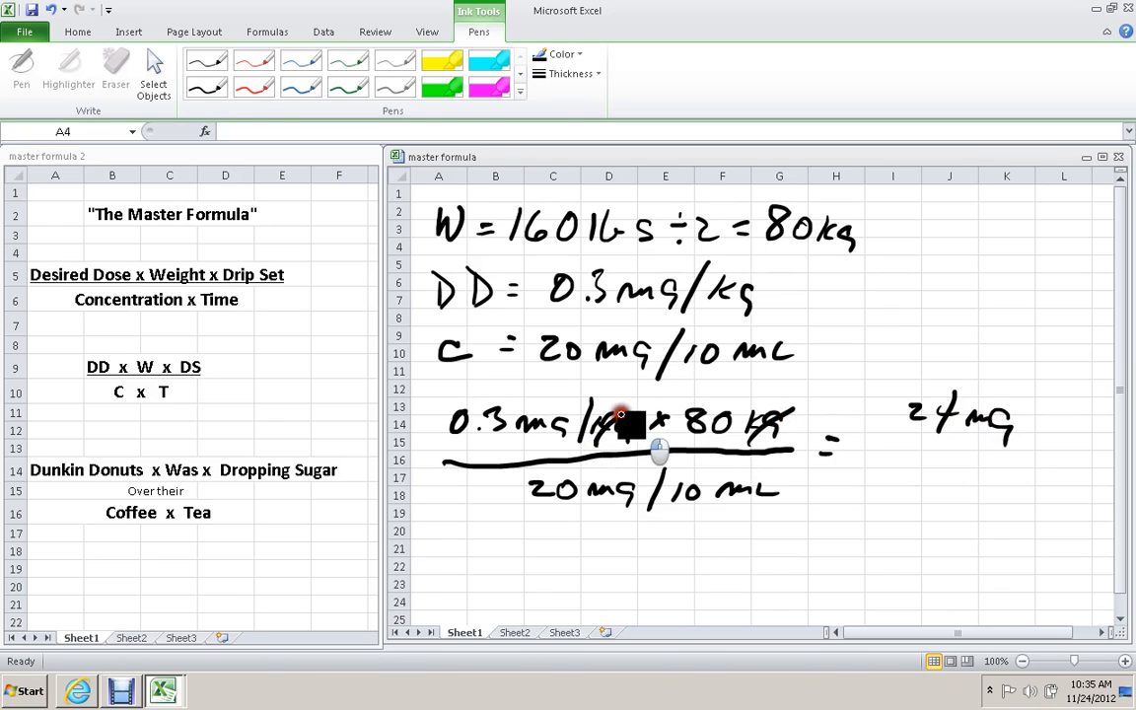
{"action": "left_click_drag", "start_coordinate": [903, 444], "coordinate": [1049, 444]}
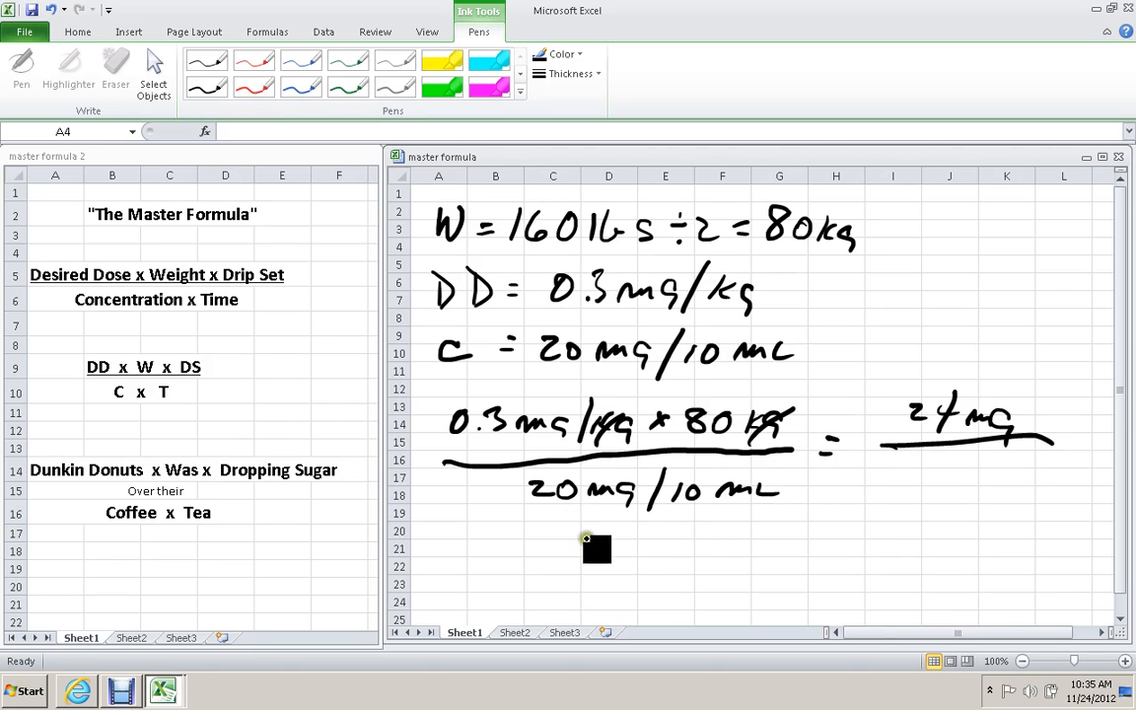
{"action": "mouse_move", "coordinate": [915, 497]}
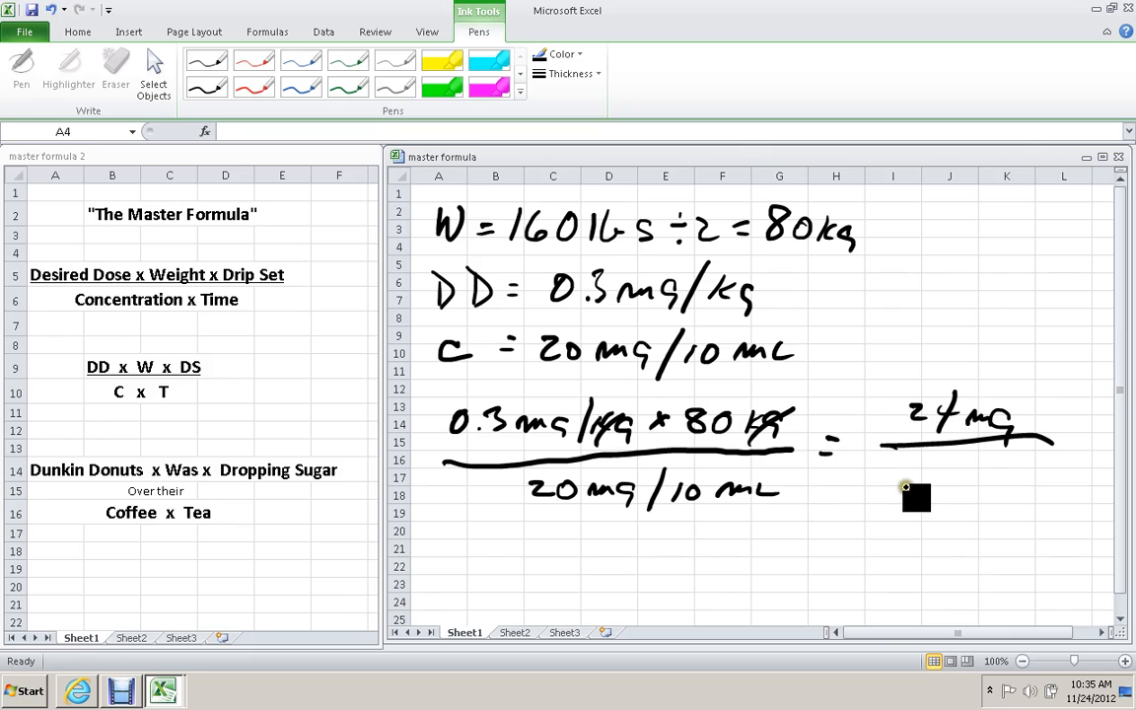
{"action": "left_click_drag", "start_coordinate": [907, 493], "coordinate": [976, 489]}
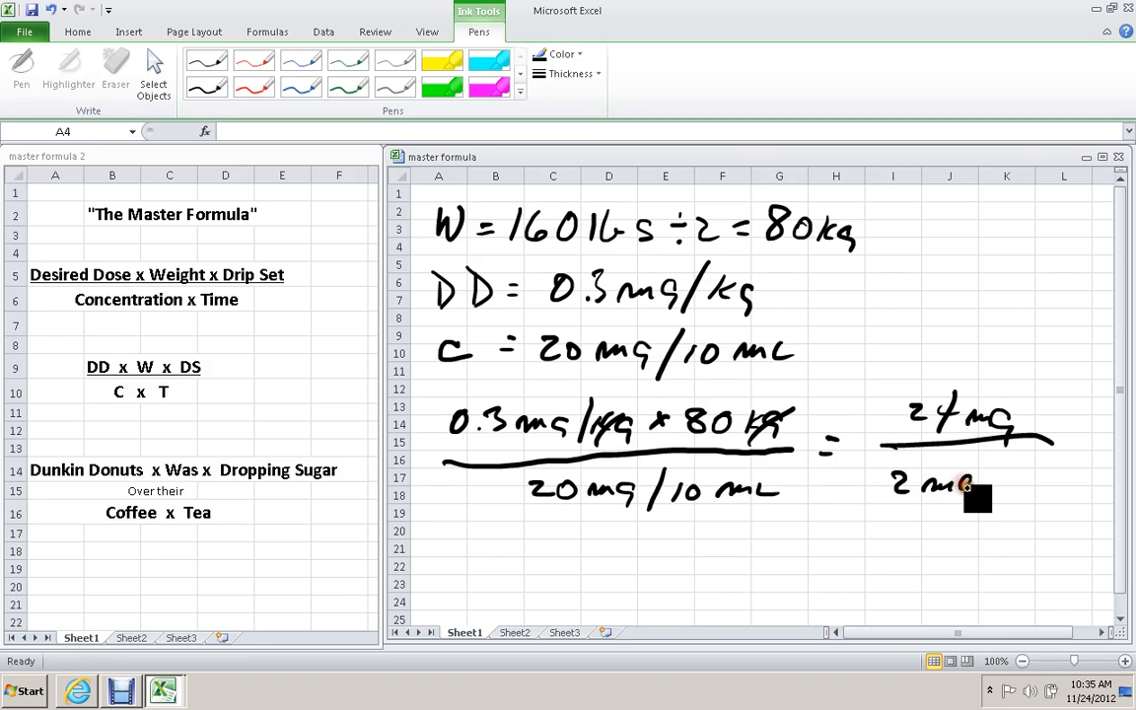
{"action": "left_click_drag", "start_coordinate": [962, 489], "coordinate": [1068, 483]}
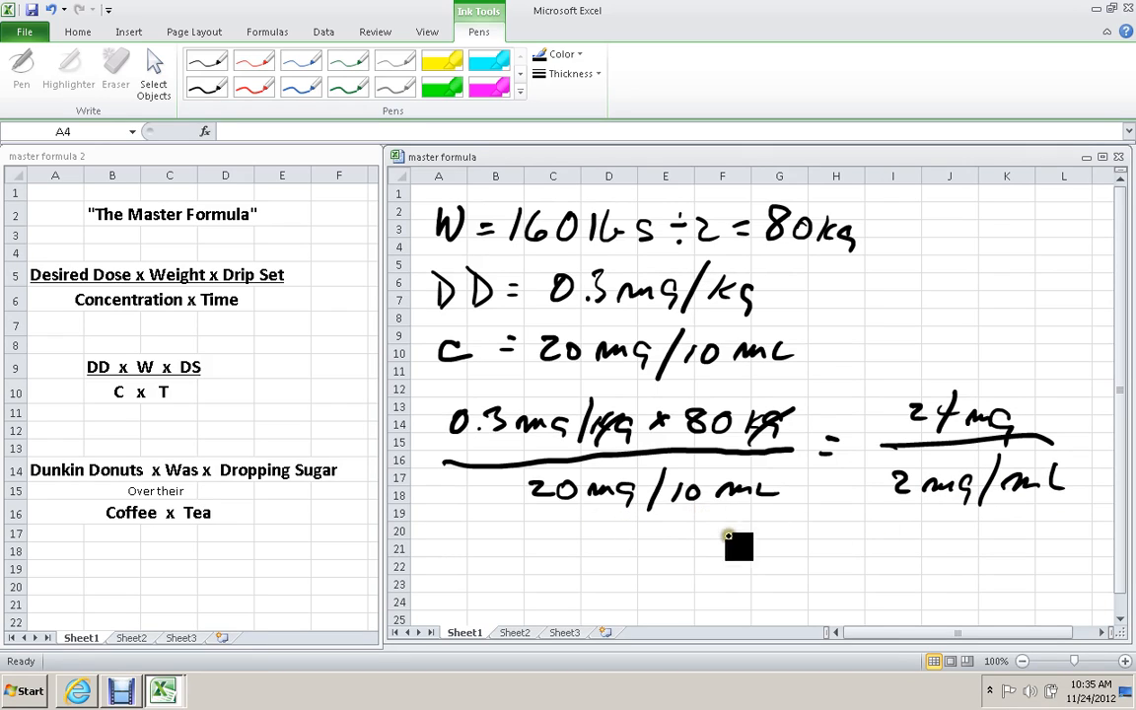
{"action": "mouse_move", "coordinate": [876, 513]}
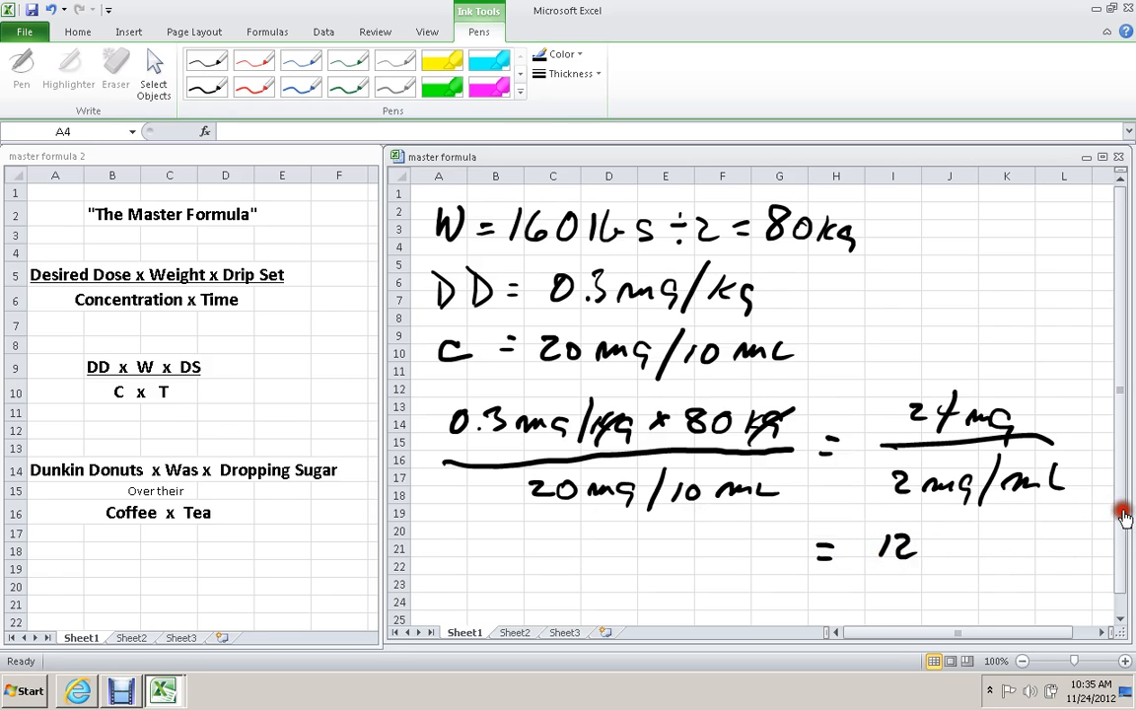
With a thicker pen write the 2 vials note, then delete all ink from the sheet.
{"action": "left_click", "coordinate": [207, 87]}
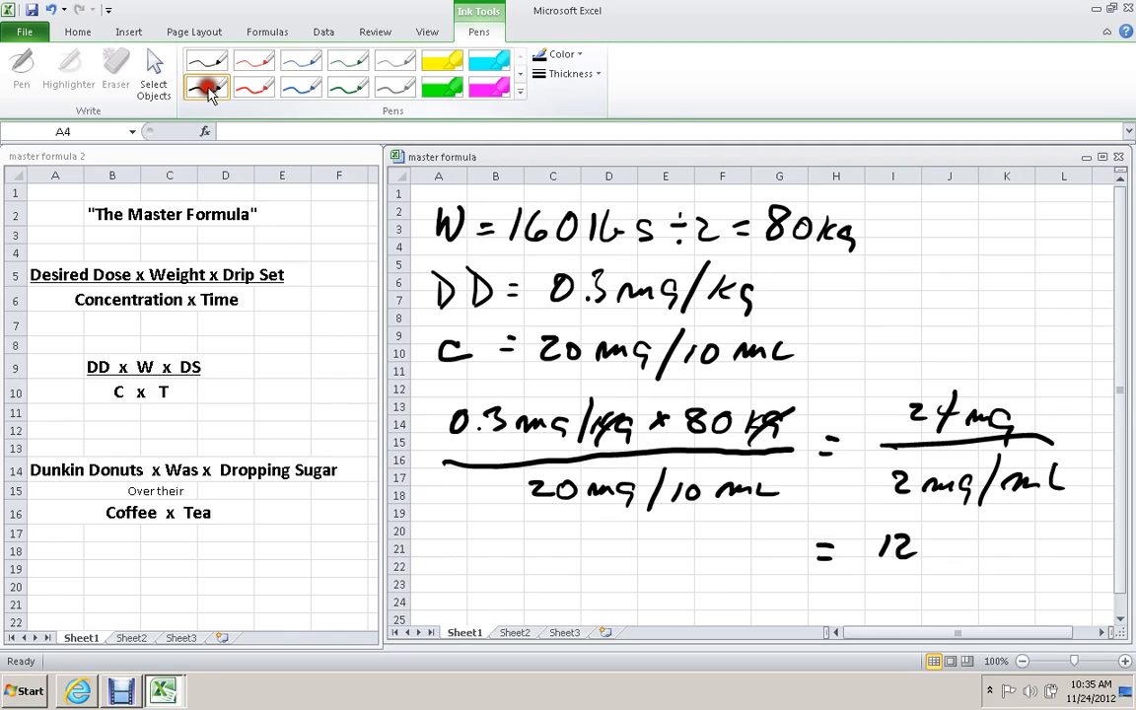
{"action": "left_click", "coordinate": [567, 73]}
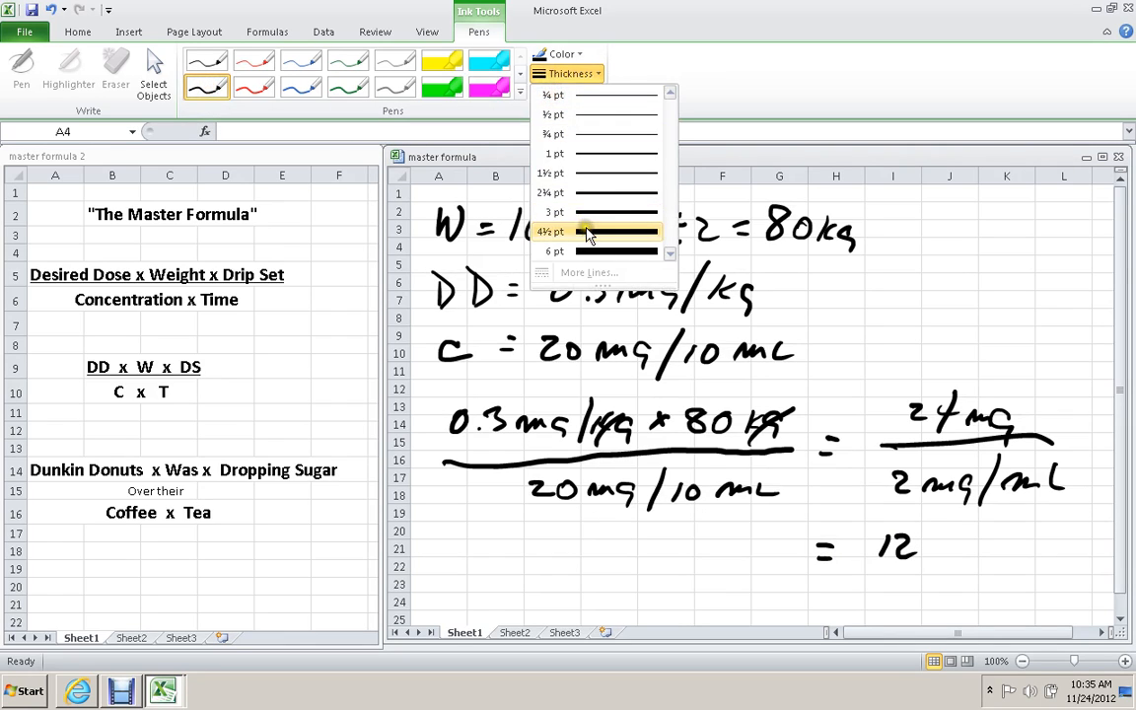
{"action": "left_click", "coordinate": [592, 230]}
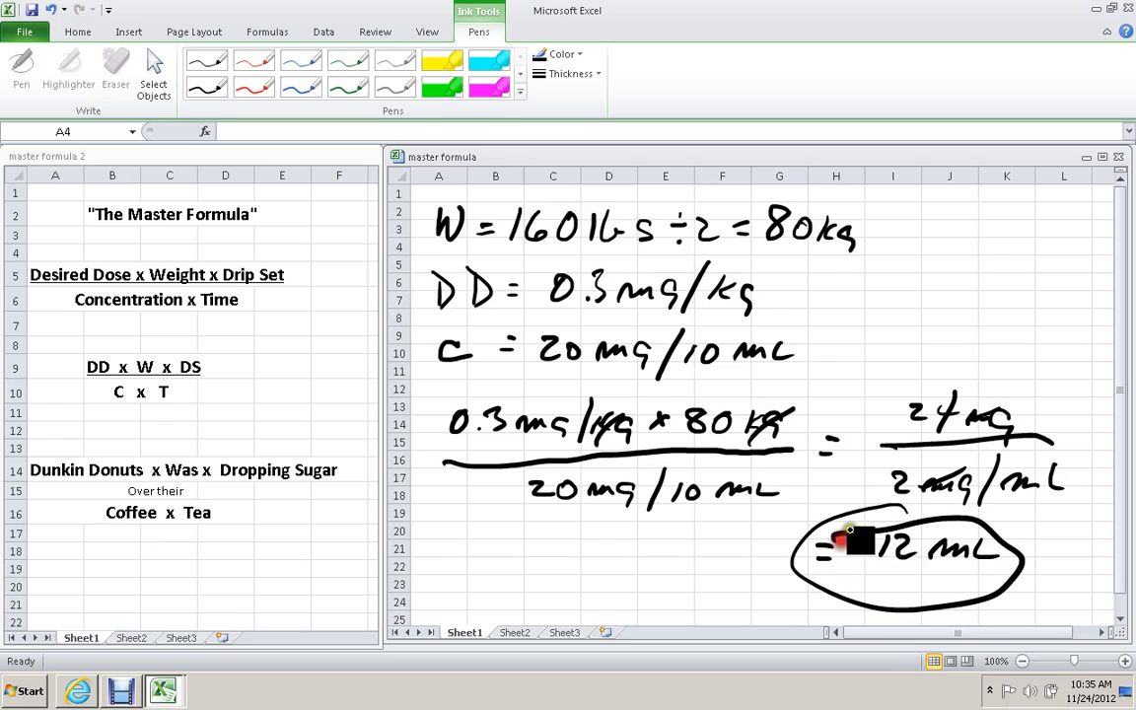
{"action": "mouse_move", "coordinate": [706, 601]}
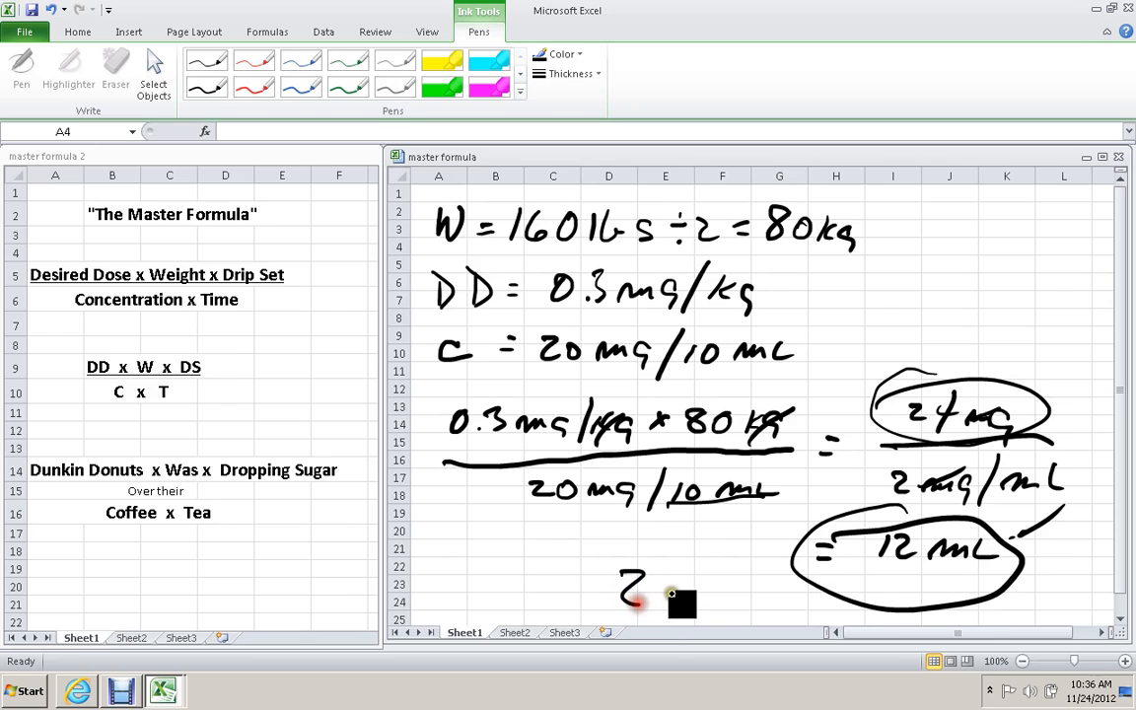
{"action": "left_click_drag", "start_coordinate": [651, 591], "coordinate": [720, 592]}
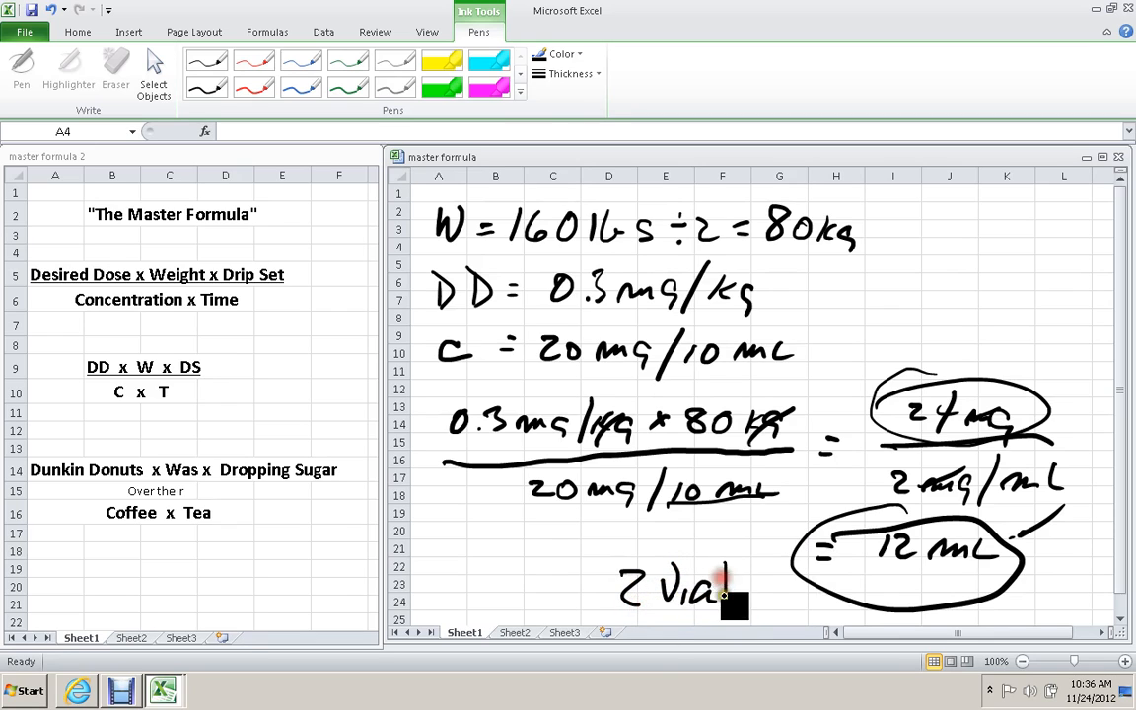
{"action": "left_click_drag", "start_coordinate": [726, 588], "coordinate": [760, 588]}
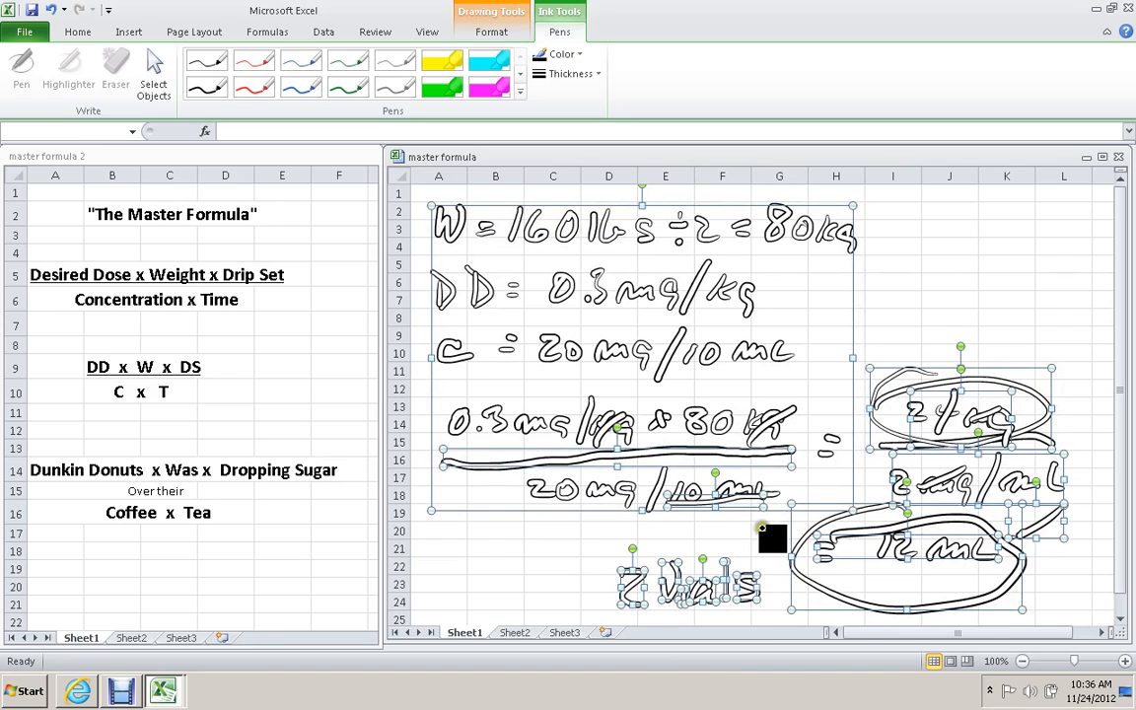
{"action": "key", "text": "Delete"}
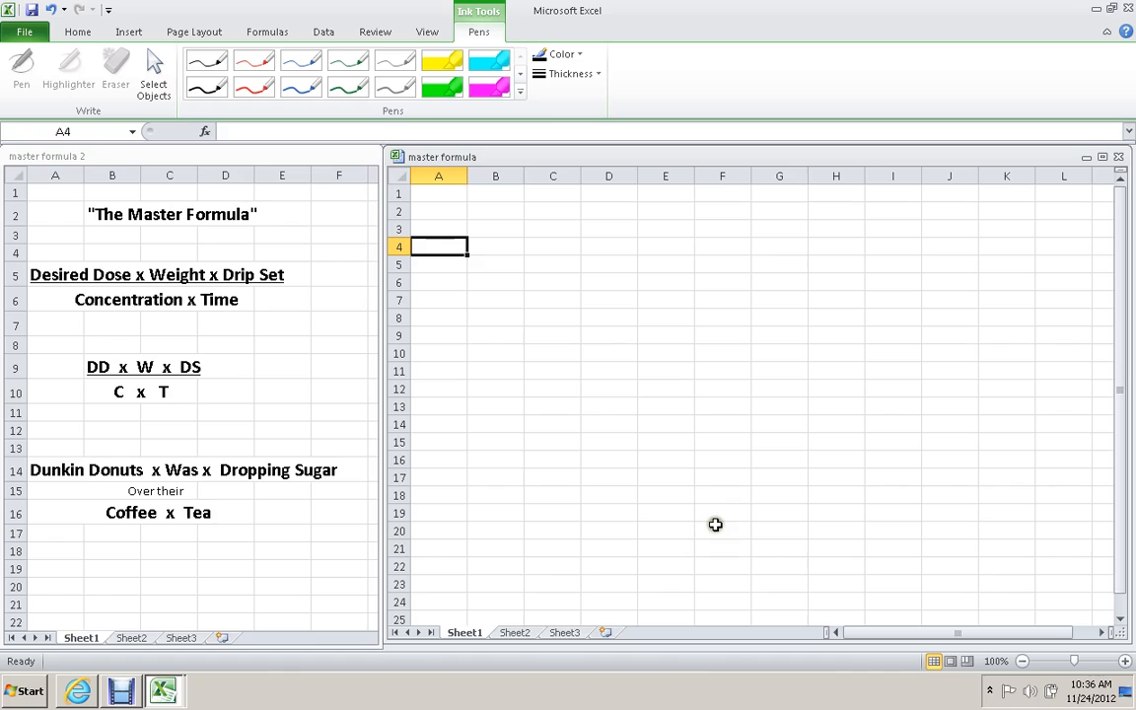
{"action": "mouse_move", "coordinate": [704, 528]}
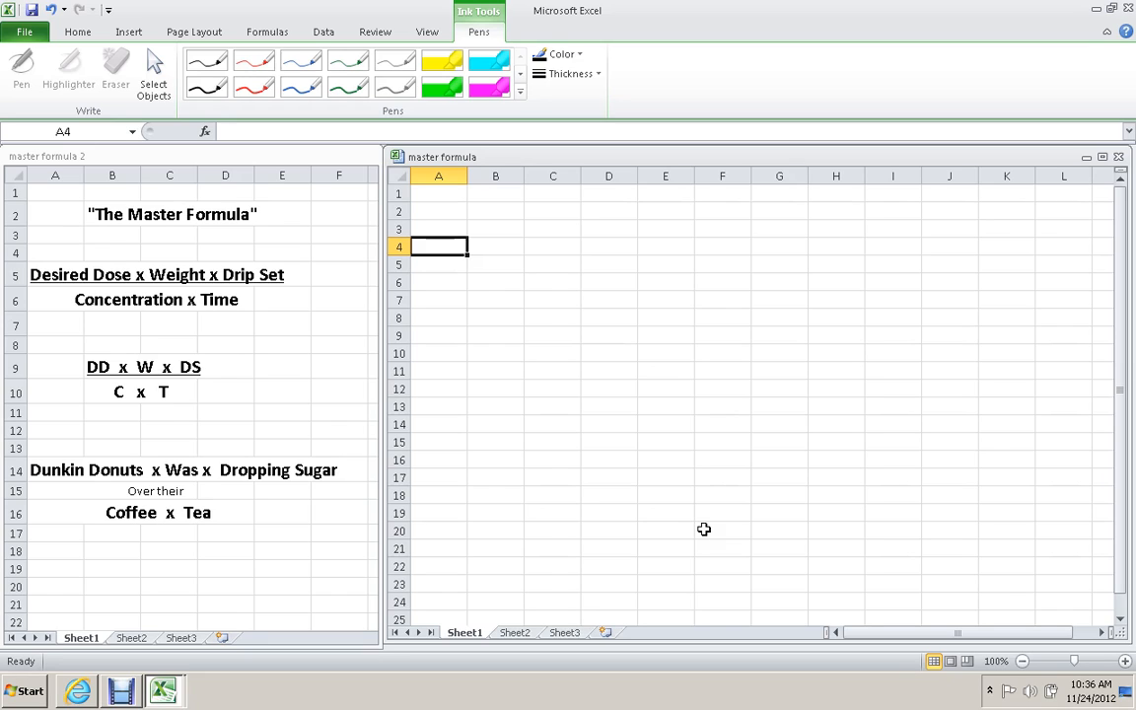
{"action": "mouse_move", "coordinate": [477, 201]}
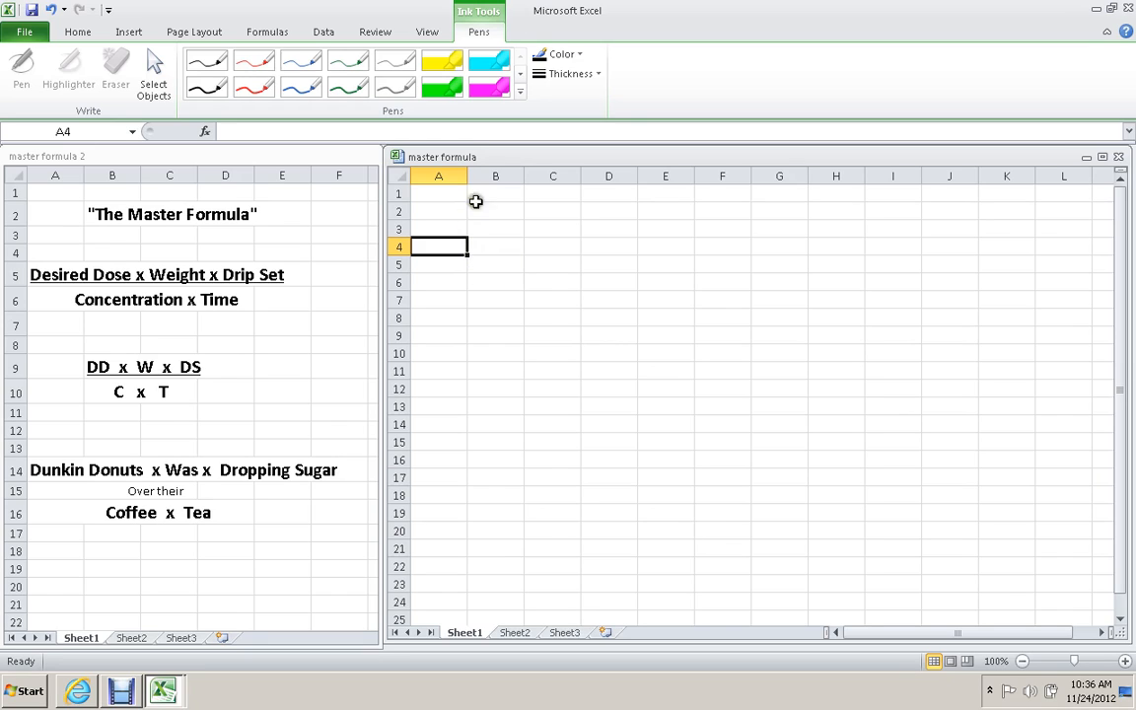
{"action": "left_click", "coordinate": [437, 209]}
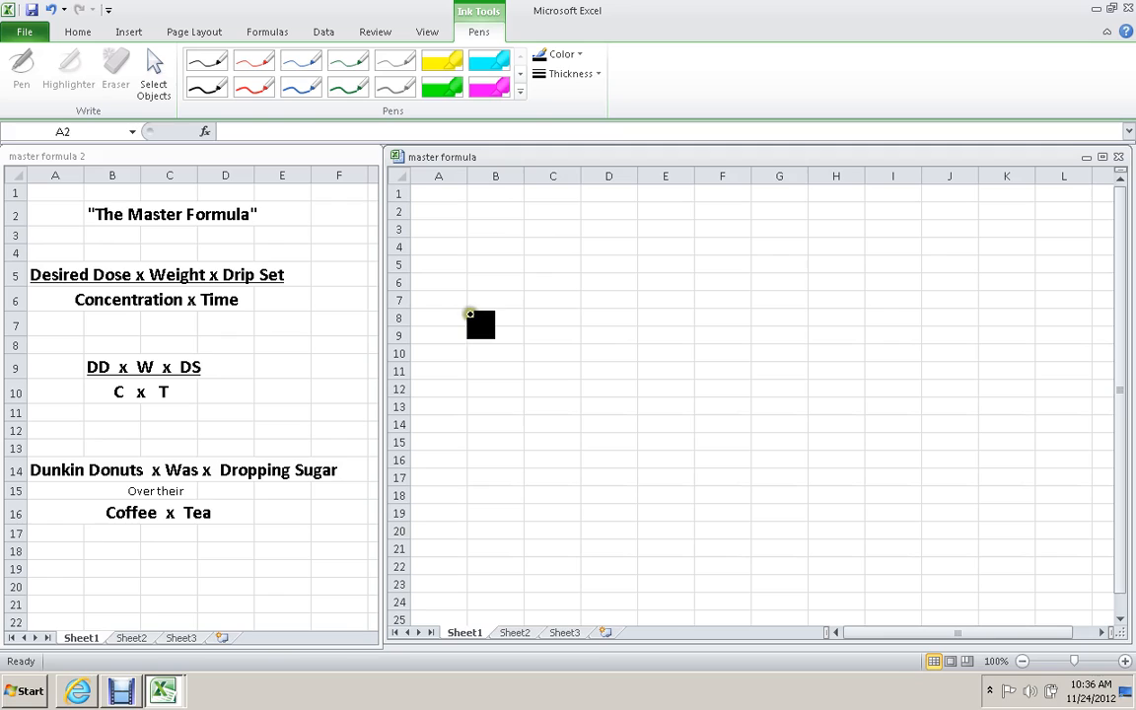
Handwrite the weight line W = 160 lbs ÷ 2 = 80 kg.
{"action": "left_click_drag", "start_coordinate": [469, 313], "coordinate": [488, 351]}
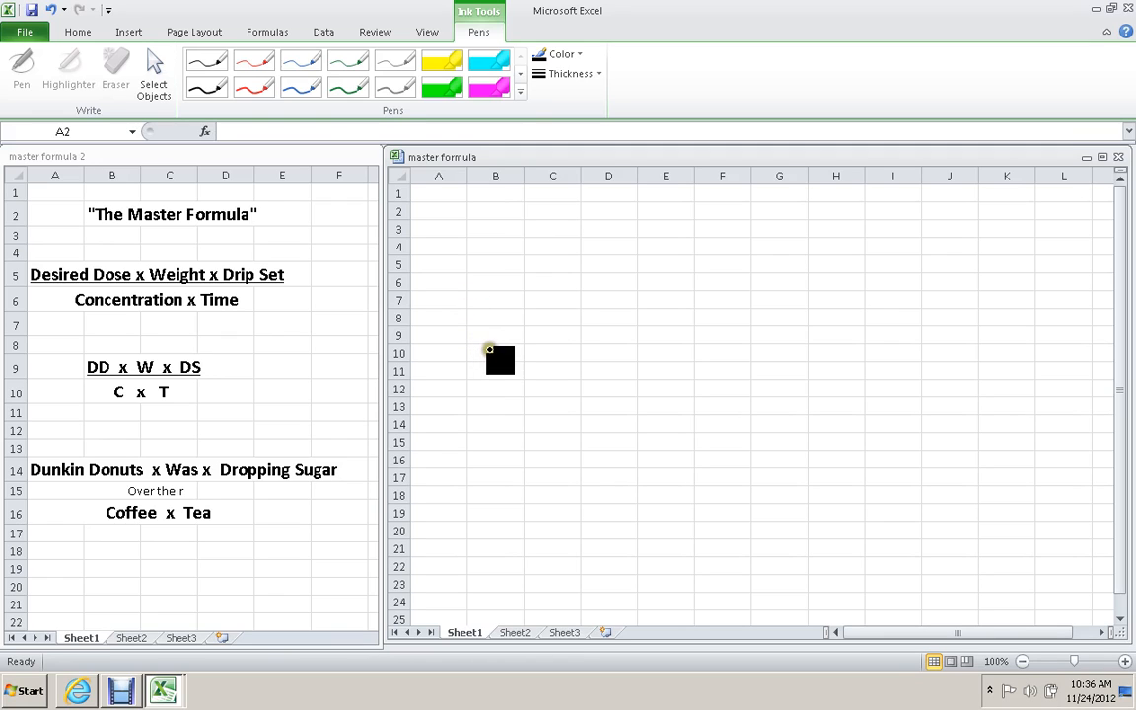
{"action": "left_click_drag", "start_coordinate": [501, 359], "coordinate": [489, 232]}
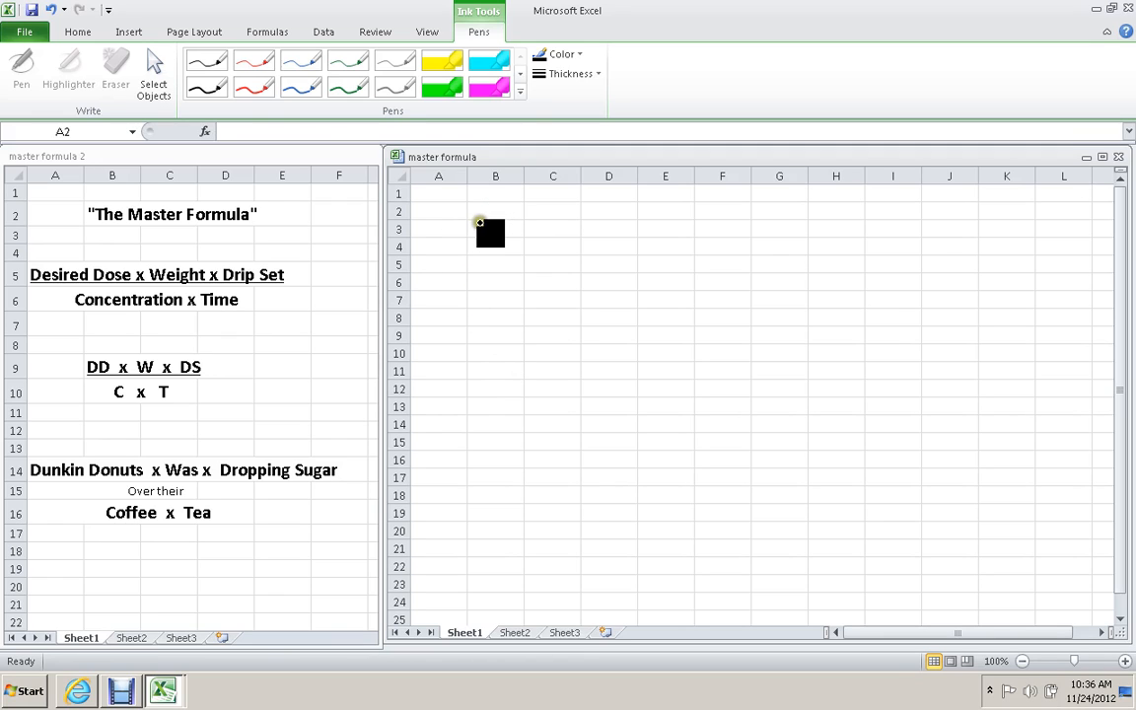
{"action": "left_click_drag", "start_coordinate": [463, 226], "coordinate": [537, 233]}
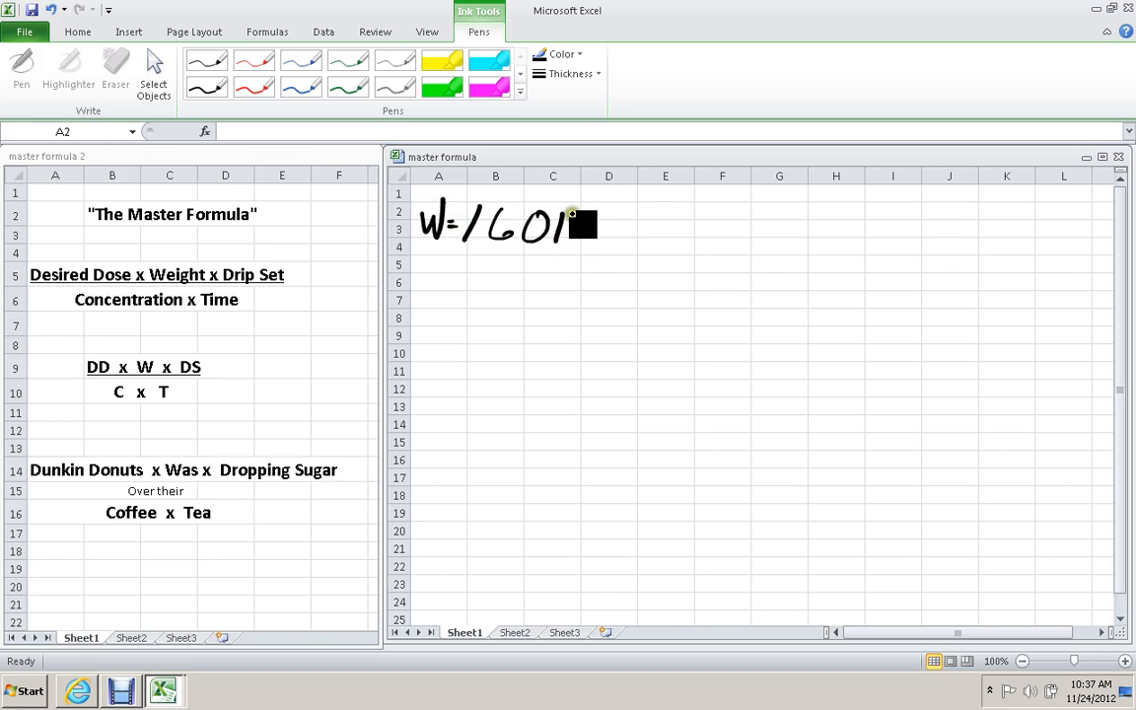
{"action": "left_click_drag", "start_coordinate": [570, 221], "coordinate": [623, 240]}
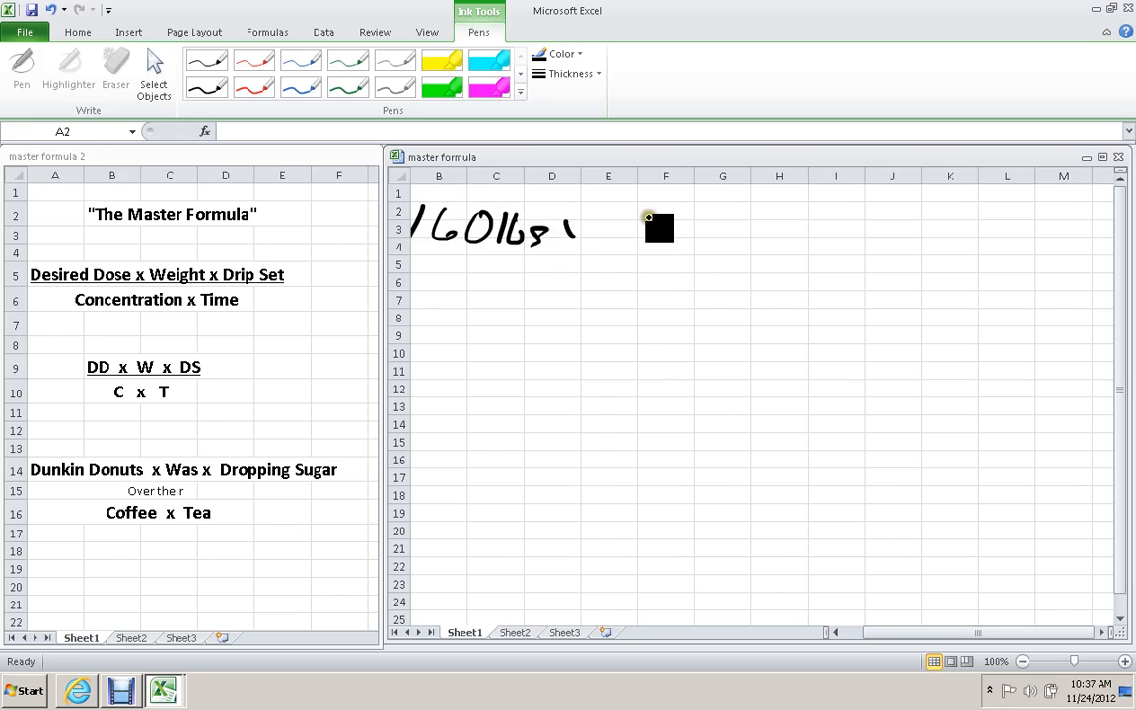
{"action": "left_click_drag", "start_coordinate": [659, 227], "coordinate": [858, 595]}
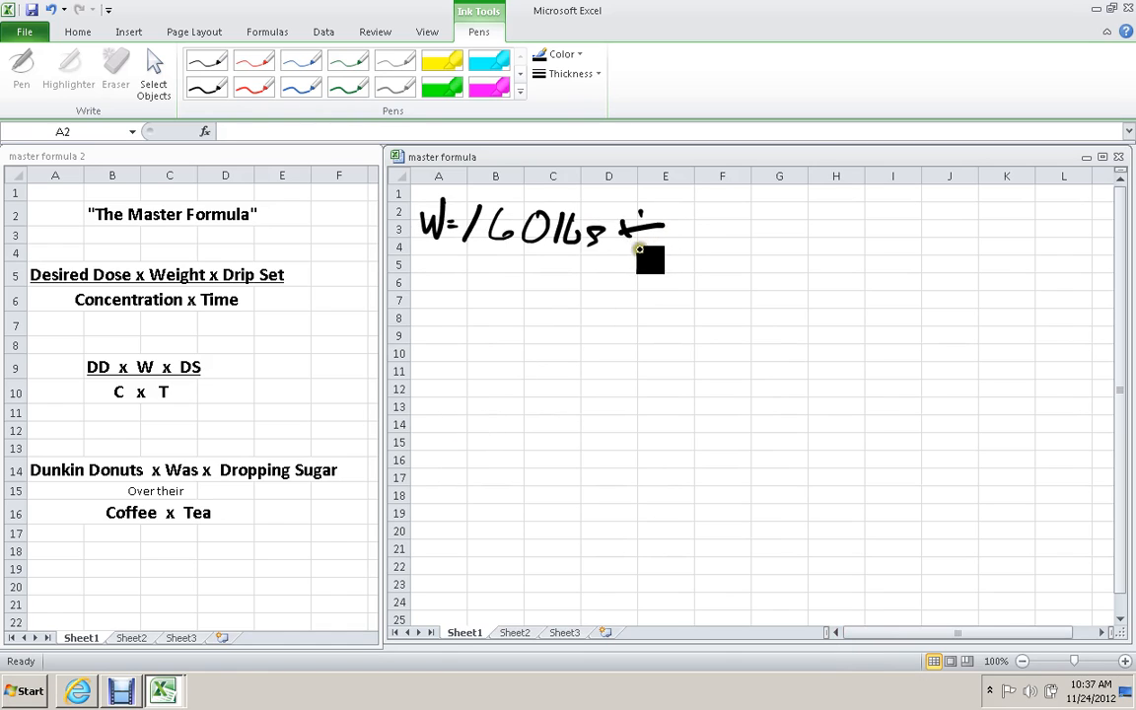
{"action": "left_click_drag", "start_coordinate": [634, 246], "coordinate": [733, 237]}
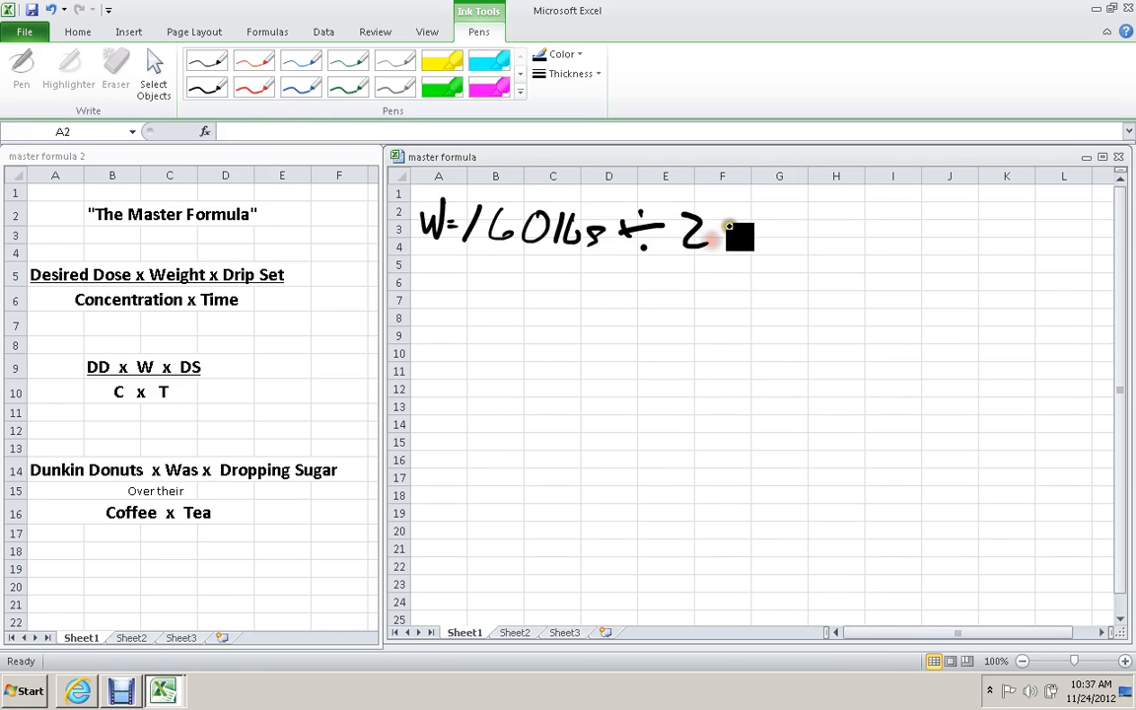
{"action": "left_click_drag", "start_coordinate": [730, 227], "coordinate": [812, 227]}
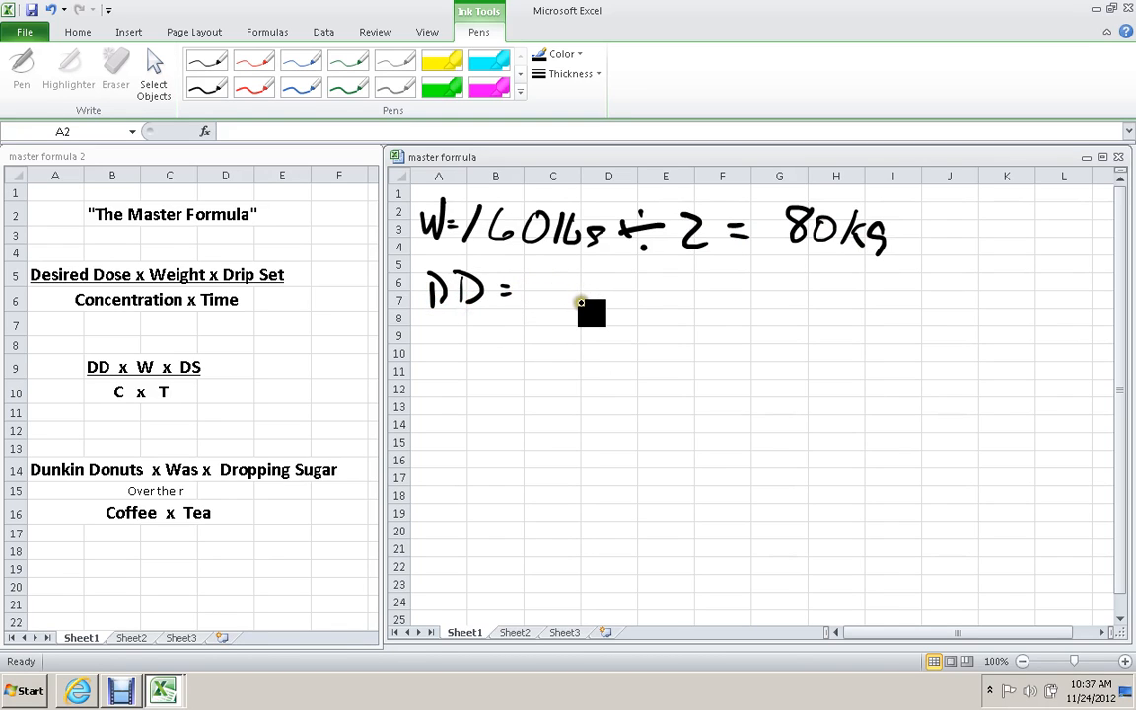
Handwrite DD = 1.5 mg/kg and C = 200 mg/10 mL below the weight.
{"action": "left_click_drag", "start_coordinate": [533, 306], "coordinate": [552, 286]}
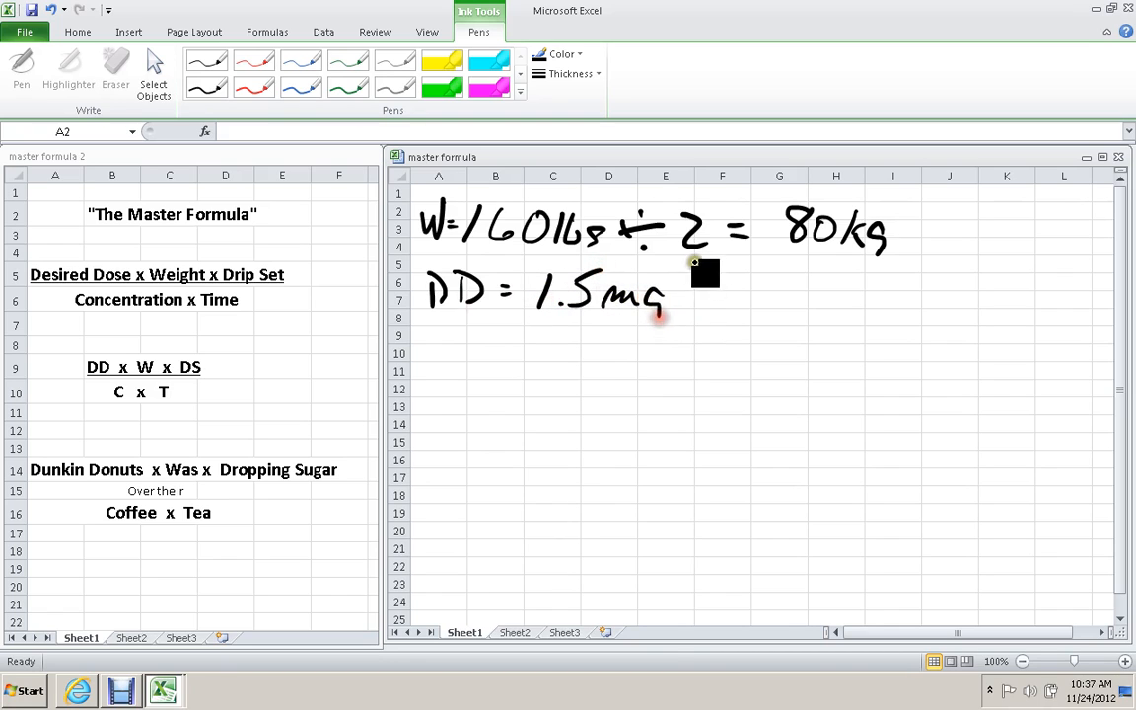
{"action": "left_click_drag", "start_coordinate": [670, 296], "coordinate": [719, 305]}
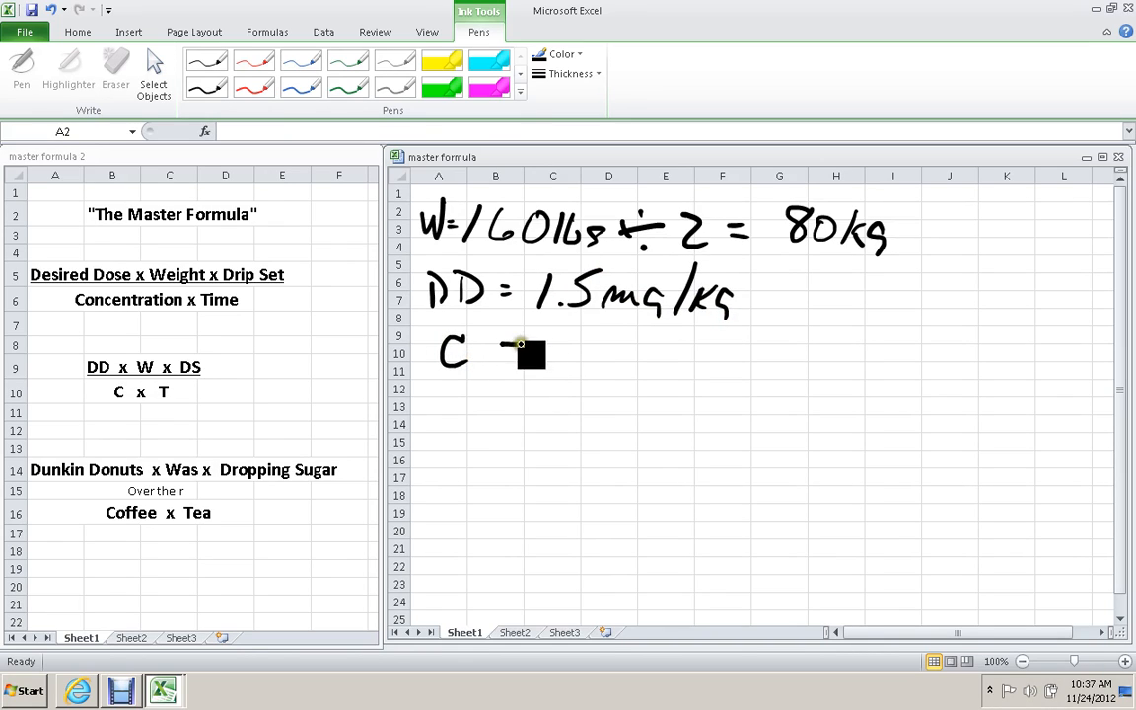
{"action": "left_click_drag", "start_coordinate": [509, 355], "coordinate": [596, 359]}
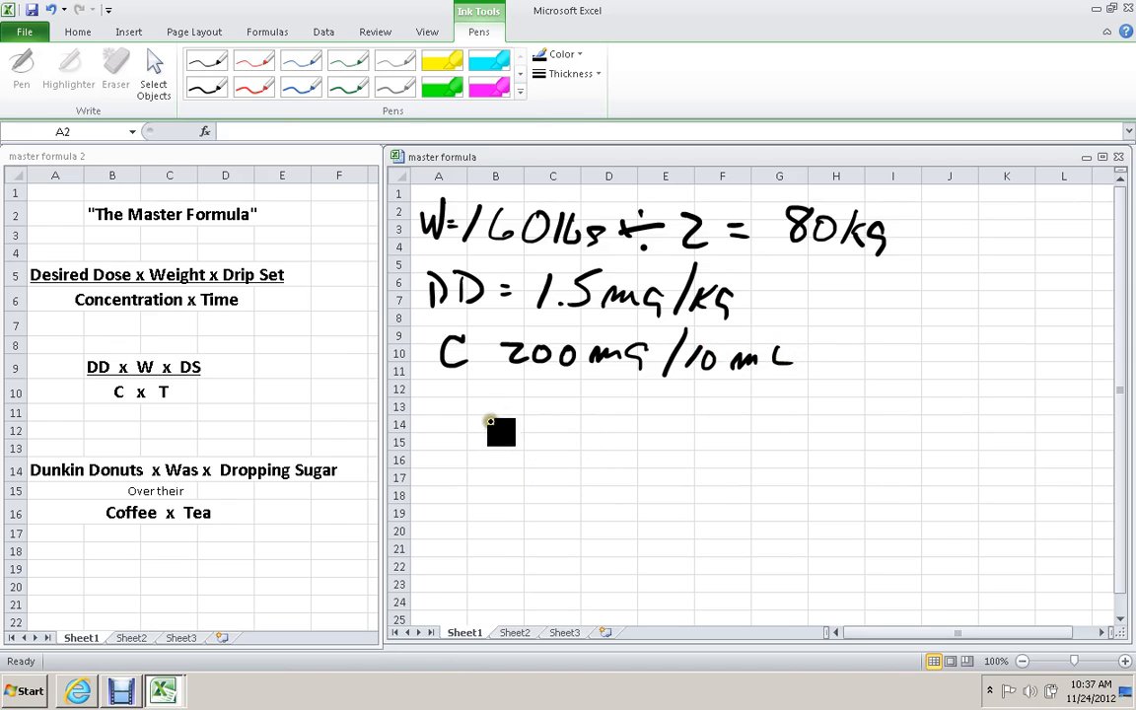
Ink the fraction 1.5 mg/kg × 80 kg over 200 mg/10 mL.
{"action": "left_click_drag", "start_coordinate": [501, 431], "coordinate": [520, 414]}
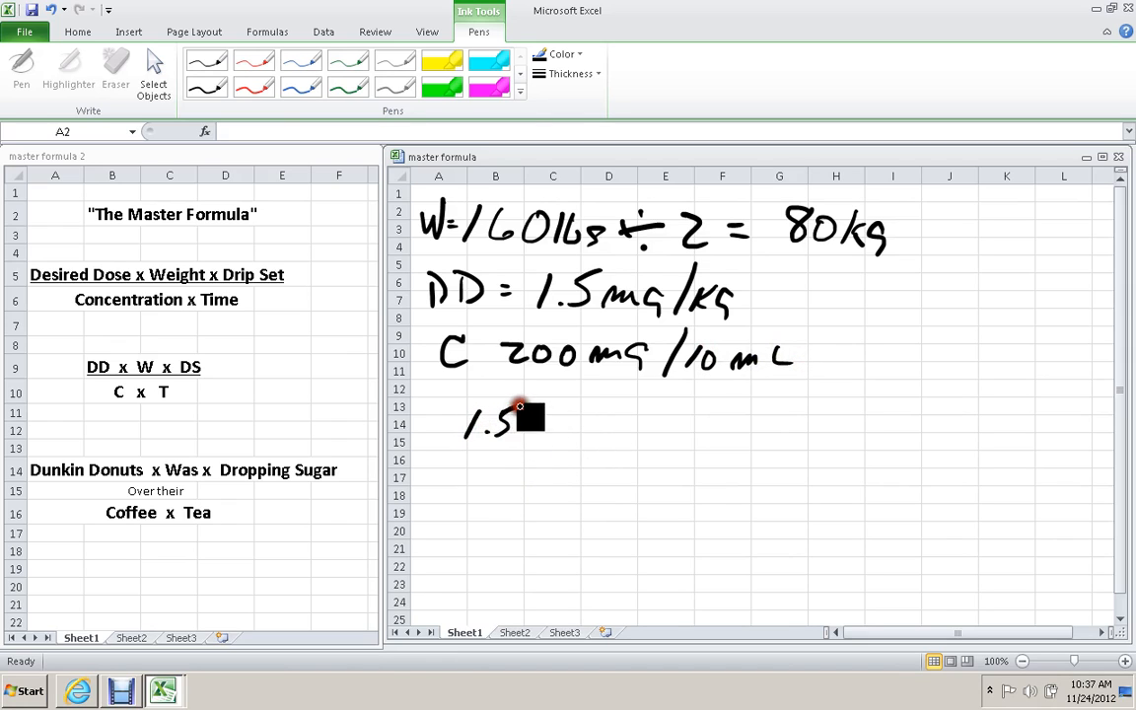
{"action": "left_click_drag", "start_coordinate": [509, 423], "coordinate": [568, 438]}
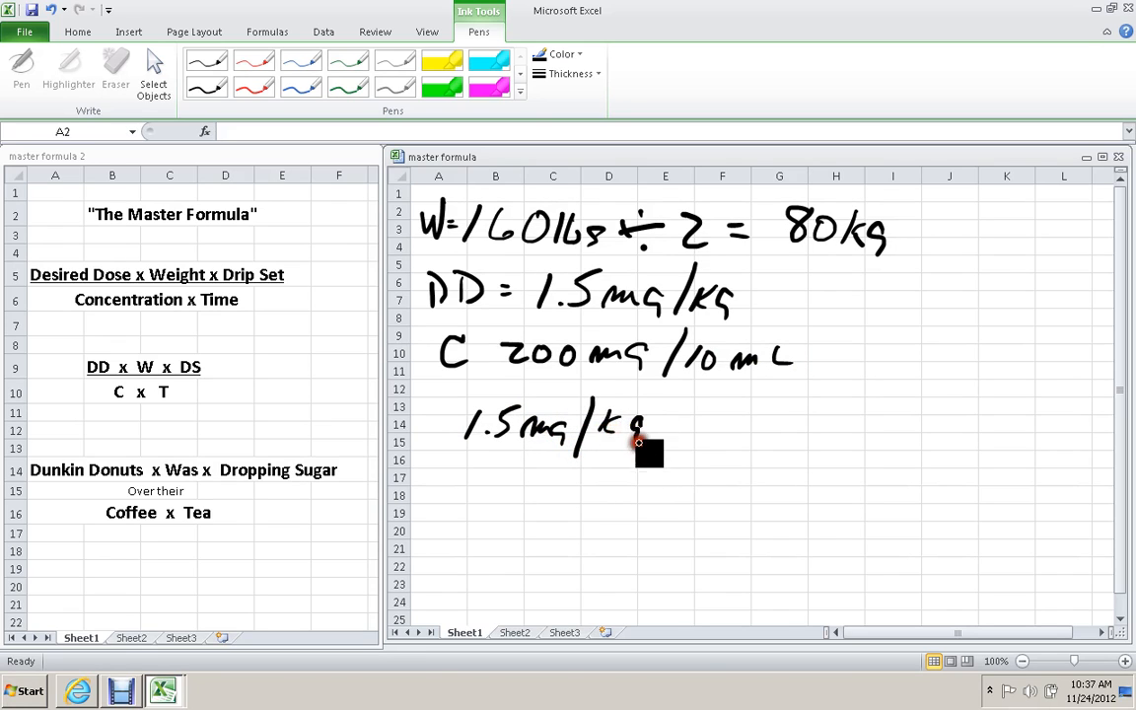
{"action": "left_click_drag", "start_coordinate": [655, 424], "coordinate": [713, 424]}
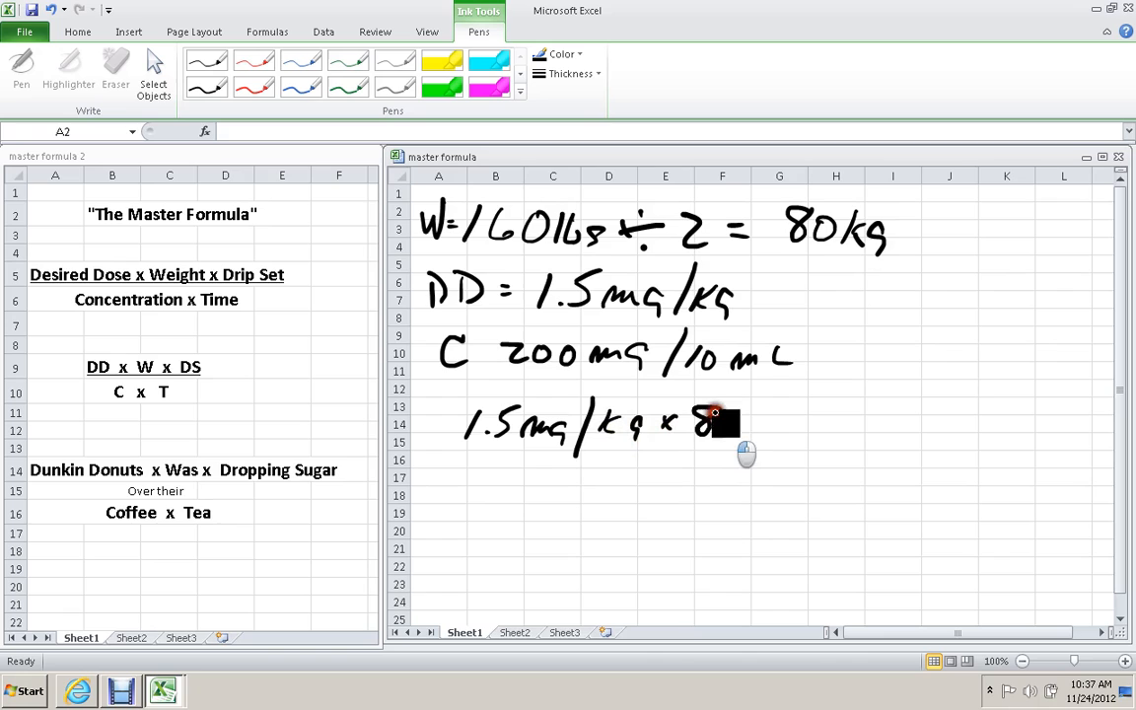
{"action": "left_click_drag", "start_coordinate": [714, 424], "coordinate": [772, 429]}
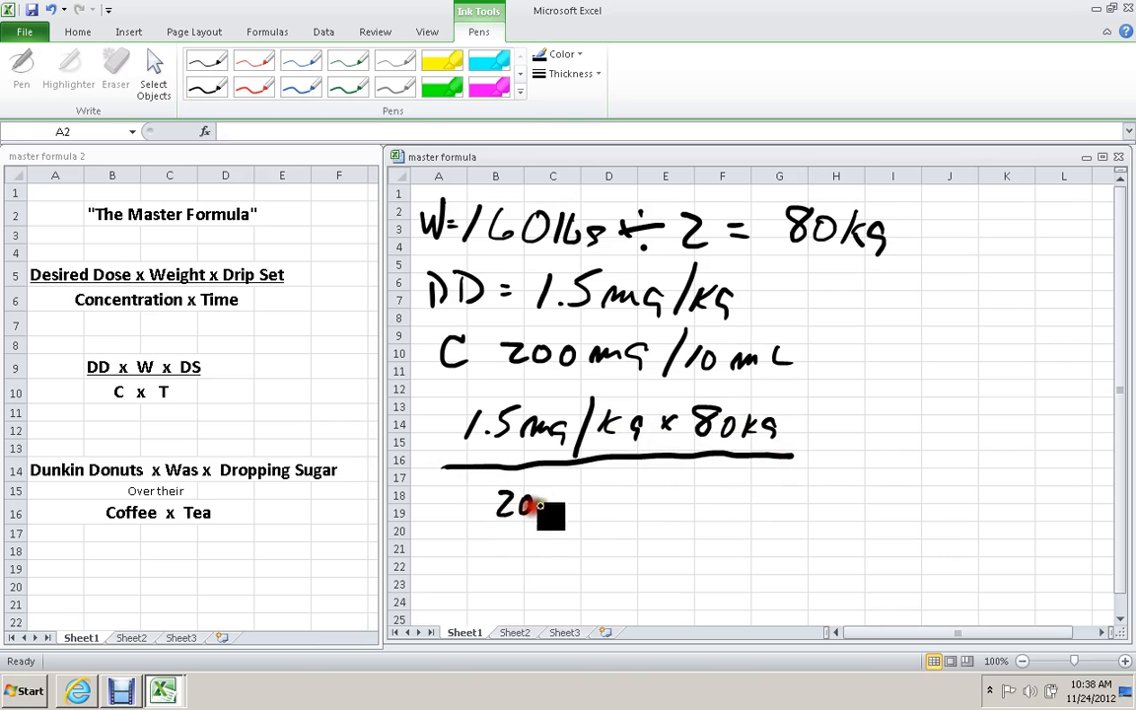
{"action": "left_click_drag", "start_coordinate": [540, 504], "coordinate": [621, 505]}
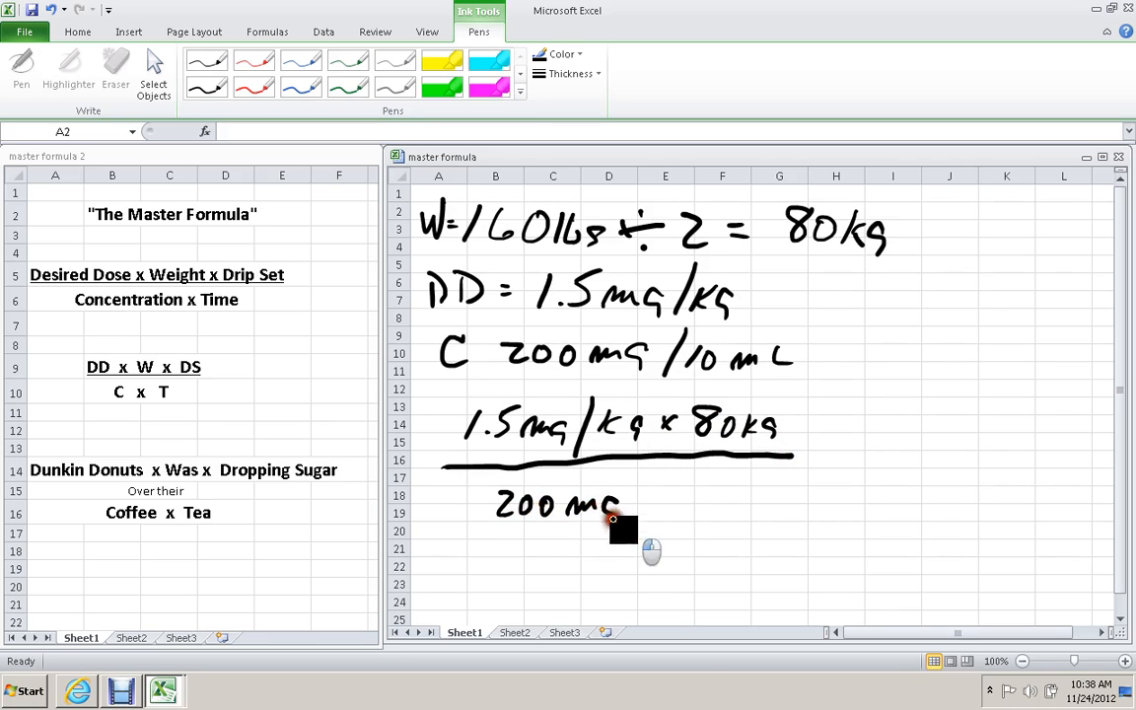
{"action": "left_click_drag", "start_coordinate": [619, 529], "coordinate": [639, 485]}
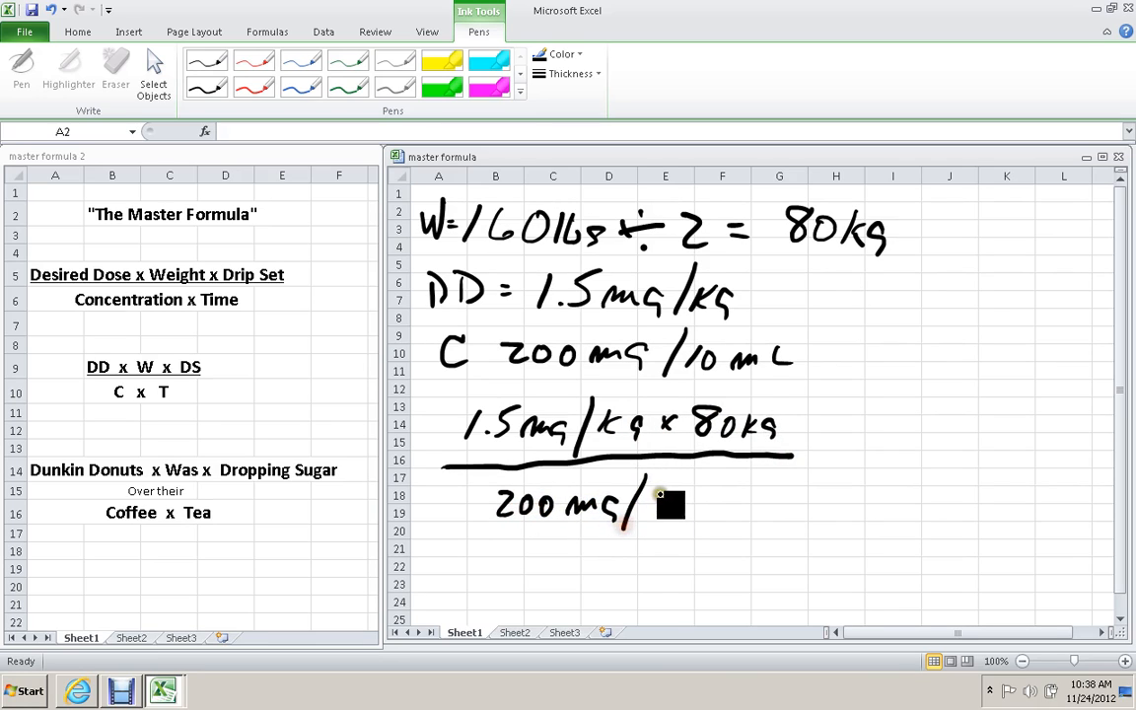
{"action": "left_click_drag", "start_coordinate": [650, 508], "coordinate": [739, 509]}
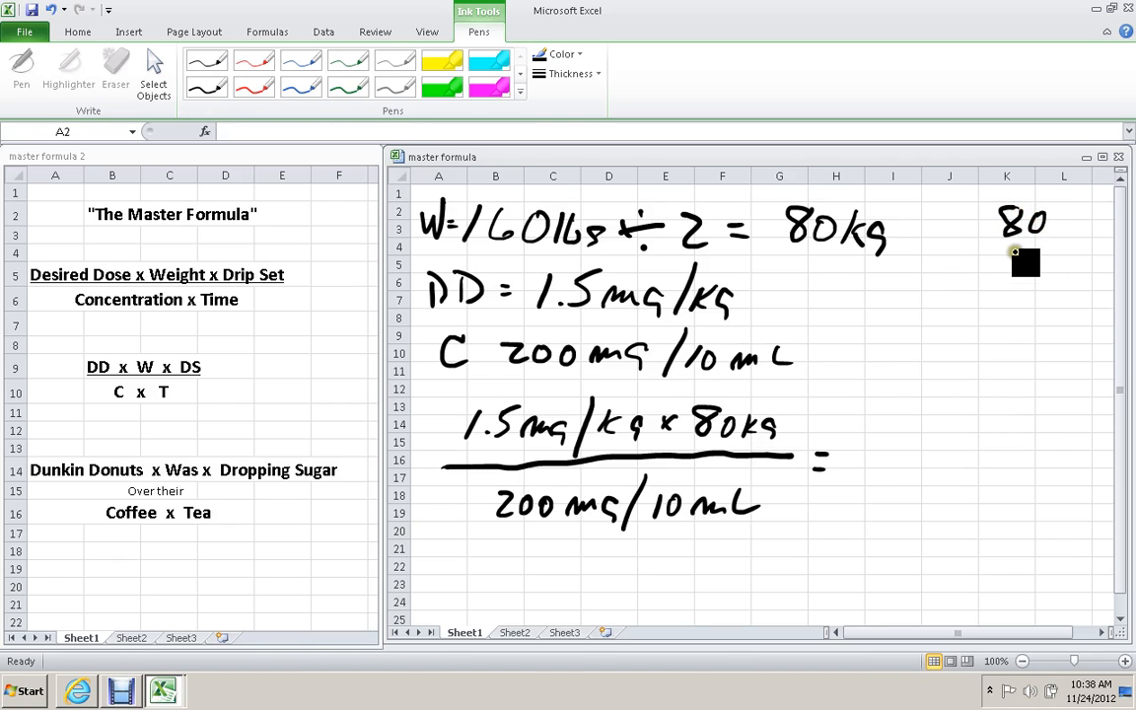
Work 80 × 1.5 = 120 in the margin and cross out the kg units.
{"action": "left_click_drag", "start_coordinate": [1025, 260], "coordinate": [1045, 266]}
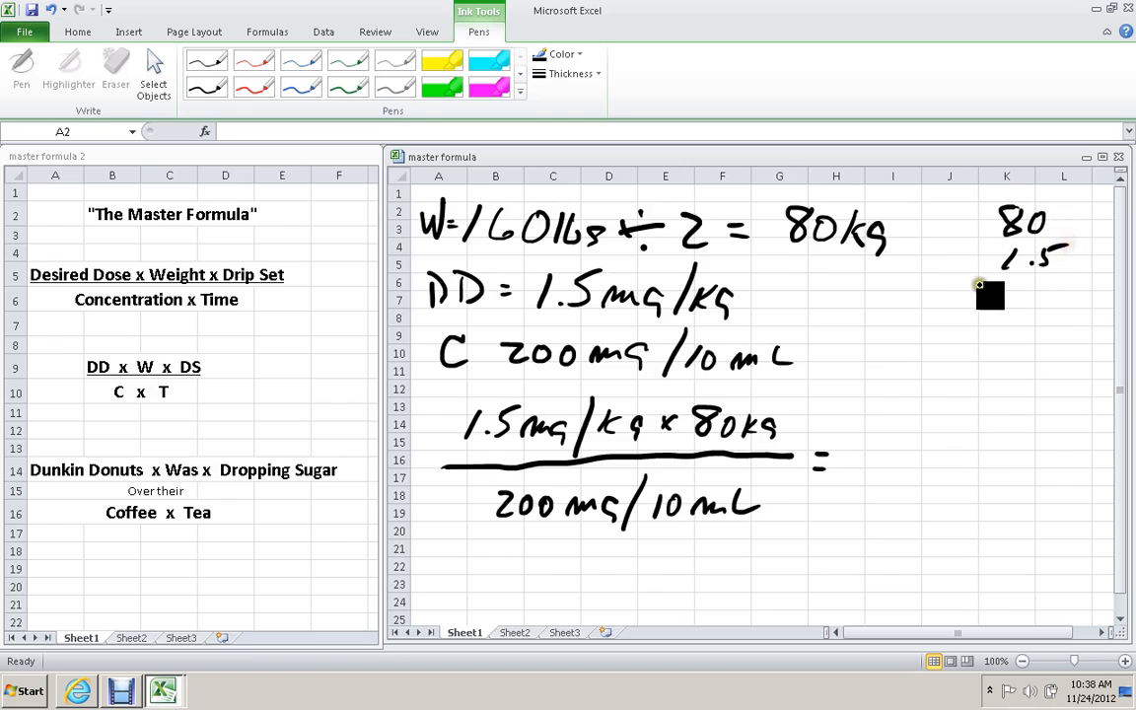
{"action": "left_click_drag", "start_coordinate": [989, 286], "coordinate": [1068, 286]}
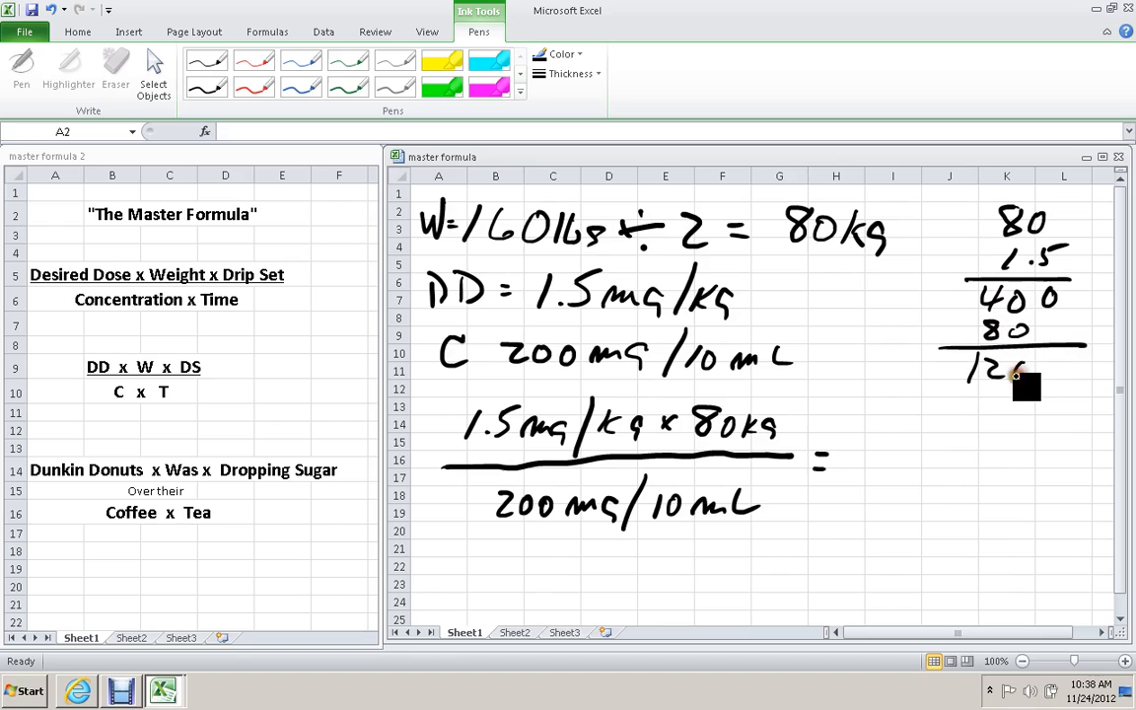
{"action": "left_click_drag", "start_coordinate": [1005, 374], "coordinate": [1054, 379]}
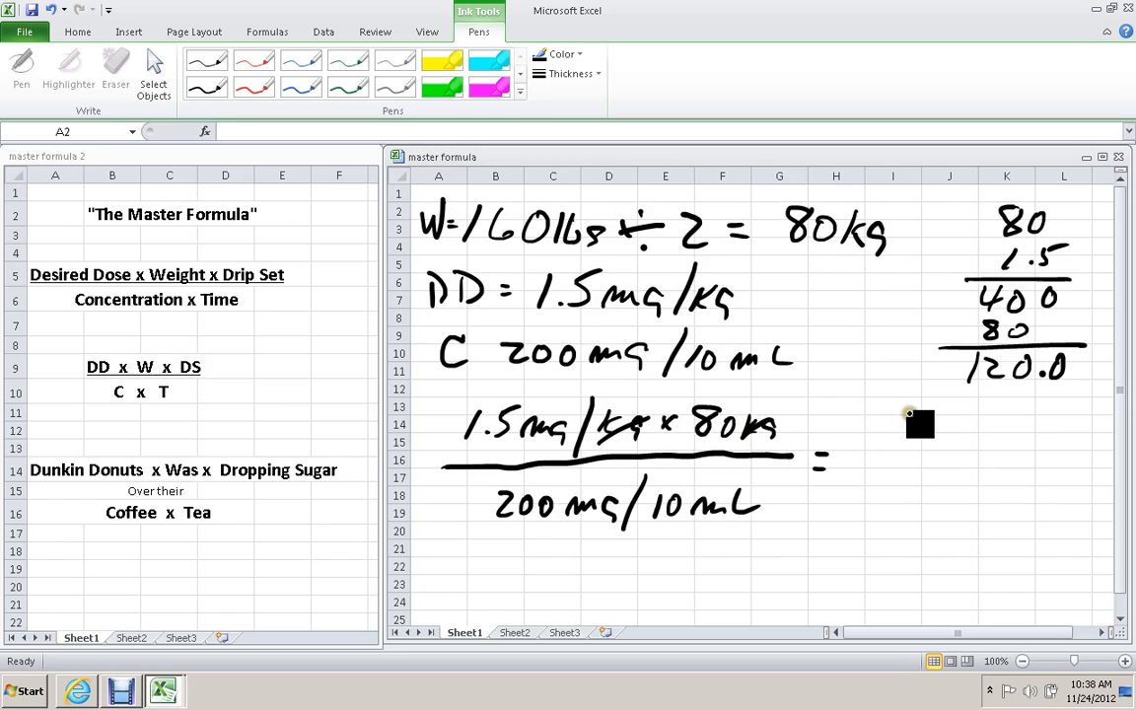
Write the reduced fraction 120 mg over 20 mg/mL and continue below the equals sign.
{"action": "left_click_drag", "start_coordinate": [897, 430], "coordinate": [995, 430]}
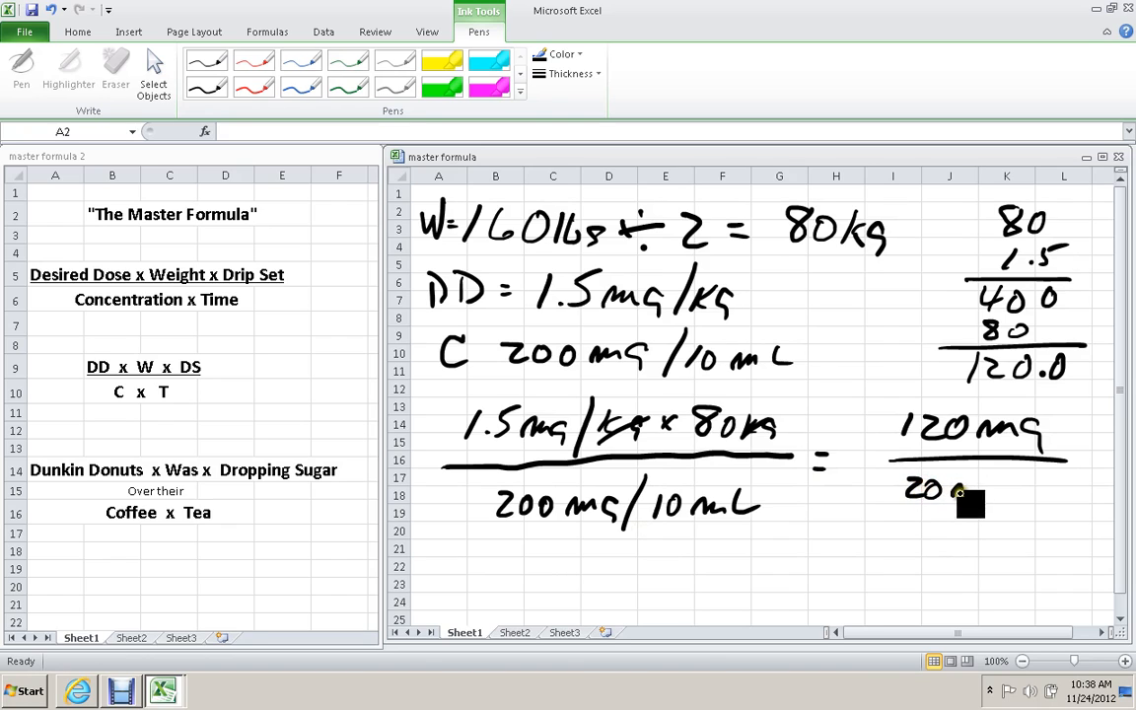
{"action": "left_click_drag", "start_coordinate": [962, 497], "coordinate": [1045, 493]}
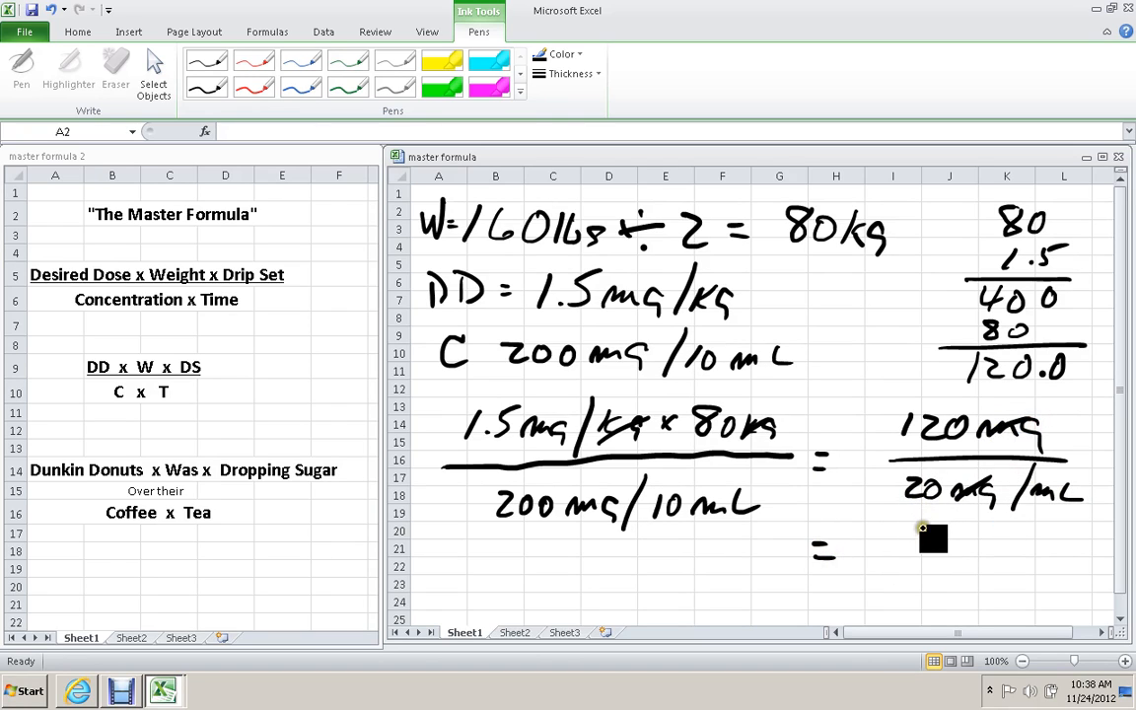
{"action": "left_click_drag", "start_coordinate": [931, 536], "coordinate": [897, 571]}
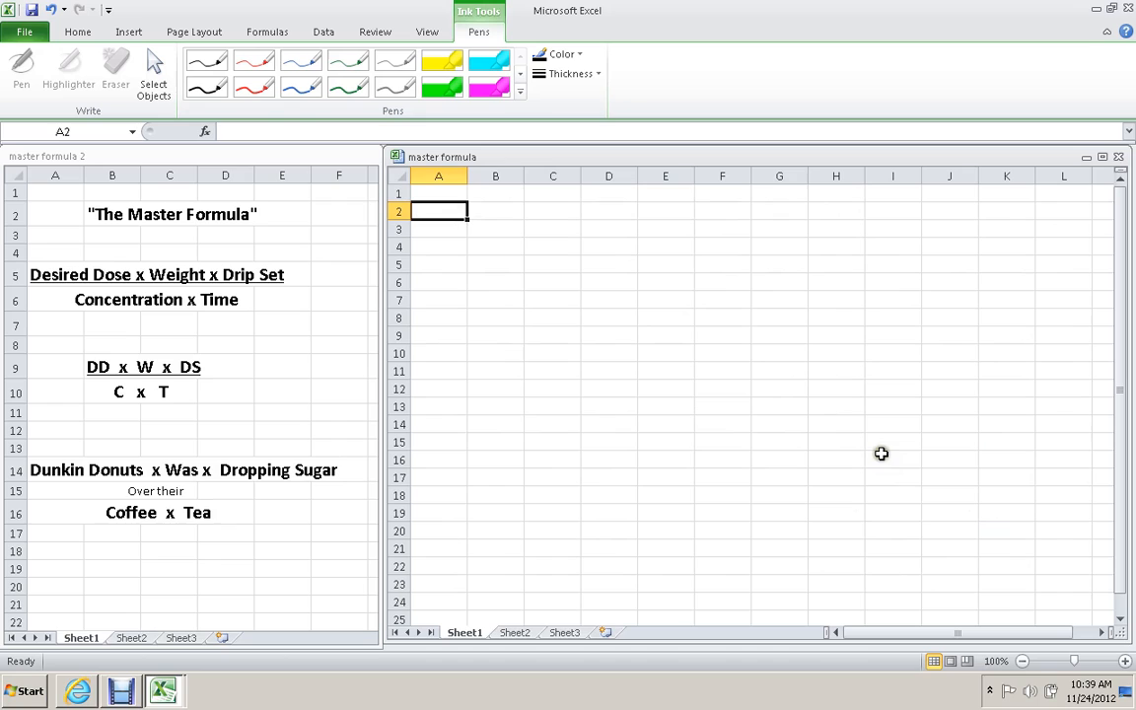
{"action": "mouse_move", "coordinate": [792, 463]}
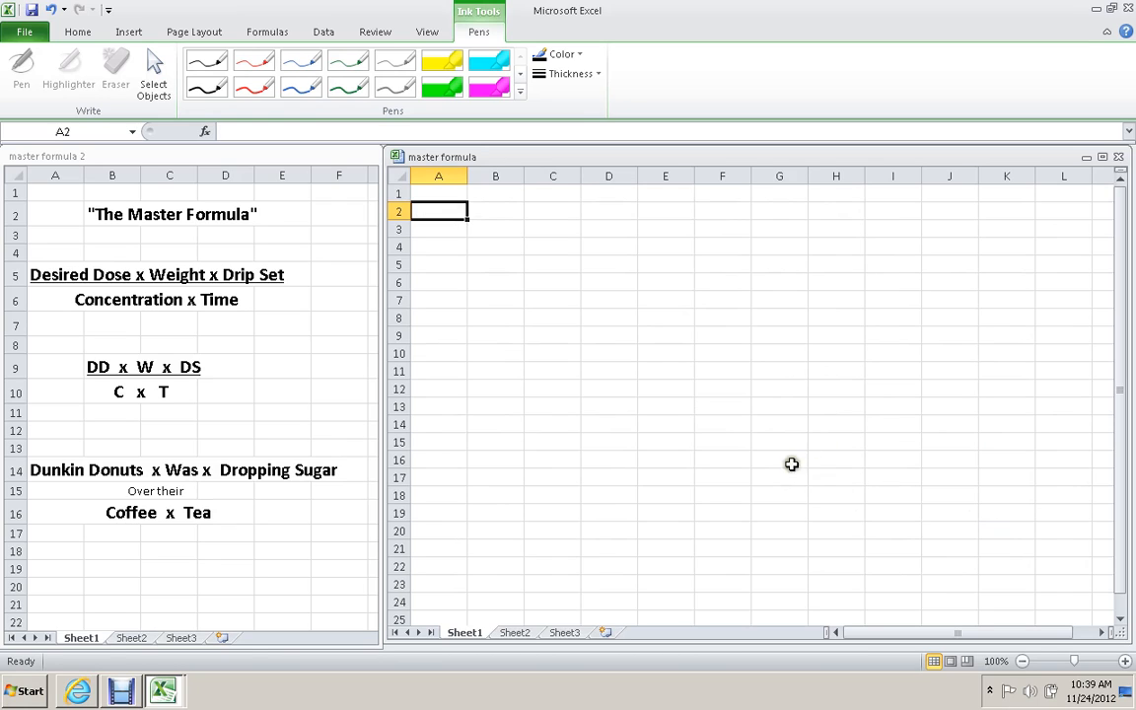
{"action": "mouse_move", "coordinate": [824, 450]}
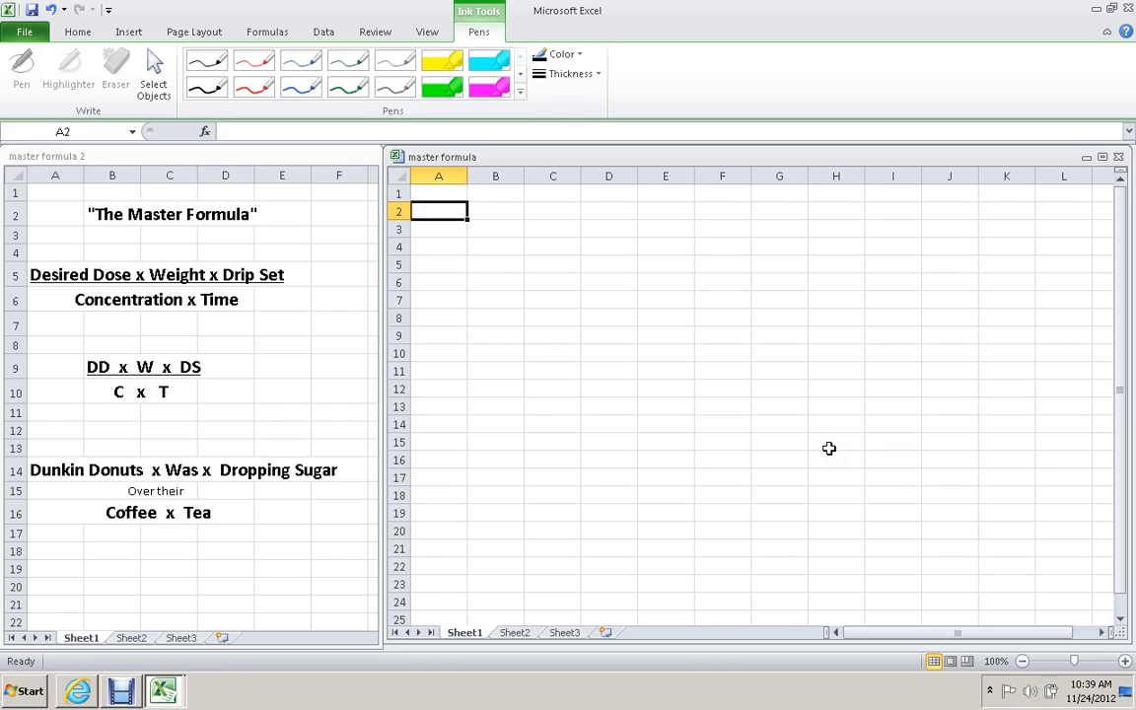
{"action": "mouse_move", "coordinate": [710, 477]}
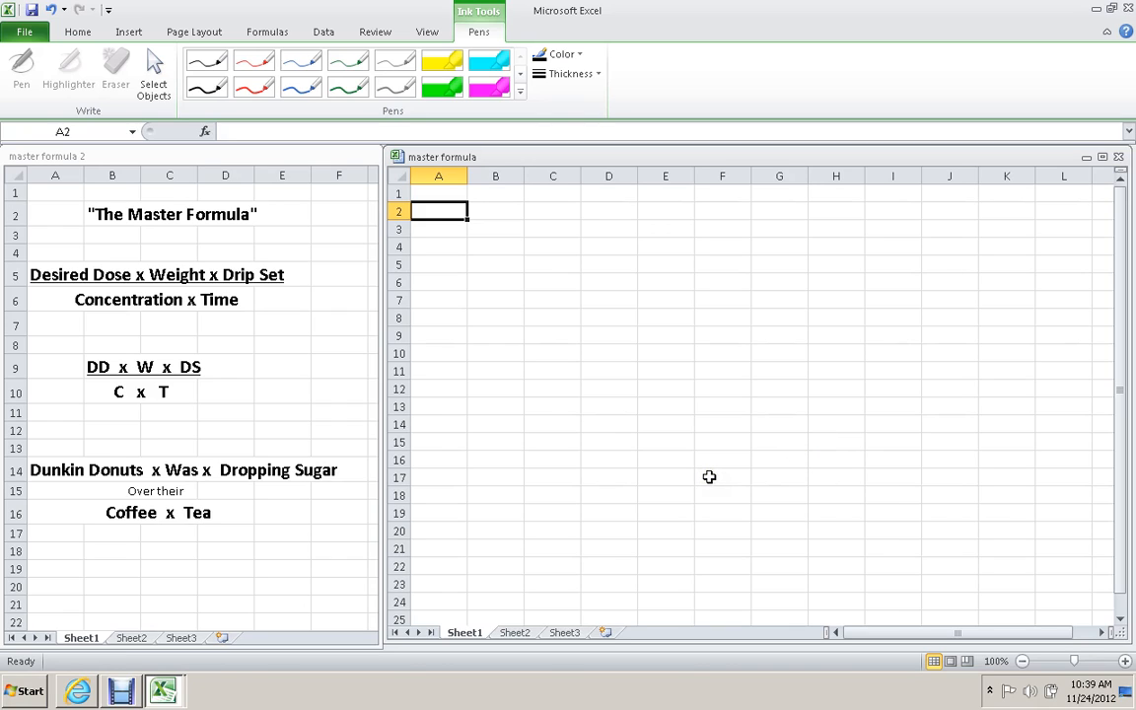
{"action": "mouse_move", "coordinate": [548, 523]}
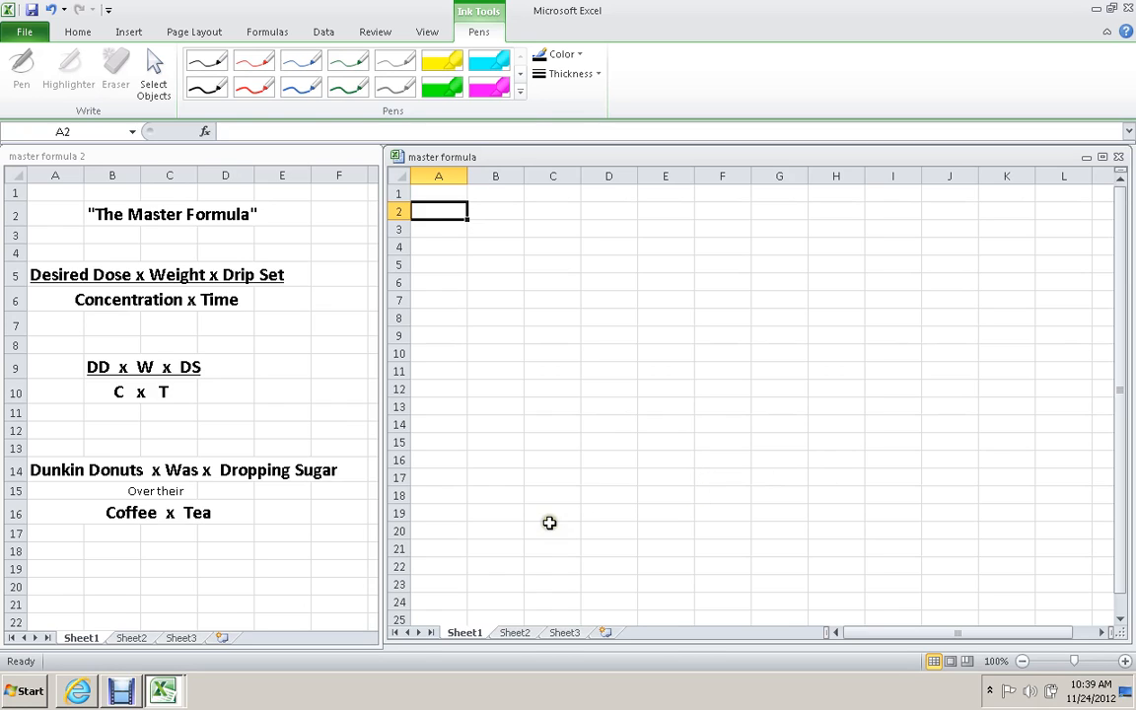
{"action": "mouse_move", "coordinate": [493, 252]}
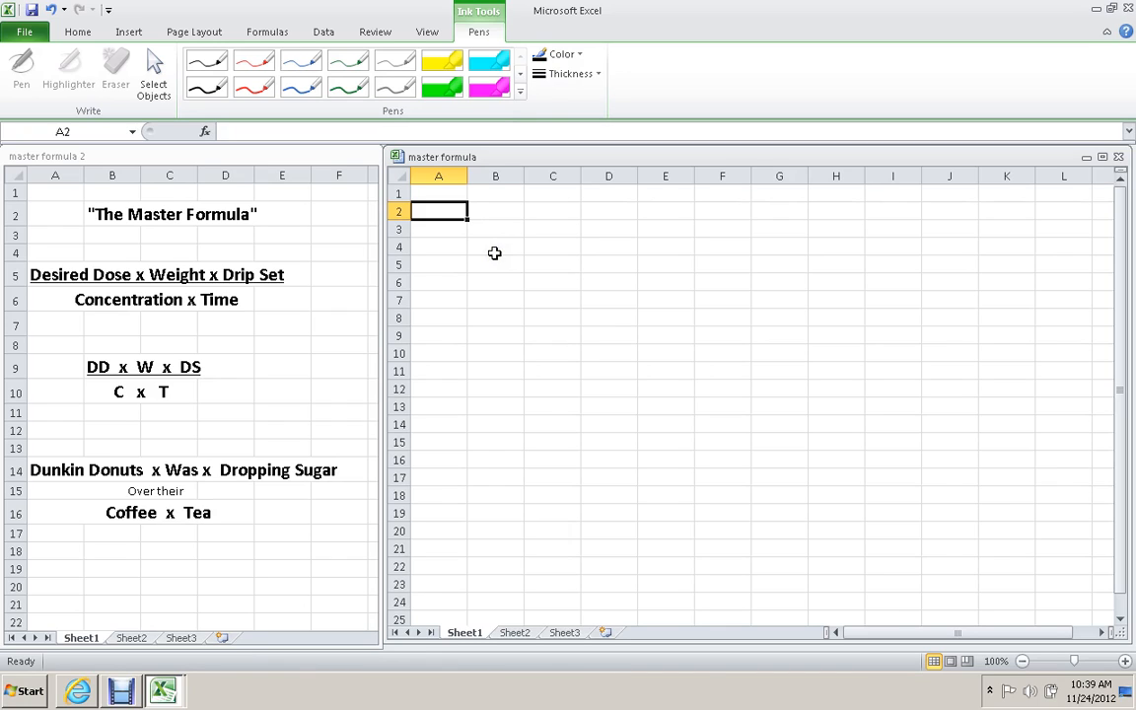
{"action": "mouse_move", "coordinate": [477, 312]}
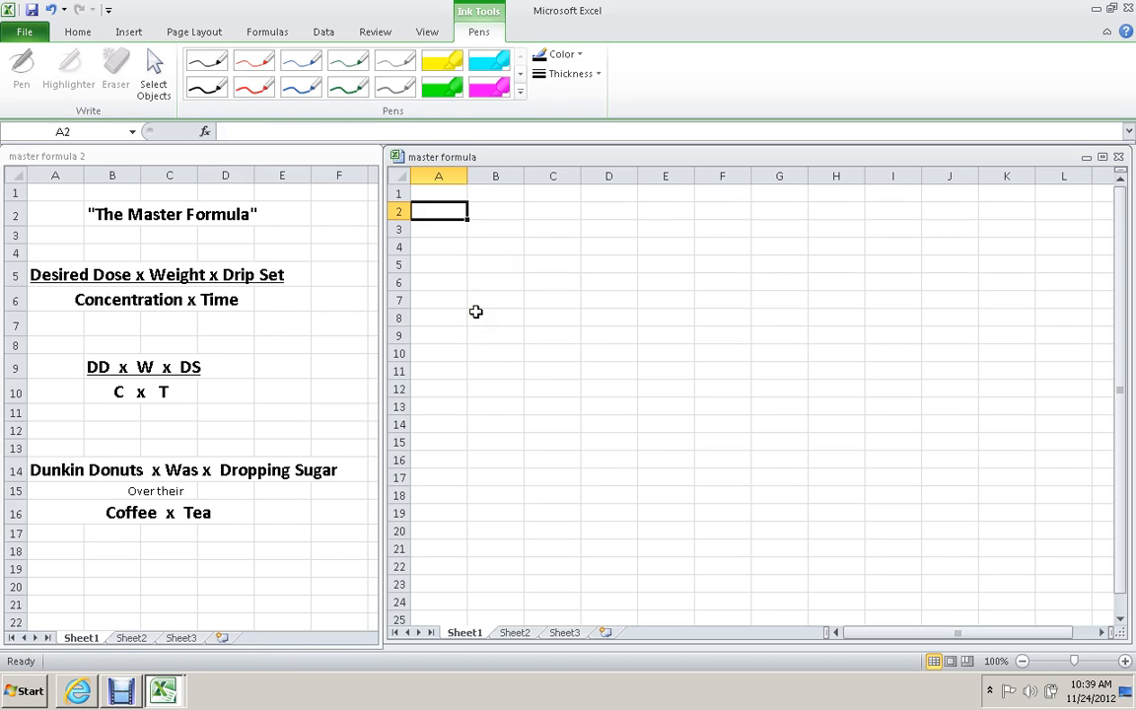
{"action": "mouse_move", "coordinate": [483, 349]}
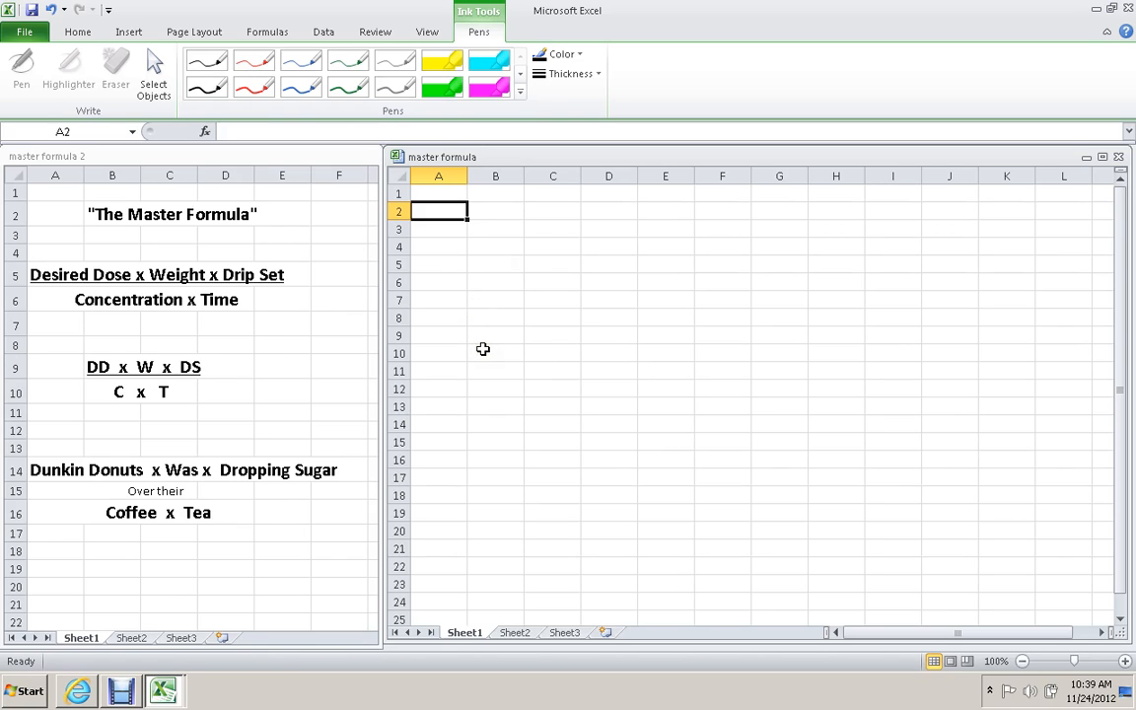
{"action": "mouse_move", "coordinate": [465, 248]}
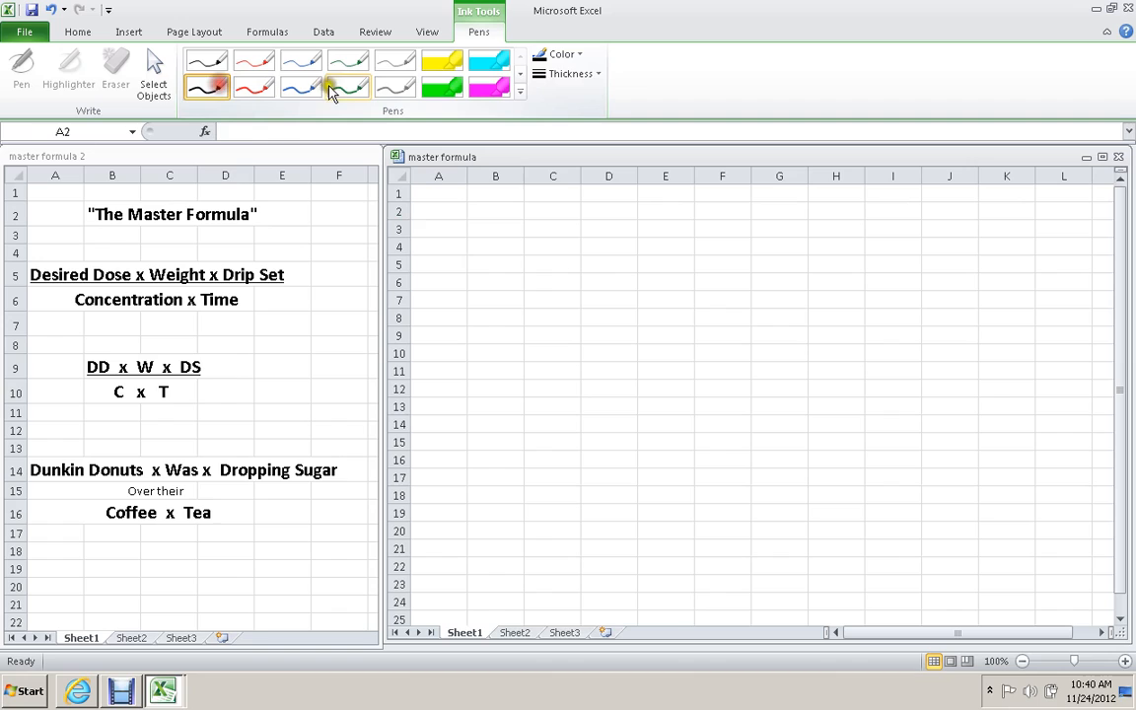
With a thicker pen, handwrite W 160 lbs ÷ 2 = 80 kg.
{"action": "left_click", "coordinate": [568, 73]}
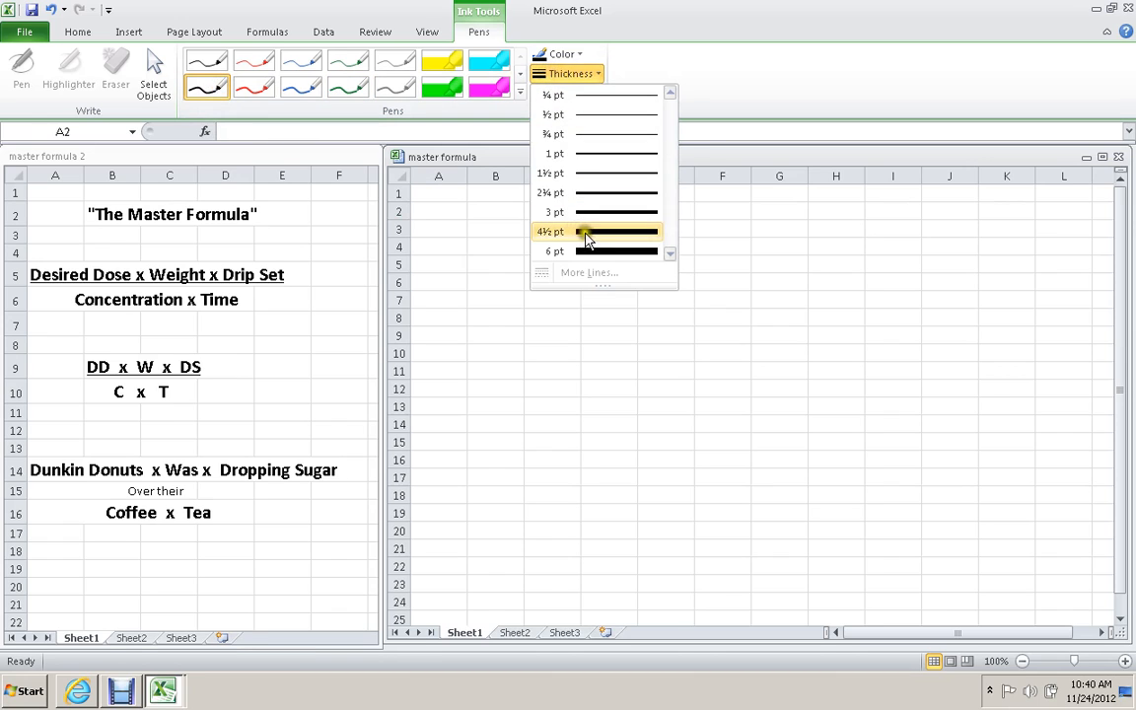
{"action": "left_click", "coordinate": [595, 230]}
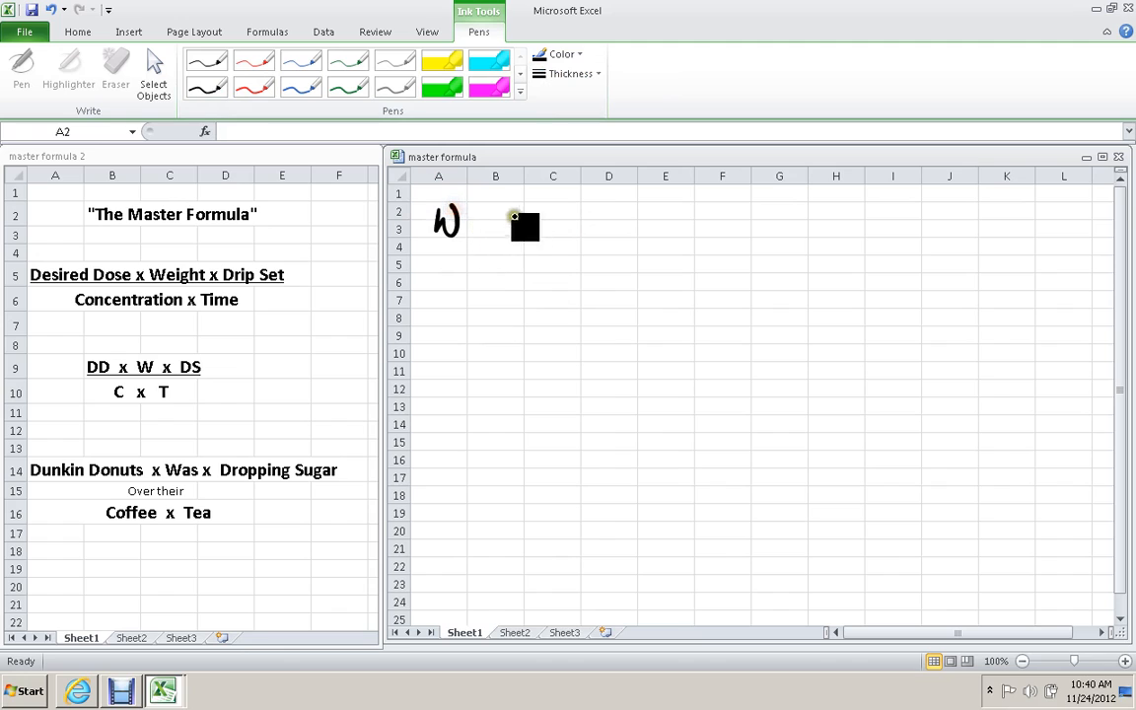
{"action": "left_click_drag", "start_coordinate": [503, 233], "coordinate": [611, 236]}
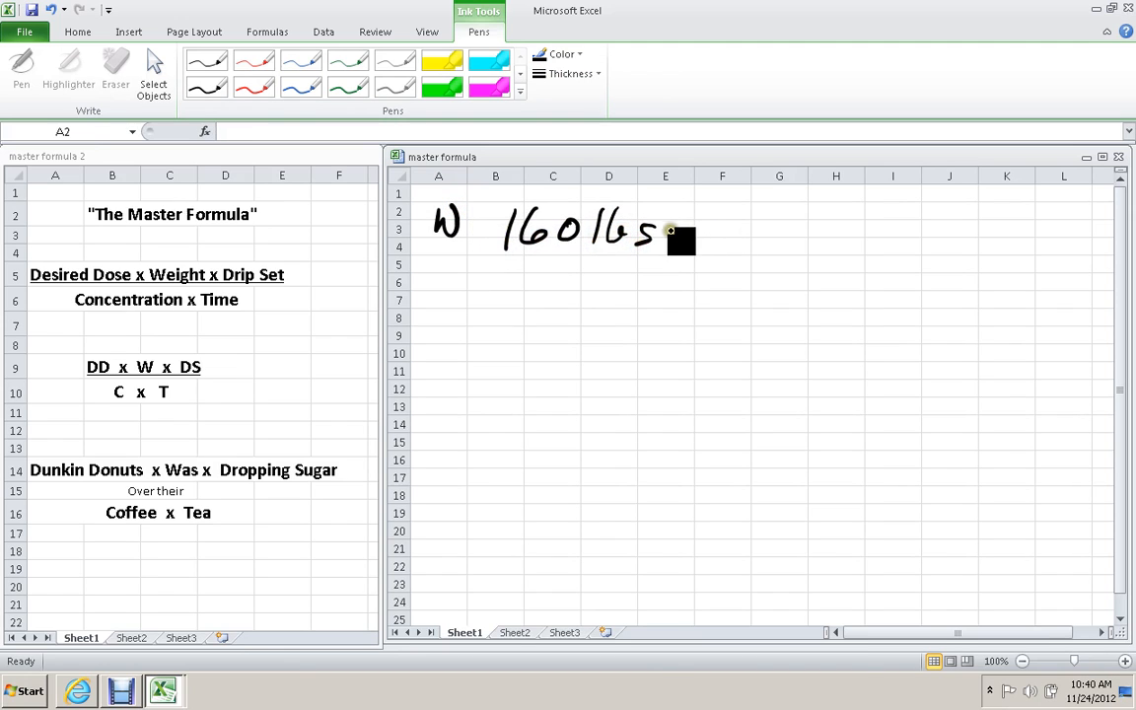
{"action": "left_click_drag", "start_coordinate": [680, 237], "coordinate": [750, 237]}
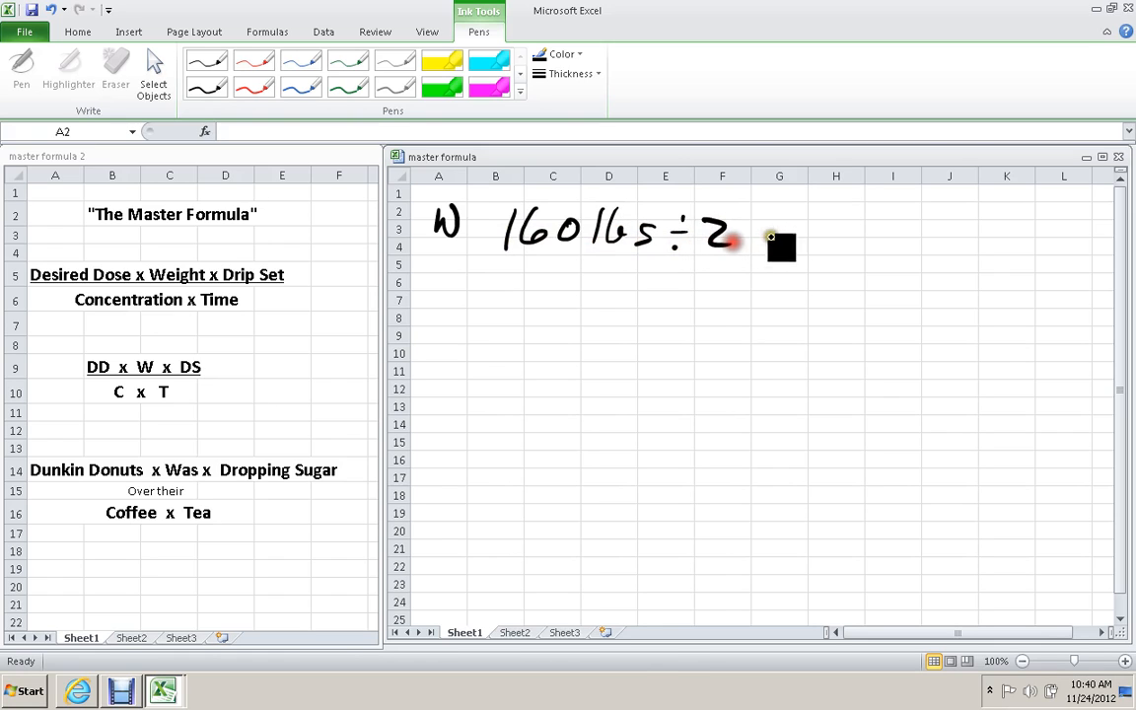
{"action": "left_click_drag", "start_coordinate": [749, 233], "coordinate": [828, 232]}
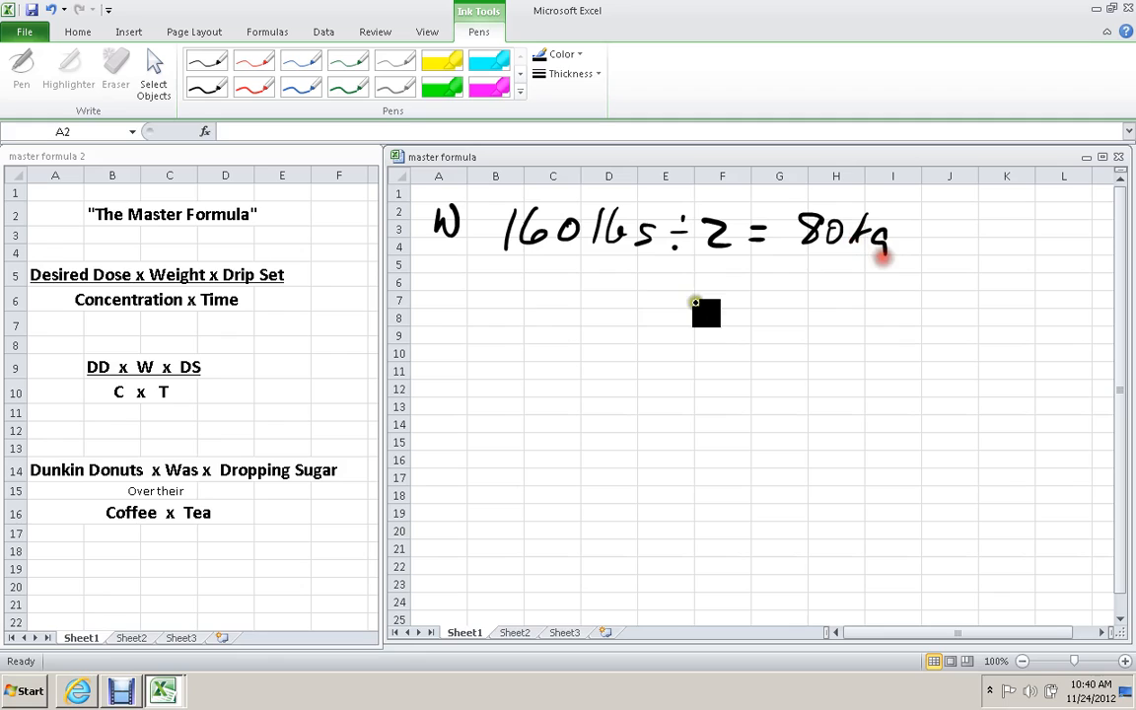
Handwrite the desired dose line DD 0.01 mg/kg.
{"action": "left_click_drag", "start_coordinate": [706, 311], "coordinate": [444, 292]}
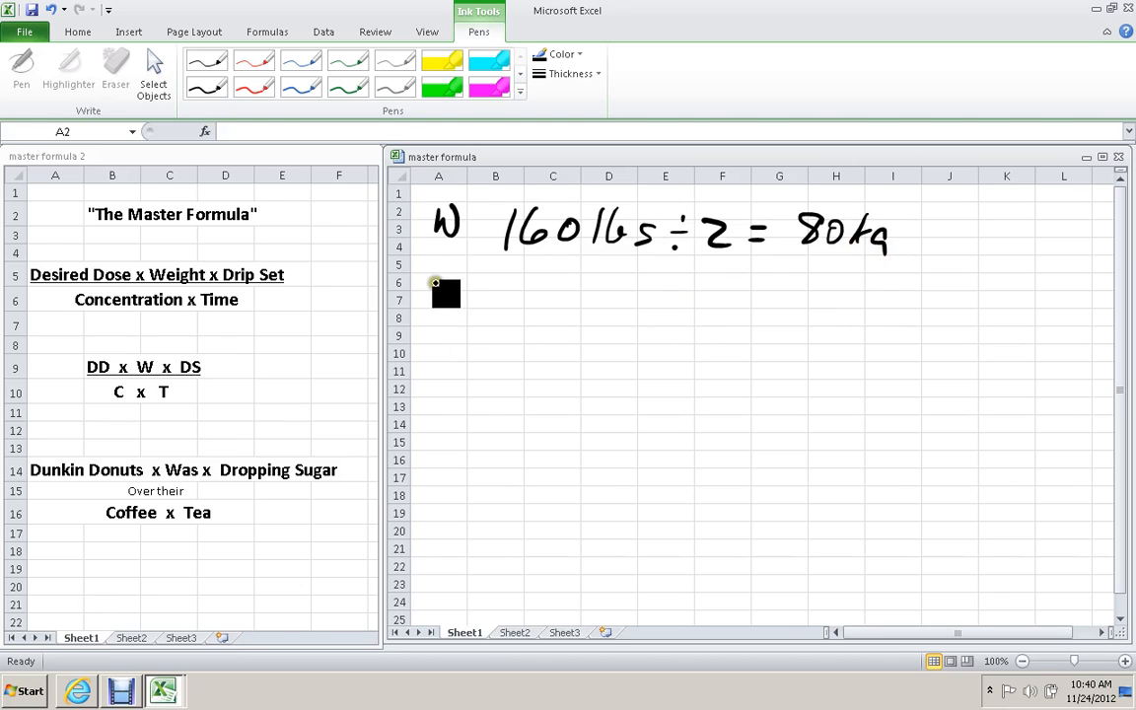
{"action": "left_click_drag", "start_coordinate": [434, 295], "coordinate": [492, 311]}
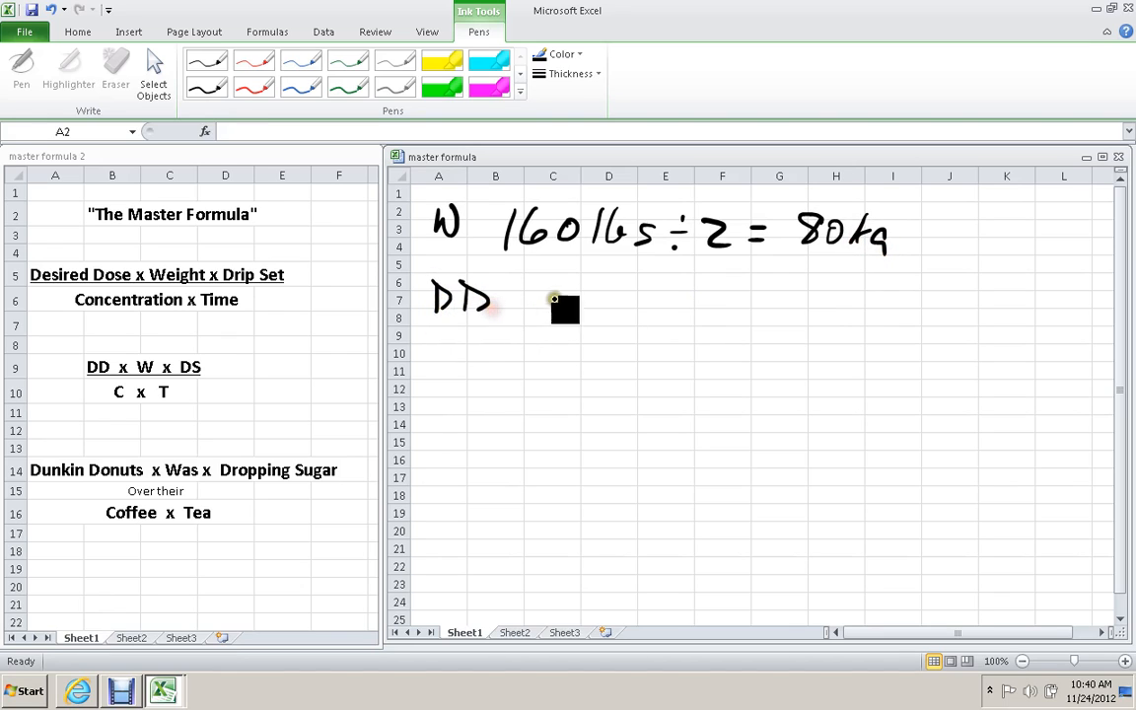
{"action": "left_click_drag", "start_coordinate": [552, 296], "coordinate": [568, 315]}
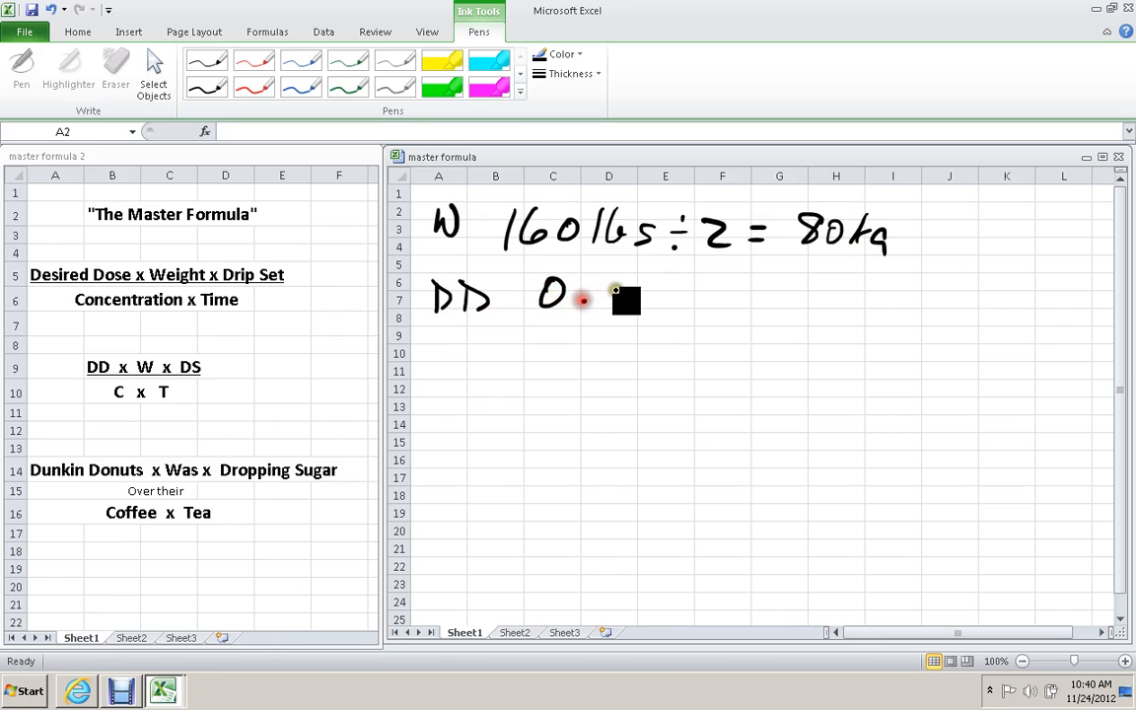
{"action": "left_click_drag", "start_coordinate": [568, 296], "coordinate": [615, 295]}
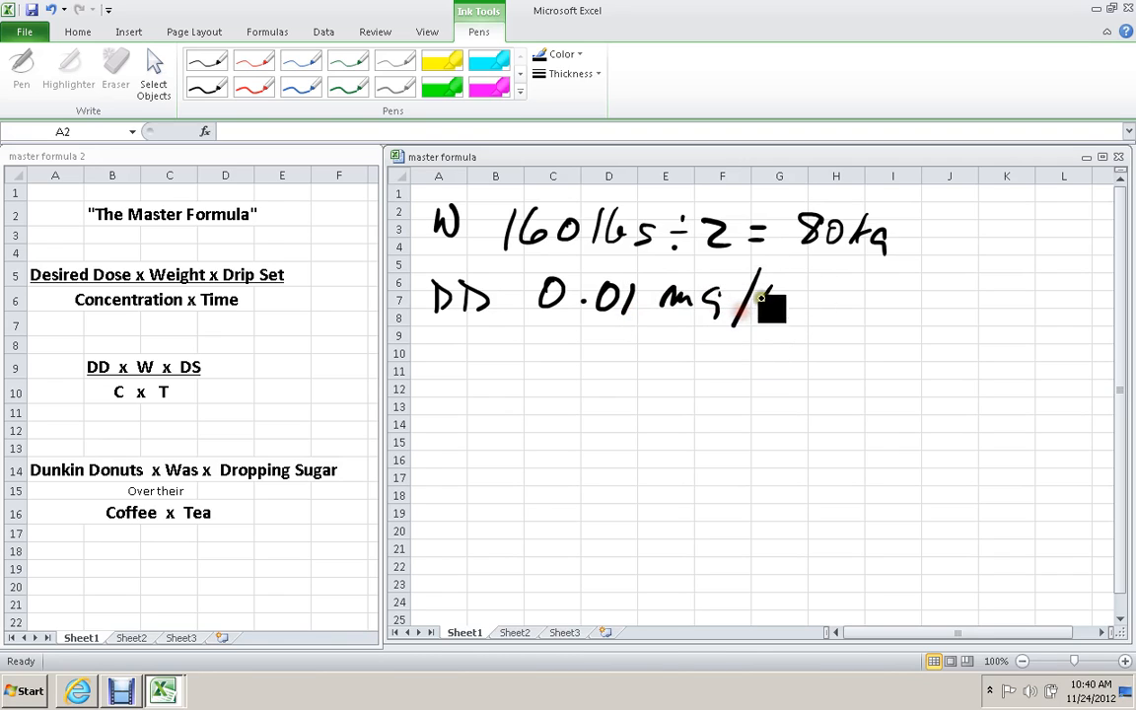
{"action": "left_click_drag", "start_coordinate": [759, 299], "coordinate": [804, 320]}
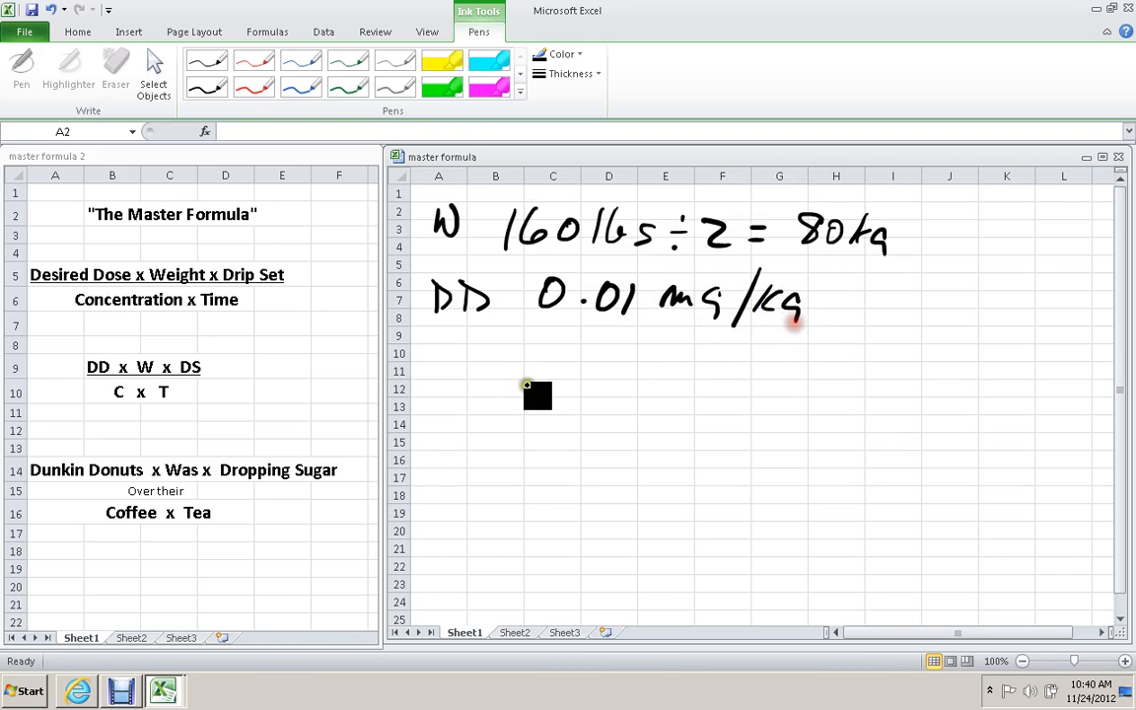
Handwrite the concentration line C 10 mg/10 mL and begin the formula below.
{"action": "left_click_drag", "start_coordinate": [438, 355], "coordinate": [463, 379]}
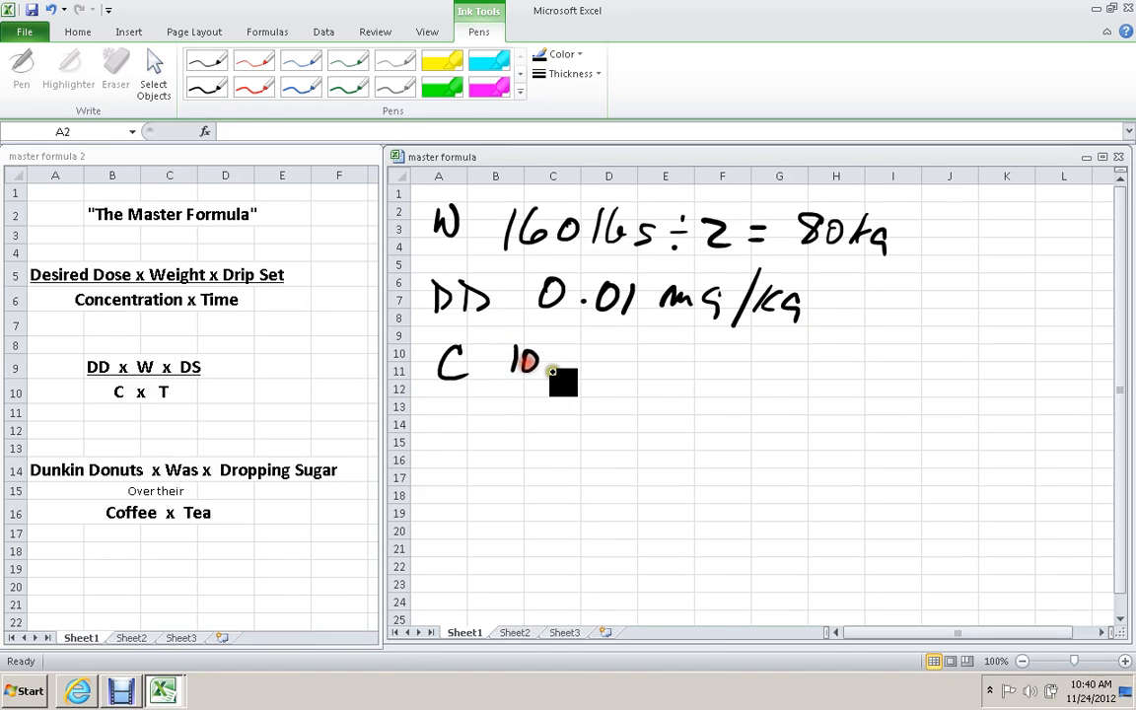
{"action": "left_click_drag", "start_coordinate": [552, 371], "coordinate": [641, 370]}
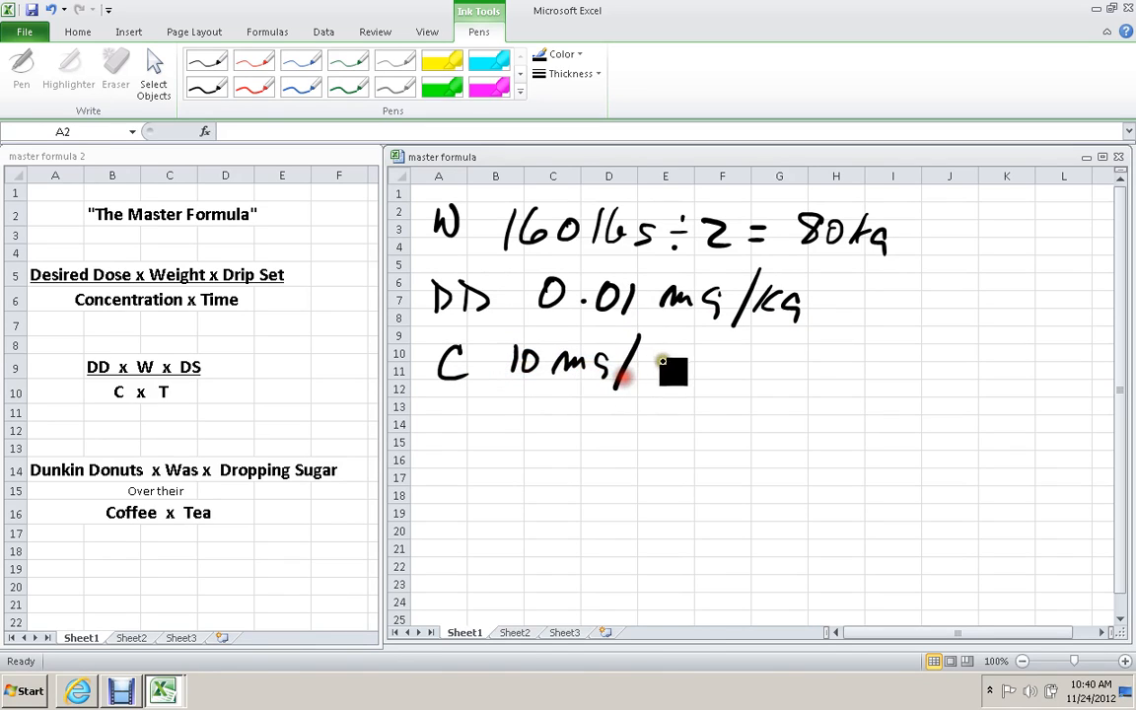
{"action": "left_click_drag", "start_coordinate": [647, 371], "coordinate": [700, 371]}
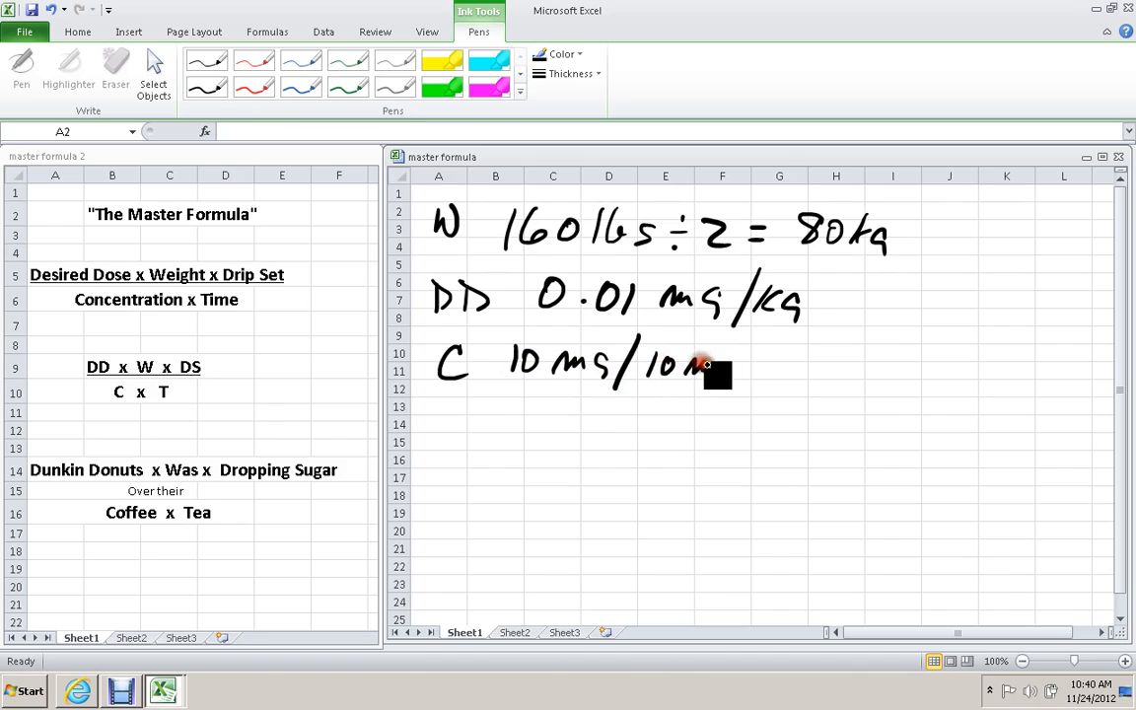
{"action": "left_click_drag", "start_coordinate": [700, 370], "coordinate": [720, 371]}
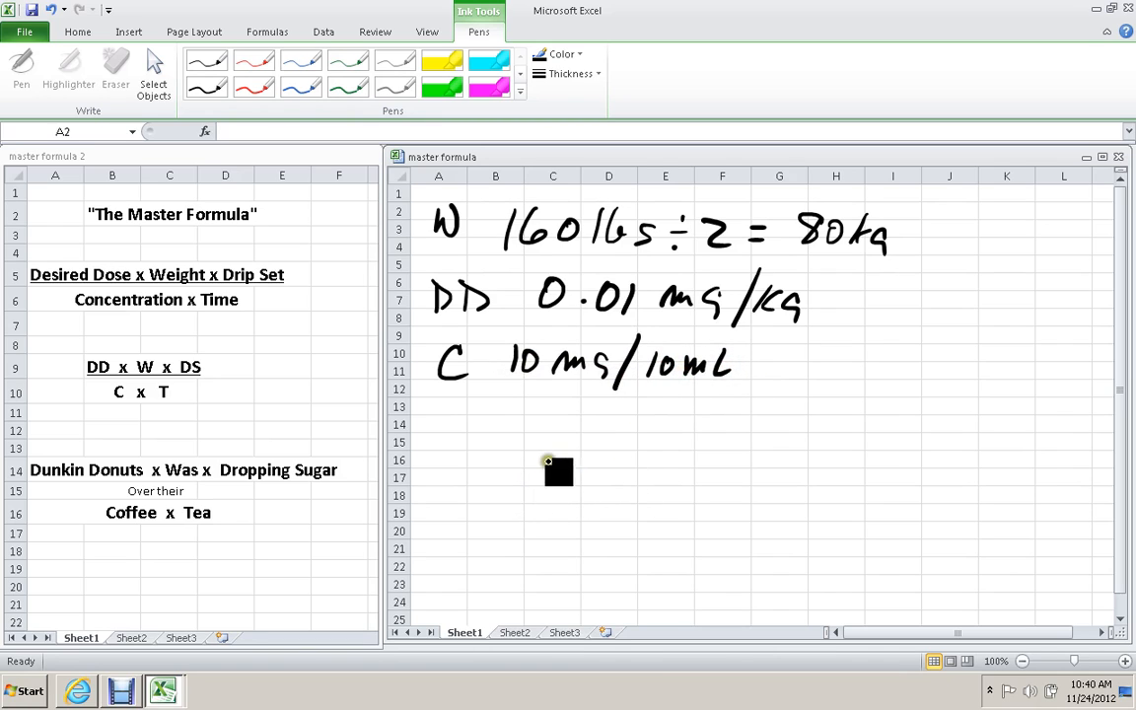
{"action": "left_click_drag", "start_coordinate": [556, 471], "coordinate": [495, 450]}
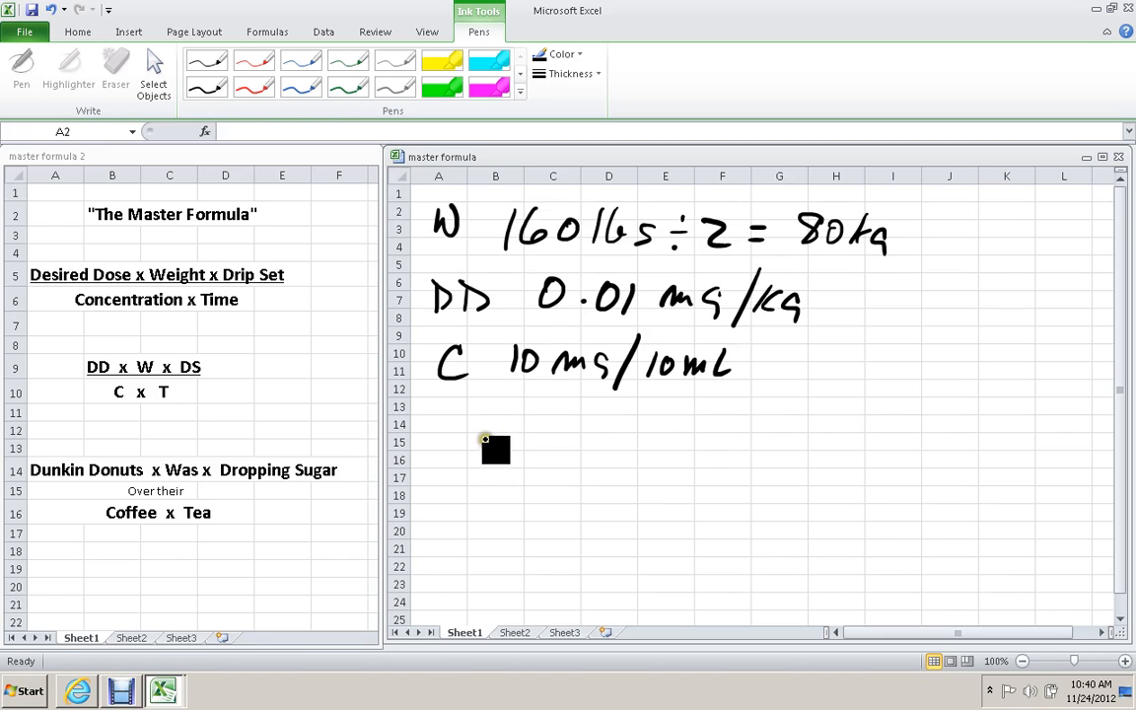
Ink 0.01 mg/kg × 80 kg over 10 mg/10 mL followed by an equals sign.
{"action": "left_click_drag", "start_coordinate": [483, 457], "coordinate": [532, 449]}
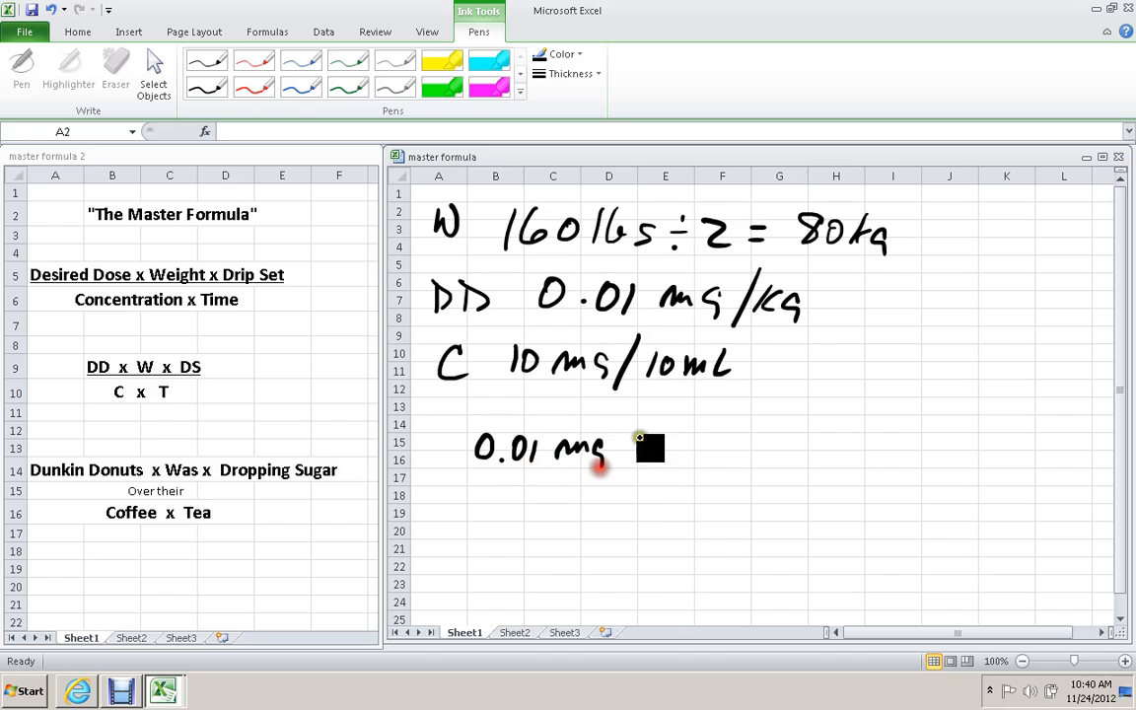
{"action": "left_click_drag", "start_coordinate": [607, 457], "coordinate": [700, 454]}
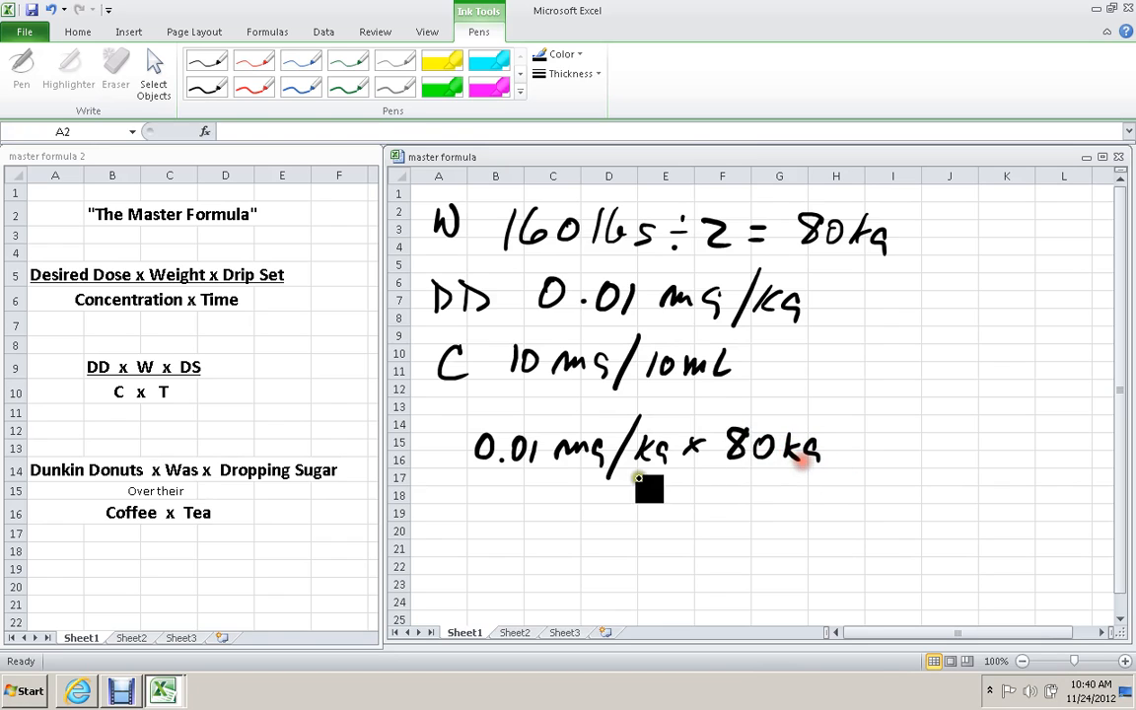
{"action": "left_click_drag", "start_coordinate": [454, 492], "coordinate": [779, 481]}
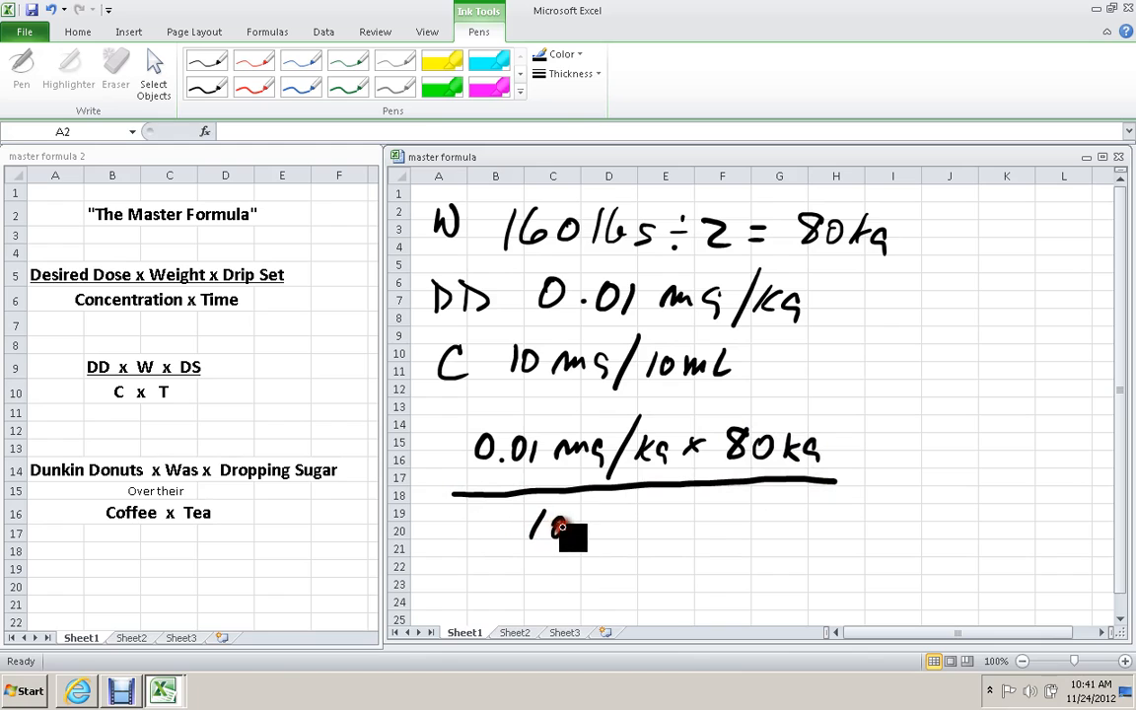
{"action": "left_click_drag", "start_coordinate": [553, 529], "coordinate": [631, 528]}
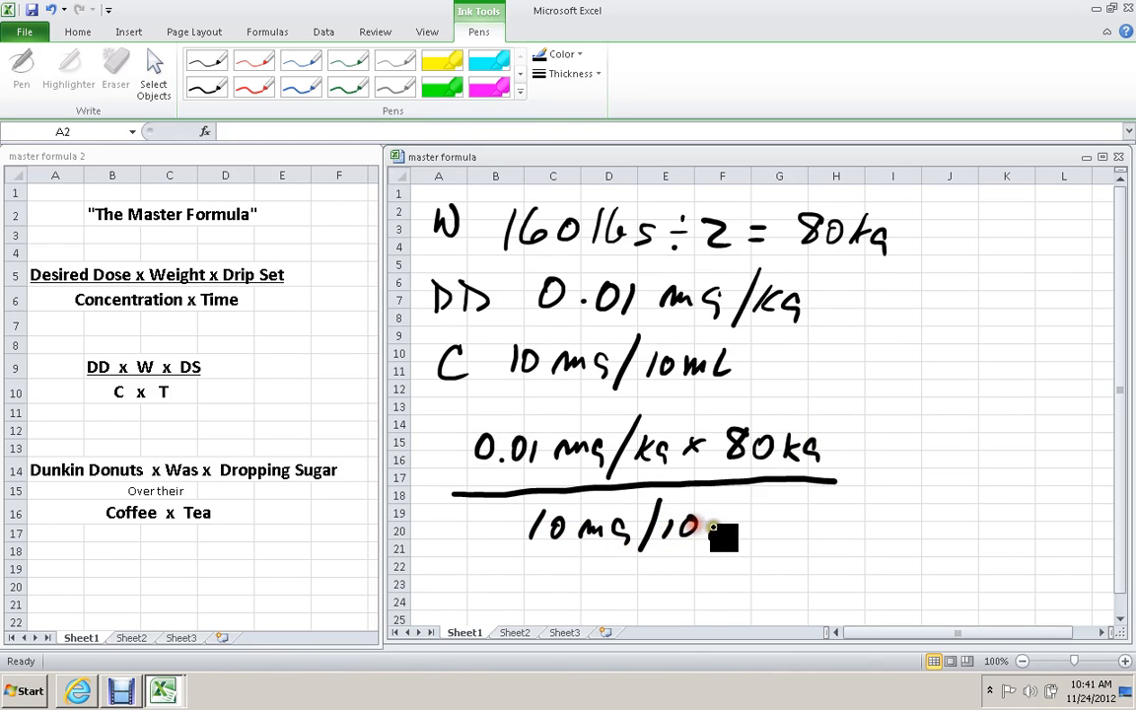
{"action": "left_click_drag", "start_coordinate": [709, 532], "coordinate": [765, 533]}
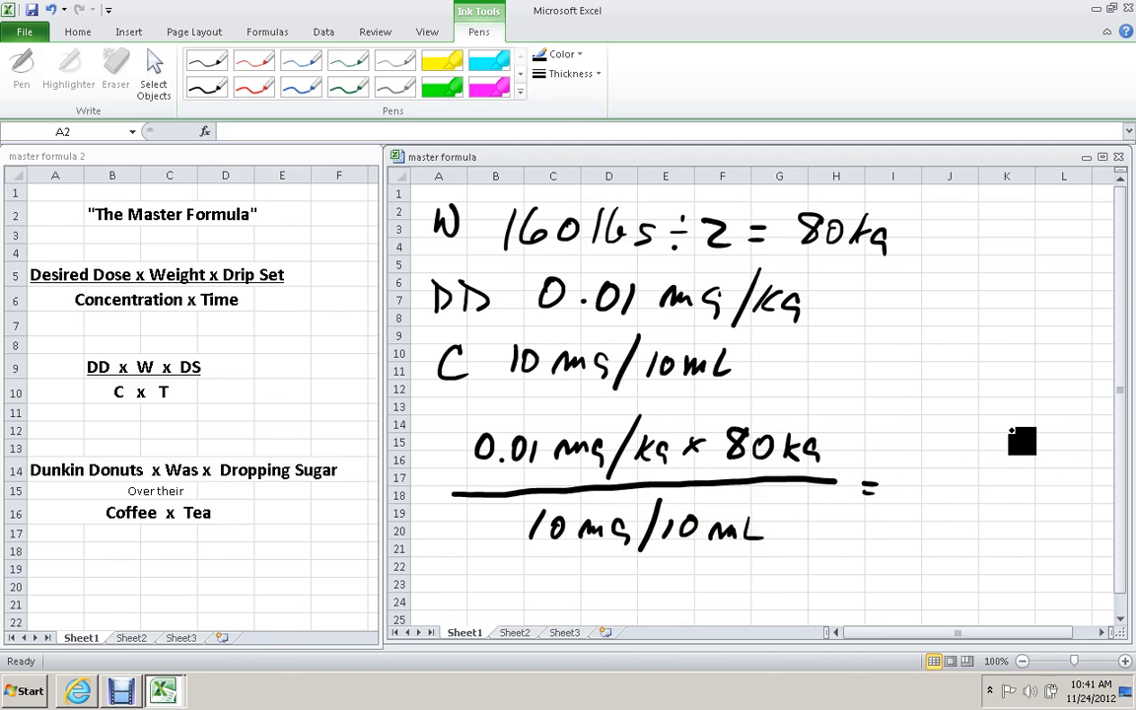
{"action": "mouse_move", "coordinate": [982, 260]}
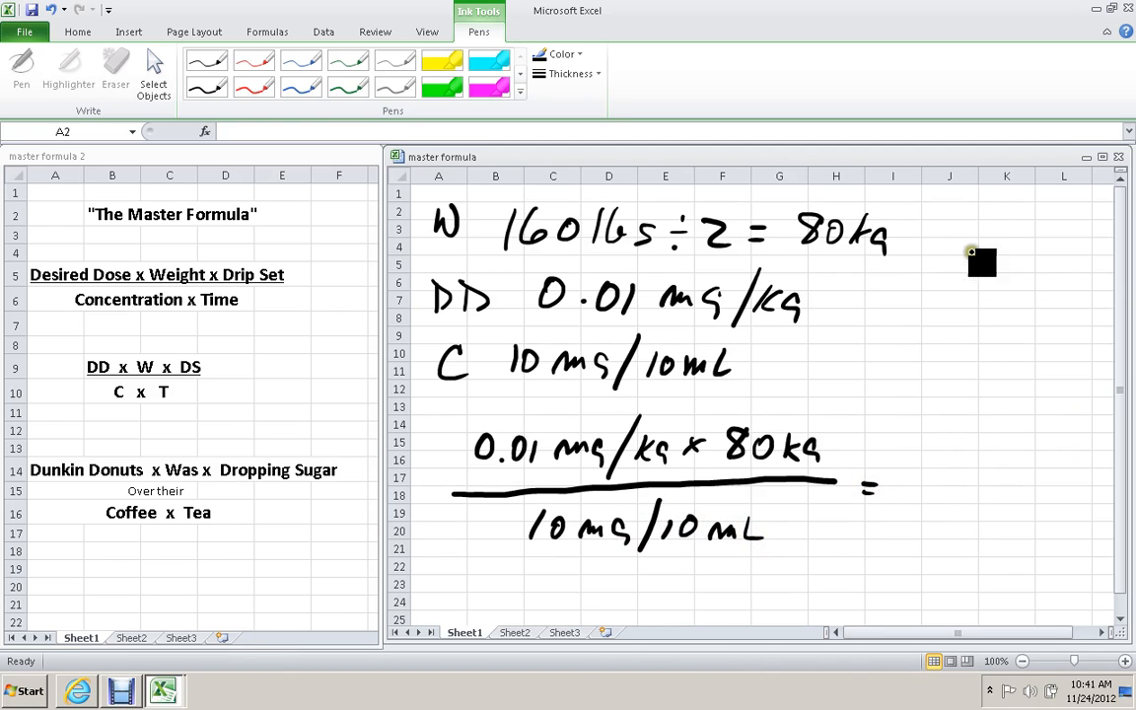
{"action": "mouse_move", "coordinate": [1004, 232]}
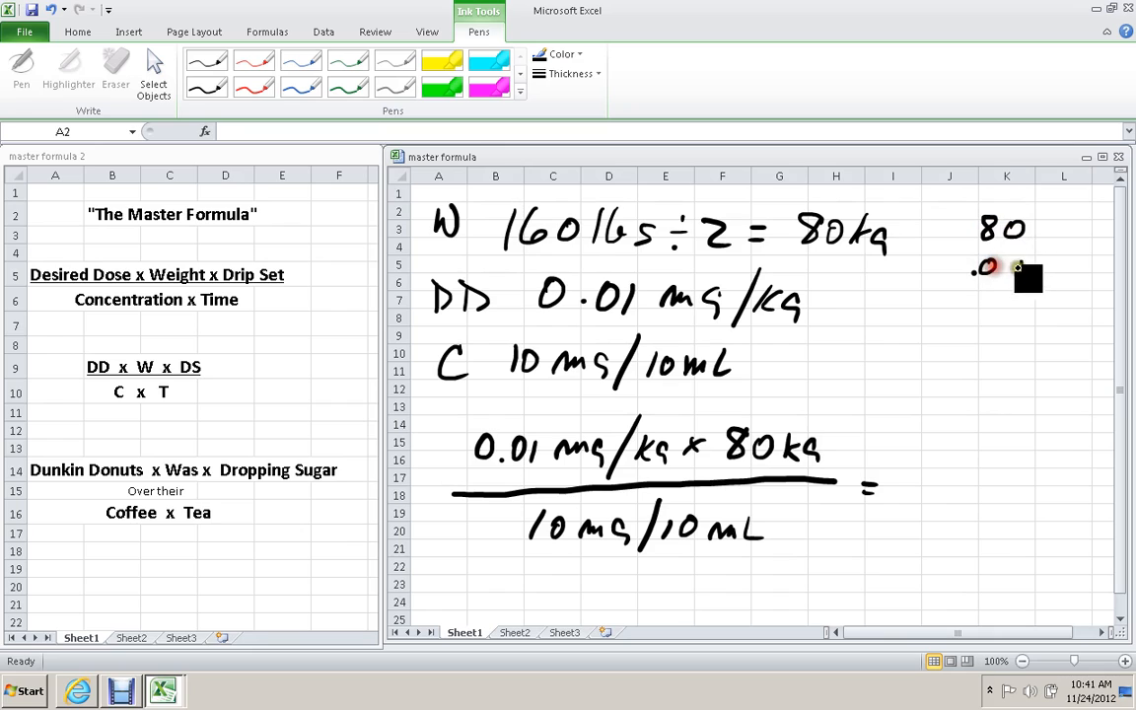
Multiply 80 × .01 in the margin, write 0.8 mg over 1 mg/mL and circle 0.8 mL.
{"action": "left_click_drag", "start_coordinate": [976, 266], "coordinate": [1015, 272]}
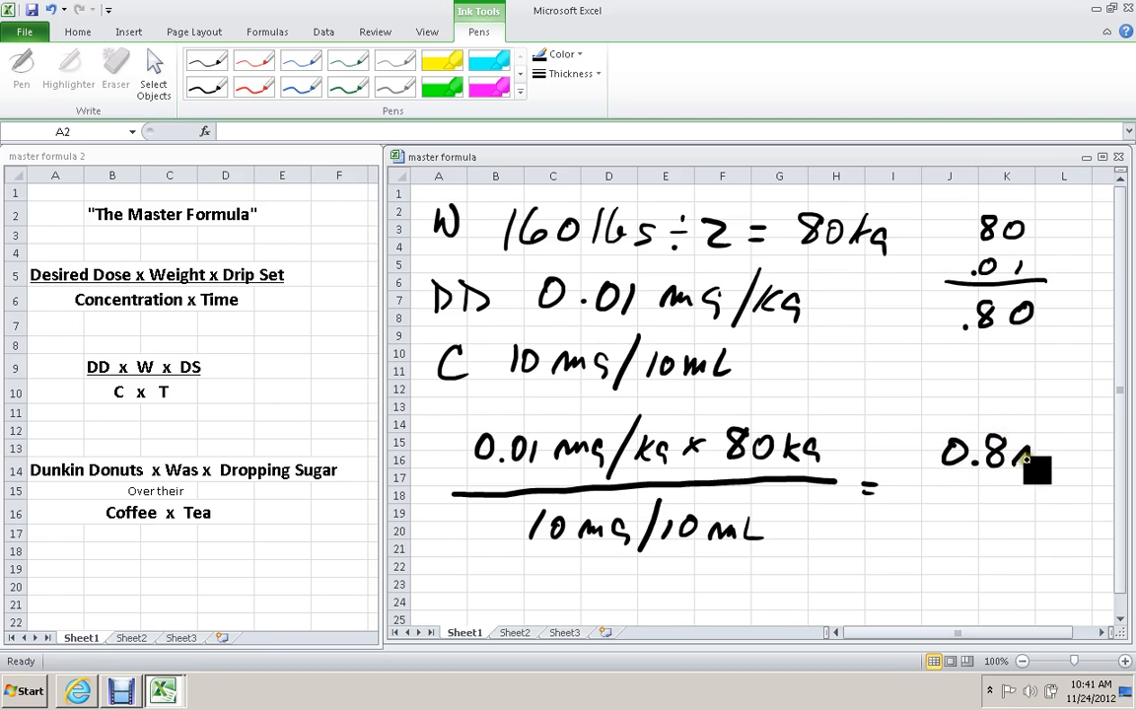
{"action": "left_click_drag", "start_coordinate": [1035, 469], "coordinate": [1074, 483]}
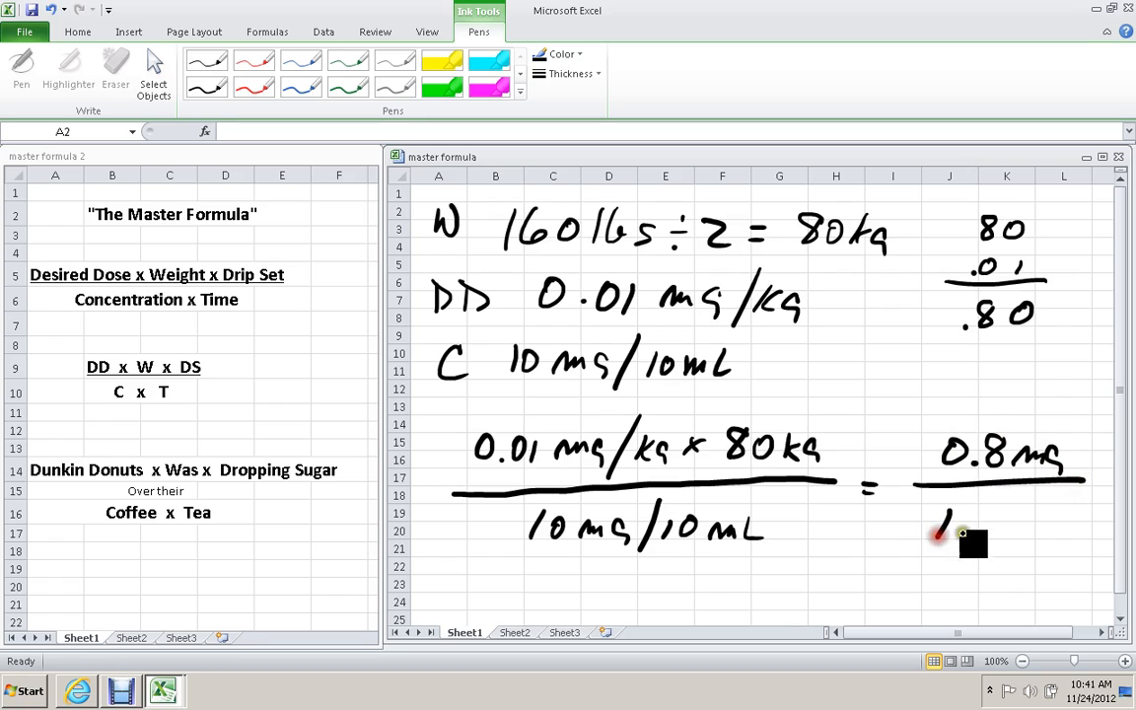
{"action": "left_click_drag", "start_coordinate": [943, 523], "coordinate": [1025, 537]}
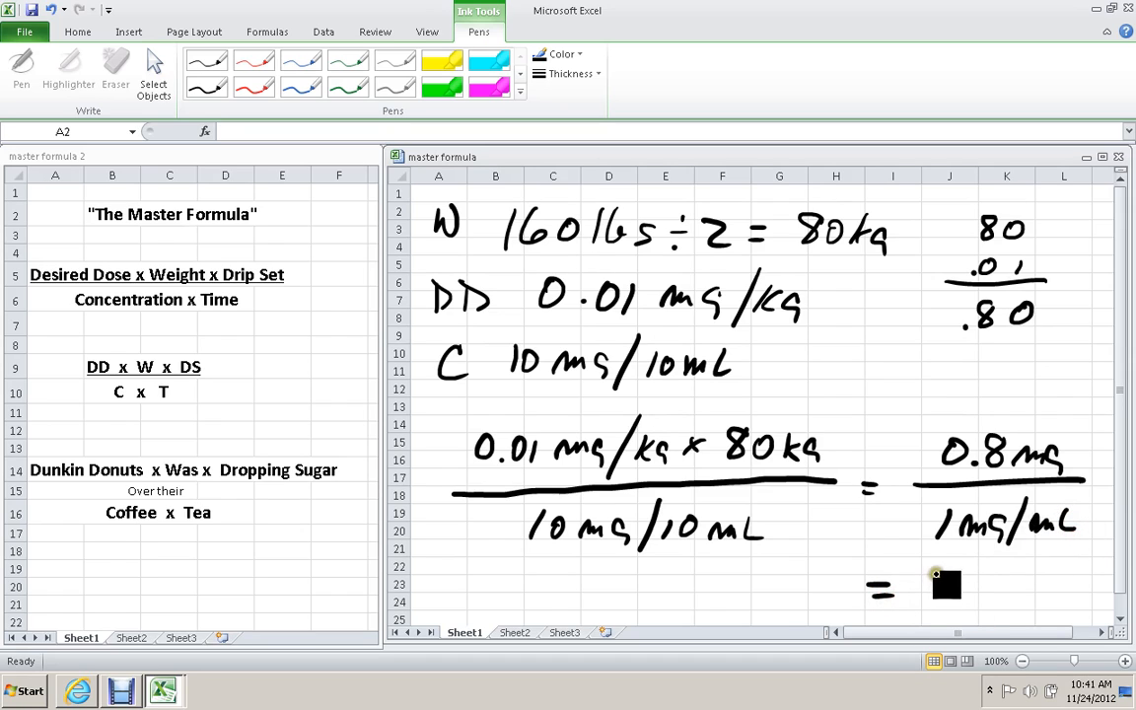
{"action": "left_click_drag", "start_coordinate": [931, 582], "coordinate": [996, 588]}
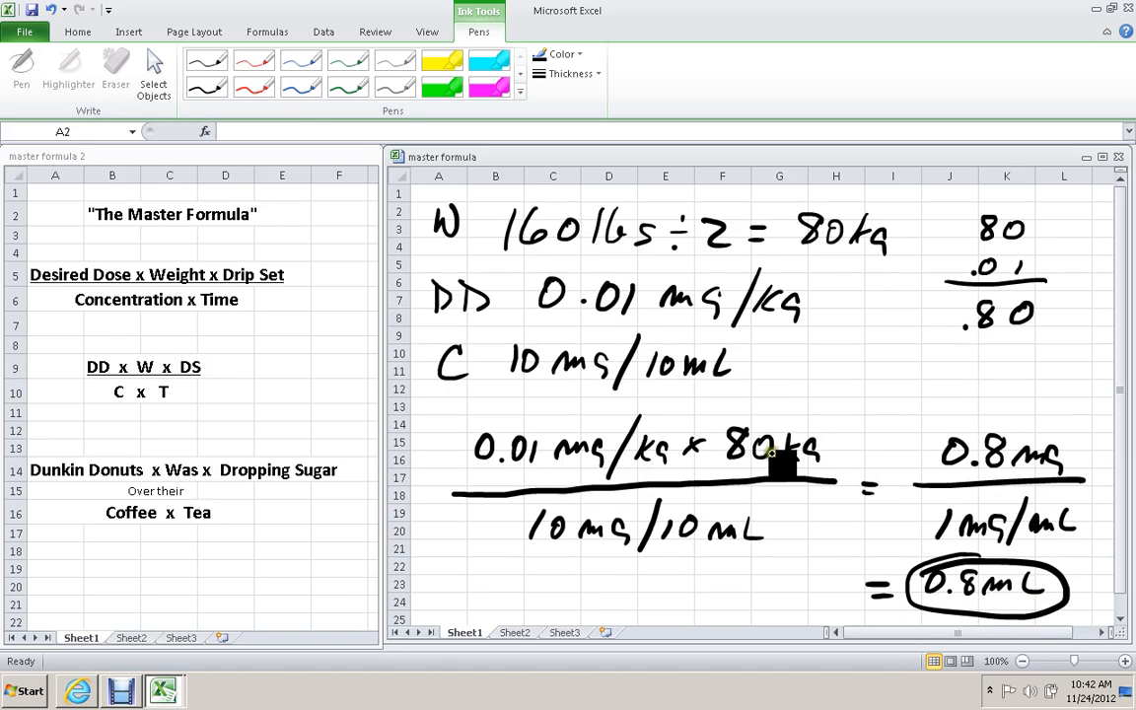
{"action": "left_click", "coordinate": [785, 463]}
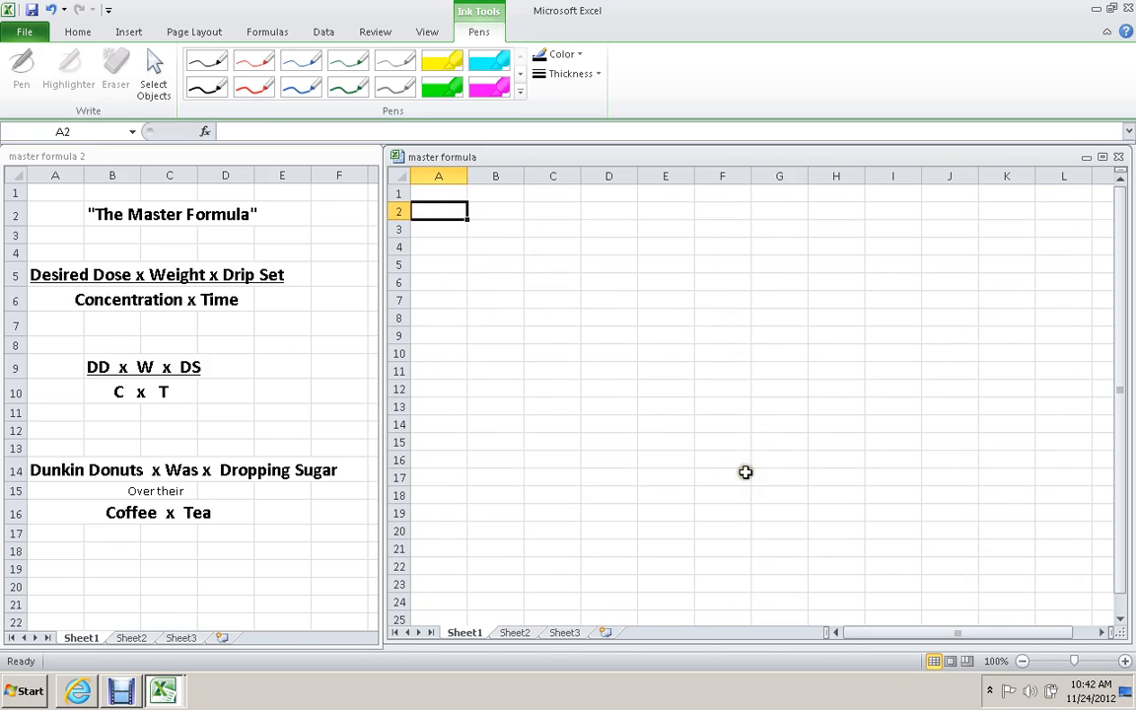
{"action": "mouse_move", "coordinate": [793, 449]}
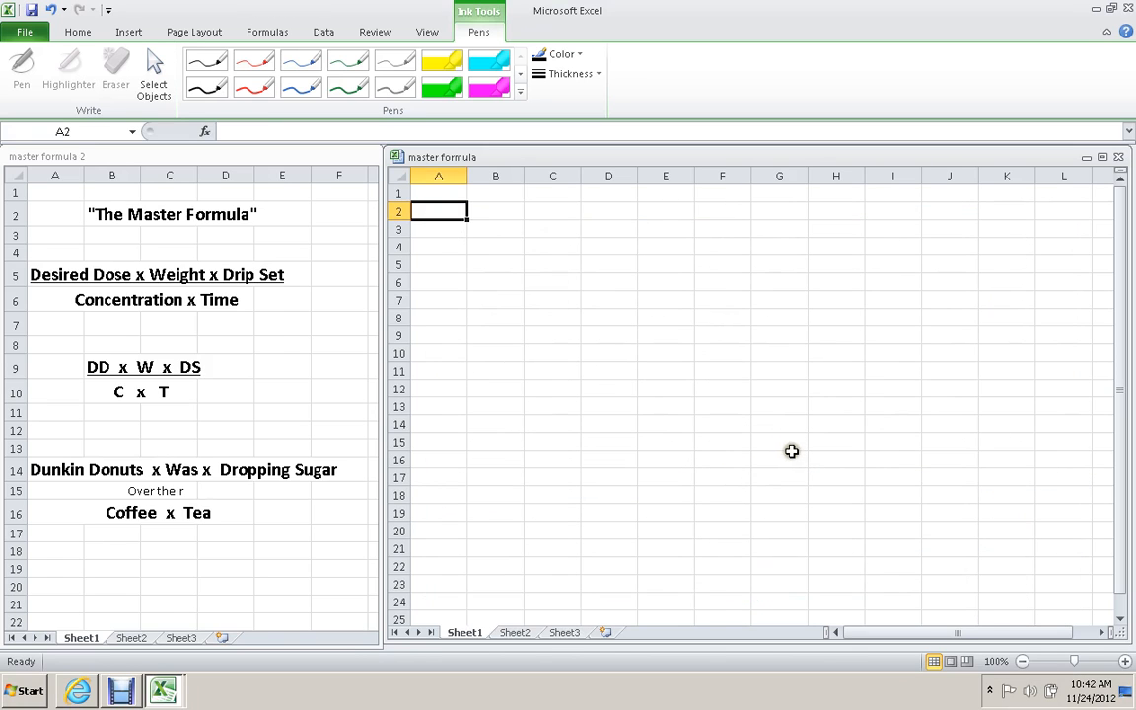
{"action": "mouse_move", "coordinate": [619, 375]}
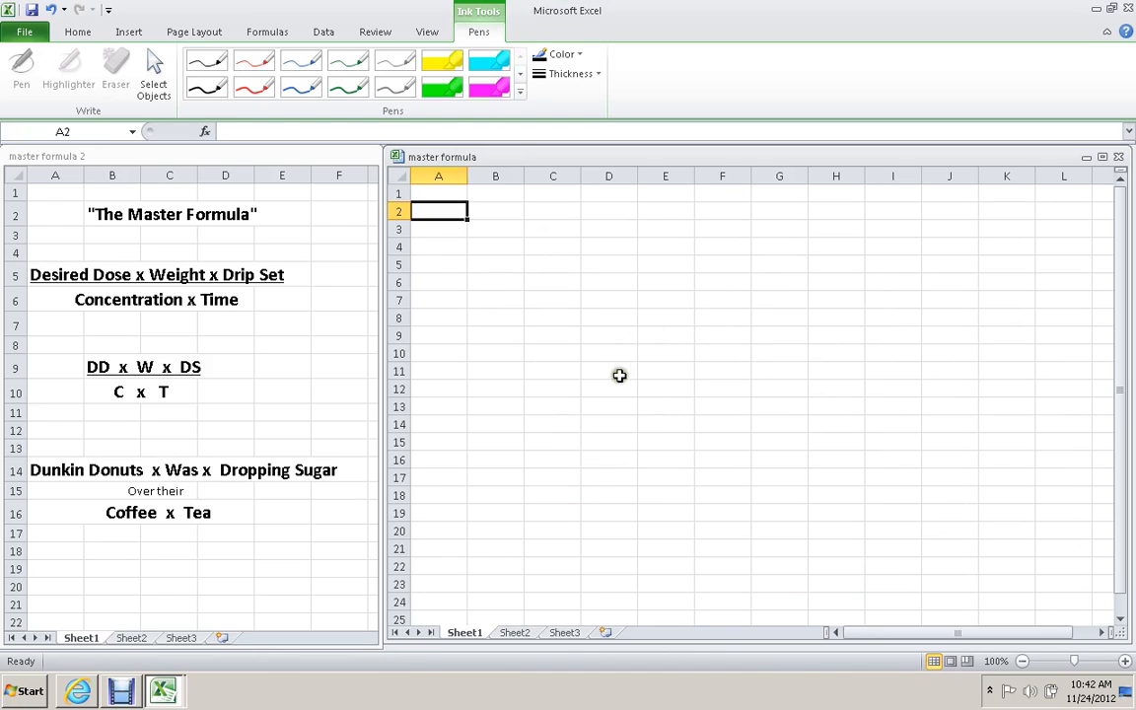
{"action": "mouse_move", "coordinate": [627, 382]}
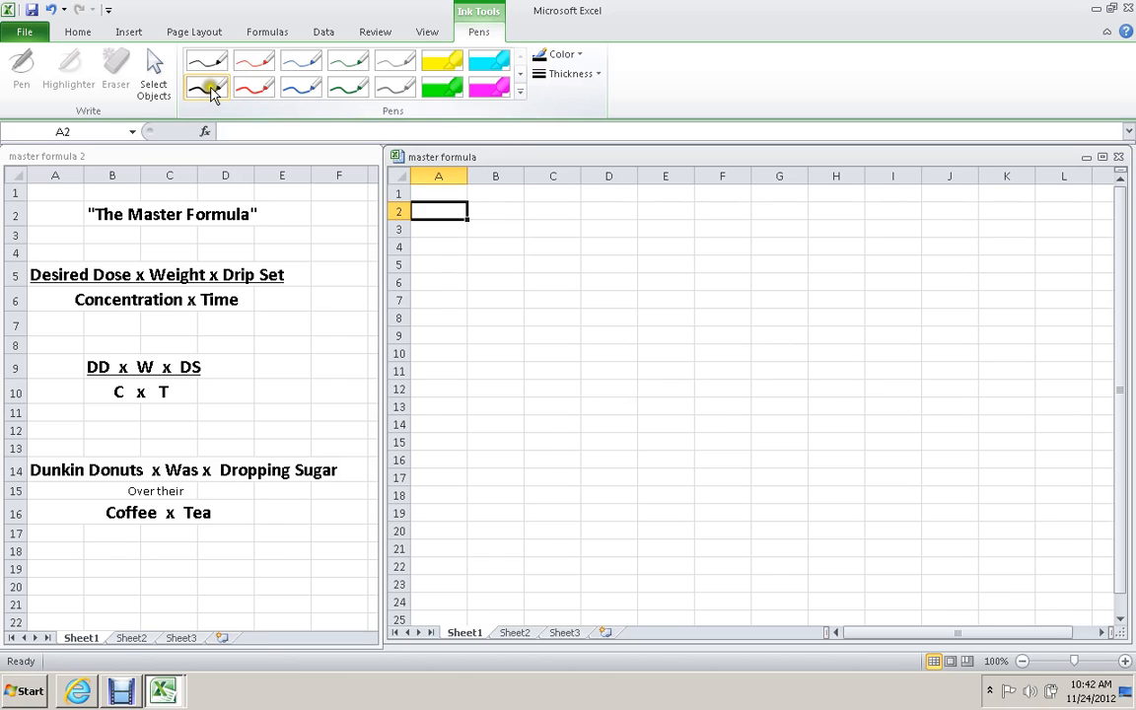
Choose a thicker black pen line and handwrite W 130 lbs at the top of the sheet.
{"action": "left_click", "coordinate": [568, 73]}
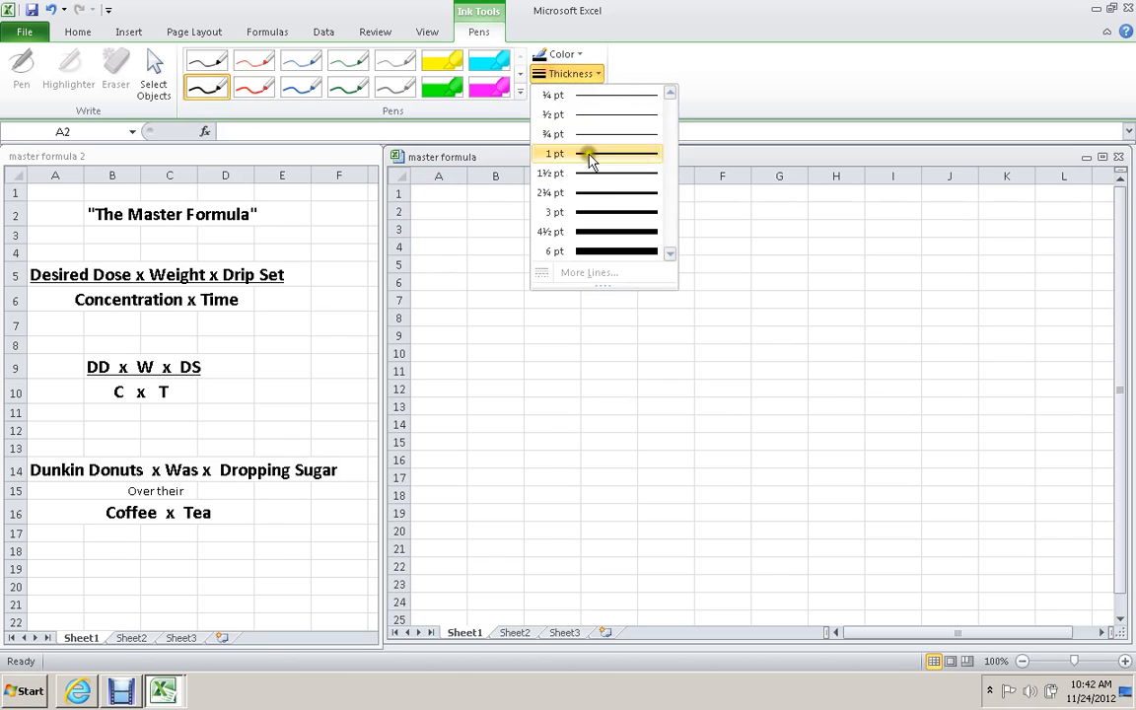
{"action": "left_click", "coordinate": [556, 154]}
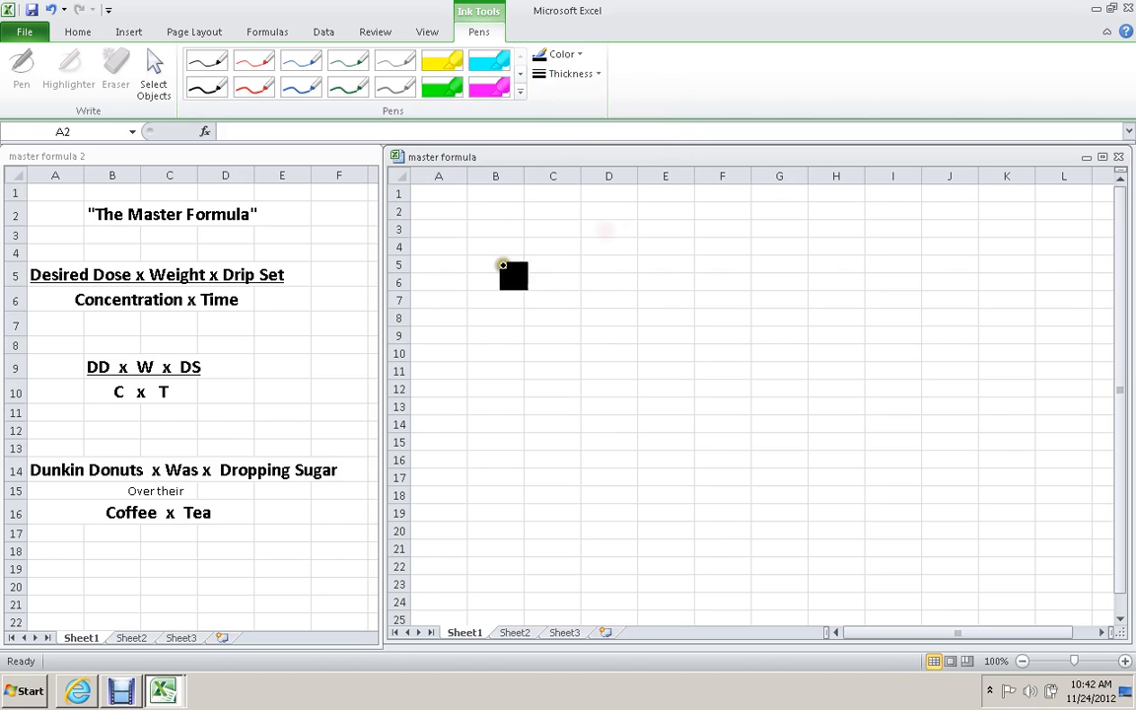
{"action": "left_click_drag", "start_coordinate": [513, 276], "coordinate": [485, 245]}
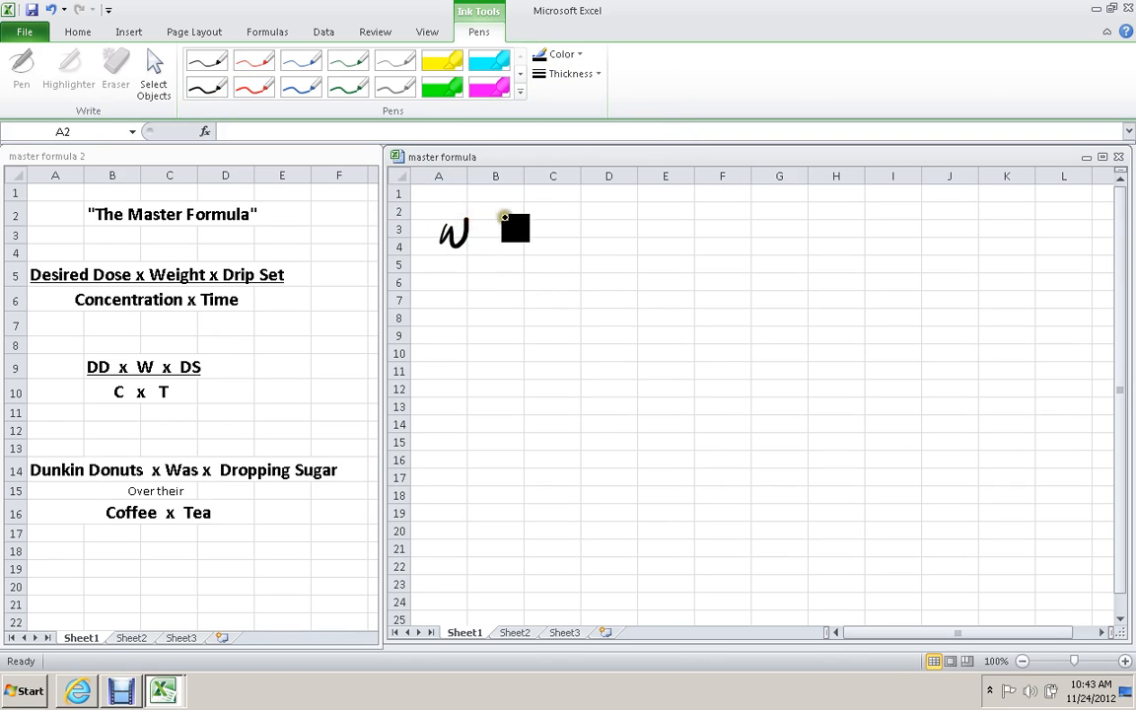
{"action": "left_click_drag", "start_coordinate": [483, 233], "coordinate": [602, 232]}
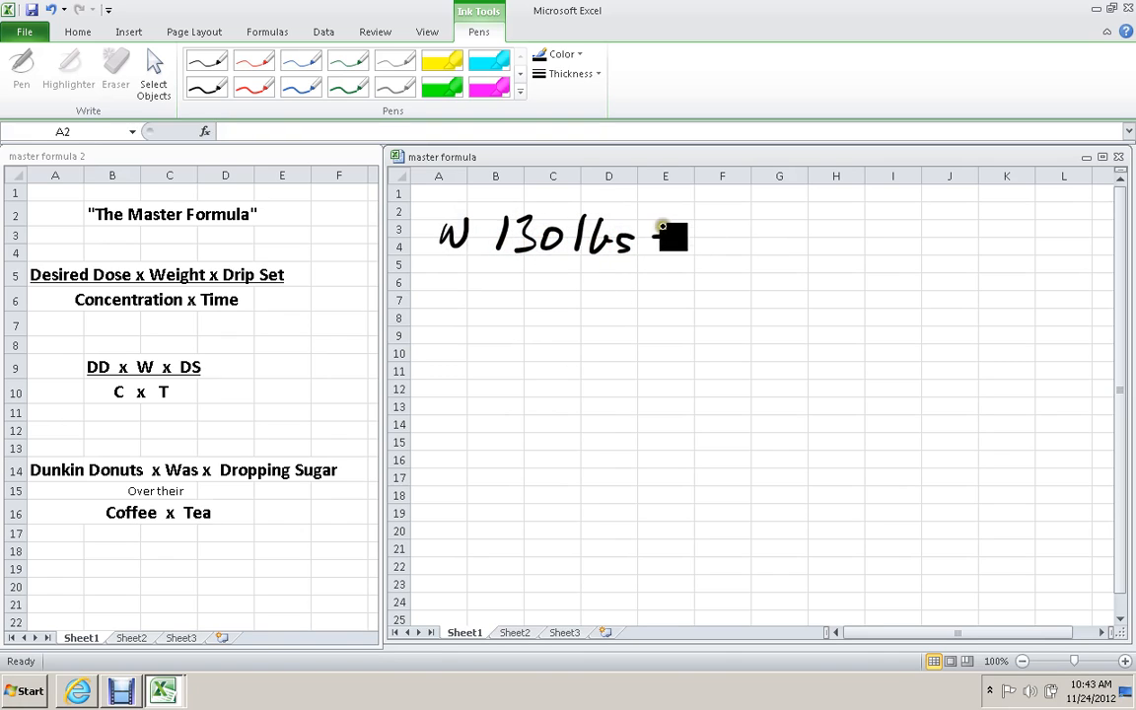
Finish the weight line as ÷ 2 = 65 kg and start the next line below.
{"action": "left_click_drag", "start_coordinate": [650, 237], "coordinate": [720, 241]}
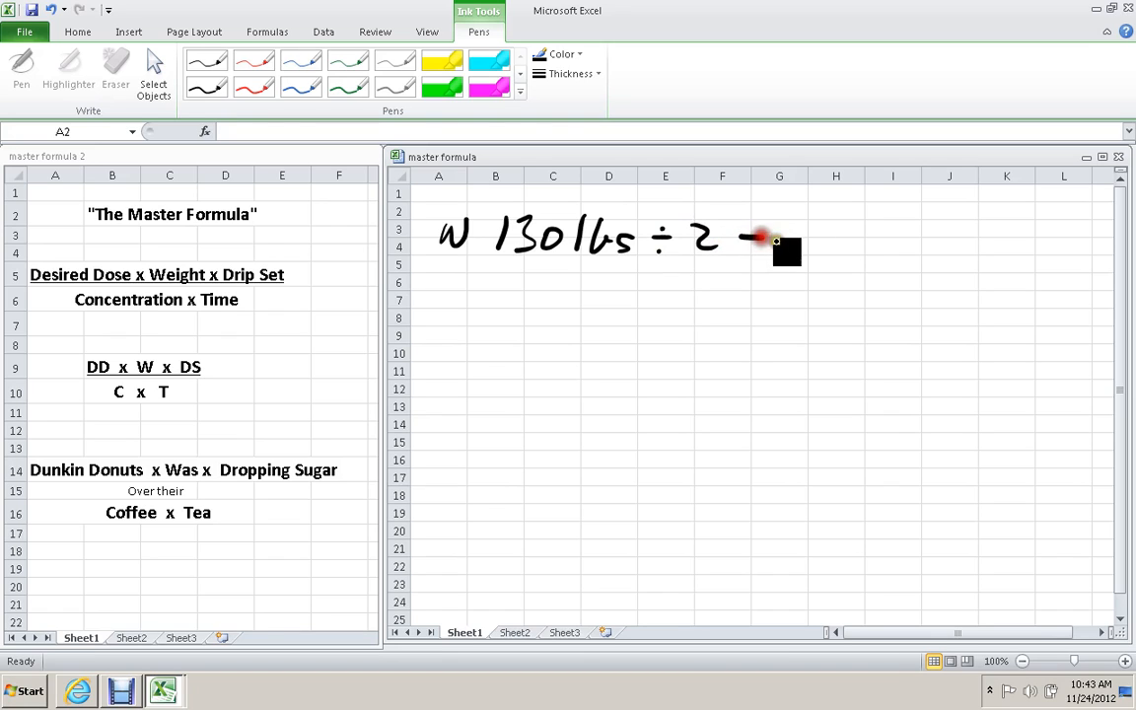
{"action": "left_click_drag", "start_coordinate": [759, 240], "coordinate": [838, 244]}
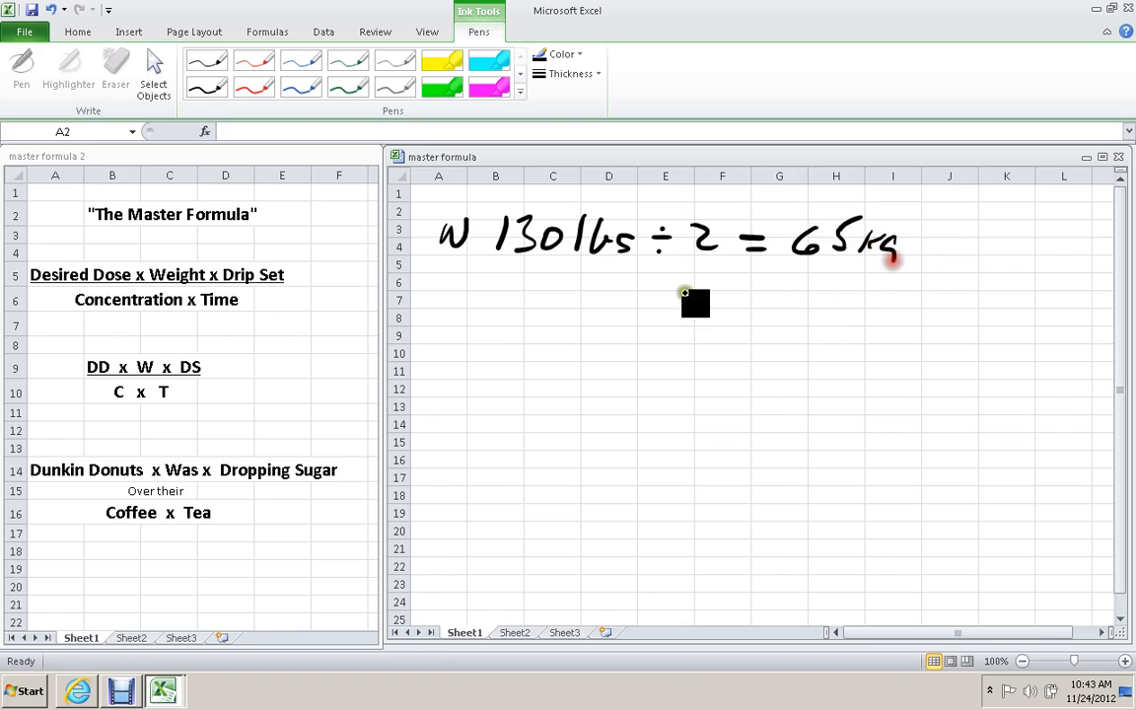
{"action": "left_click_drag", "start_coordinate": [694, 303], "coordinate": [461, 308]}
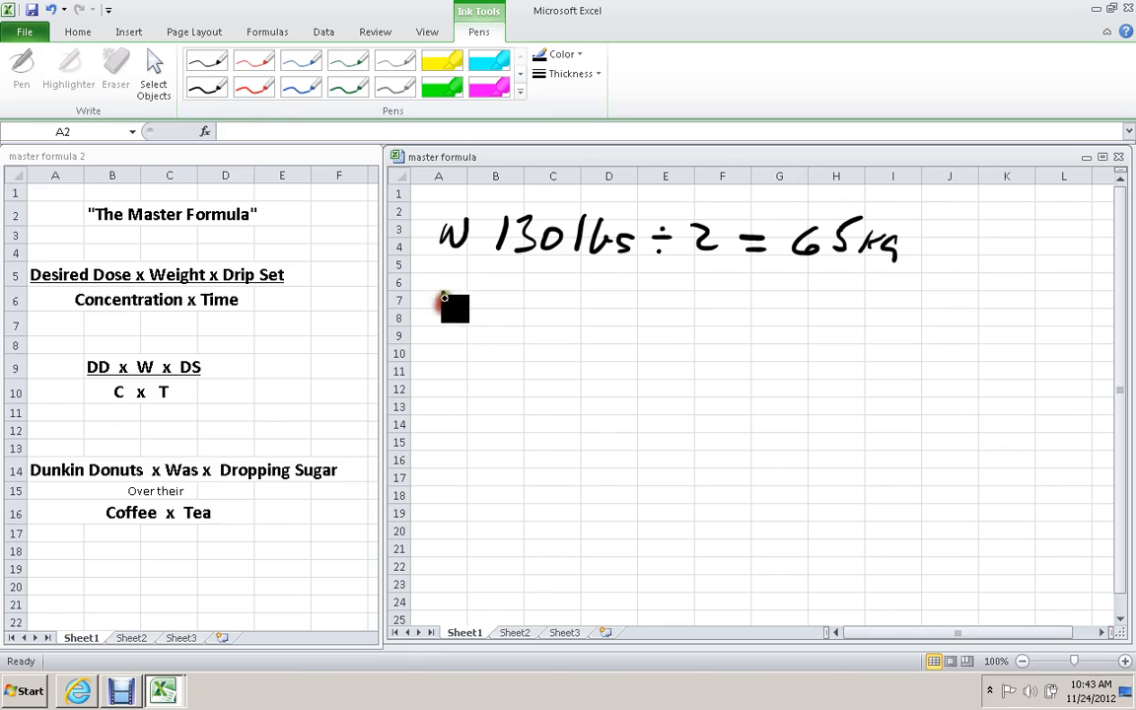
Handwrite the givens DD 0.25 mg/kg and C 25 mg/5 mL on two lines.
{"action": "left_click_drag", "start_coordinate": [437, 303], "coordinate": [536, 304]}
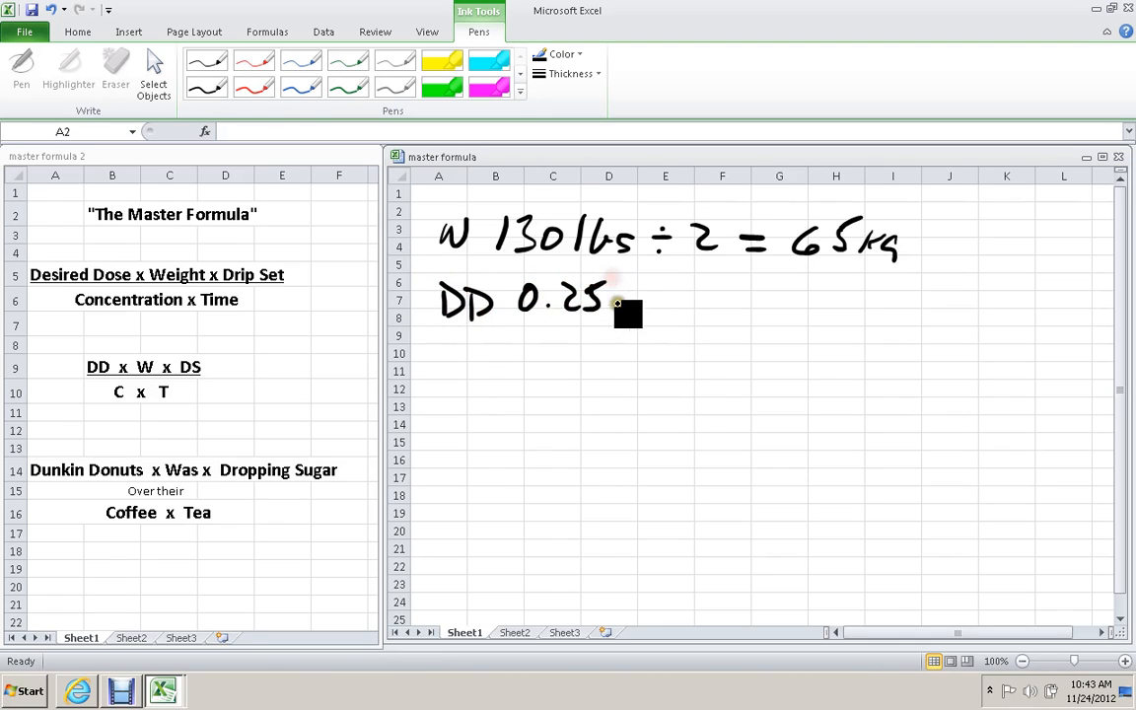
{"action": "left_click_drag", "start_coordinate": [616, 304], "coordinate": [674, 312]}
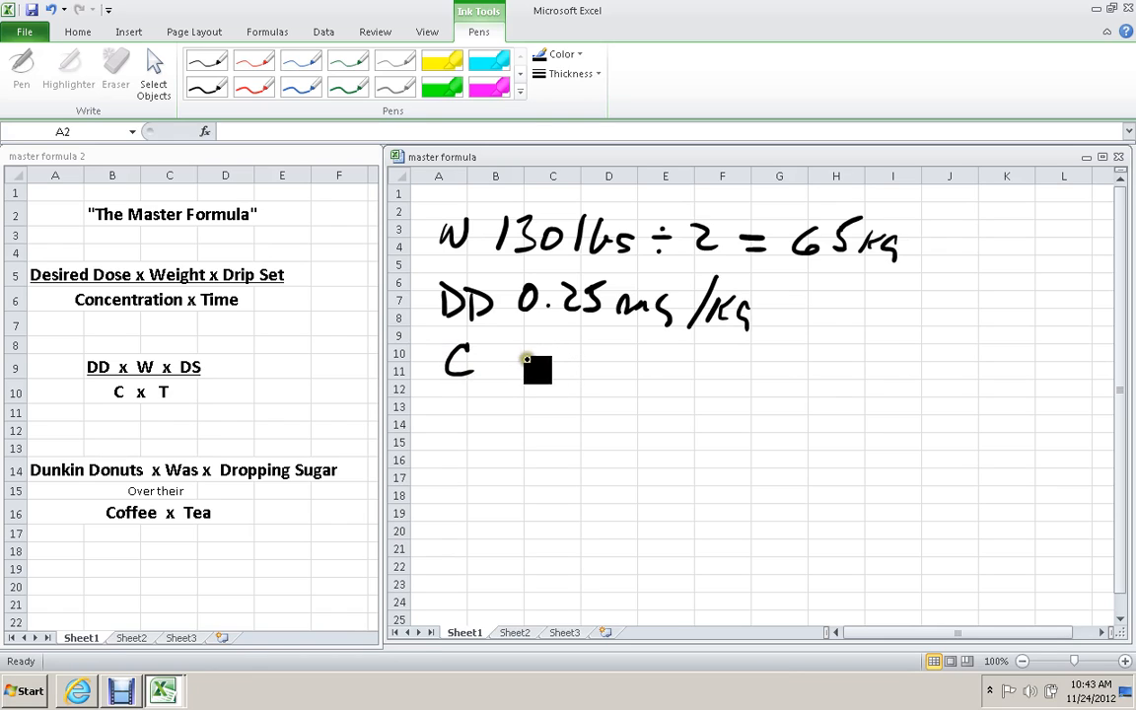
{"action": "left_click_drag", "start_coordinate": [523, 370], "coordinate": [568, 371]}
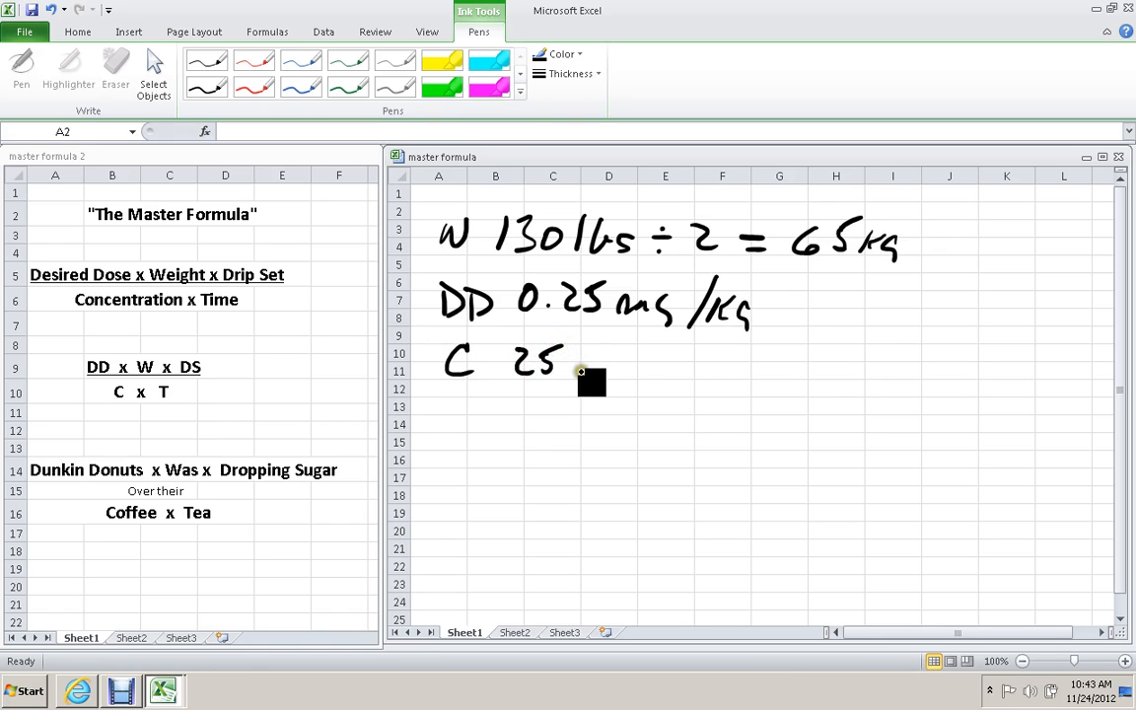
{"action": "left_click_drag", "start_coordinate": [590, 370], "coordinate": [694, 363]}
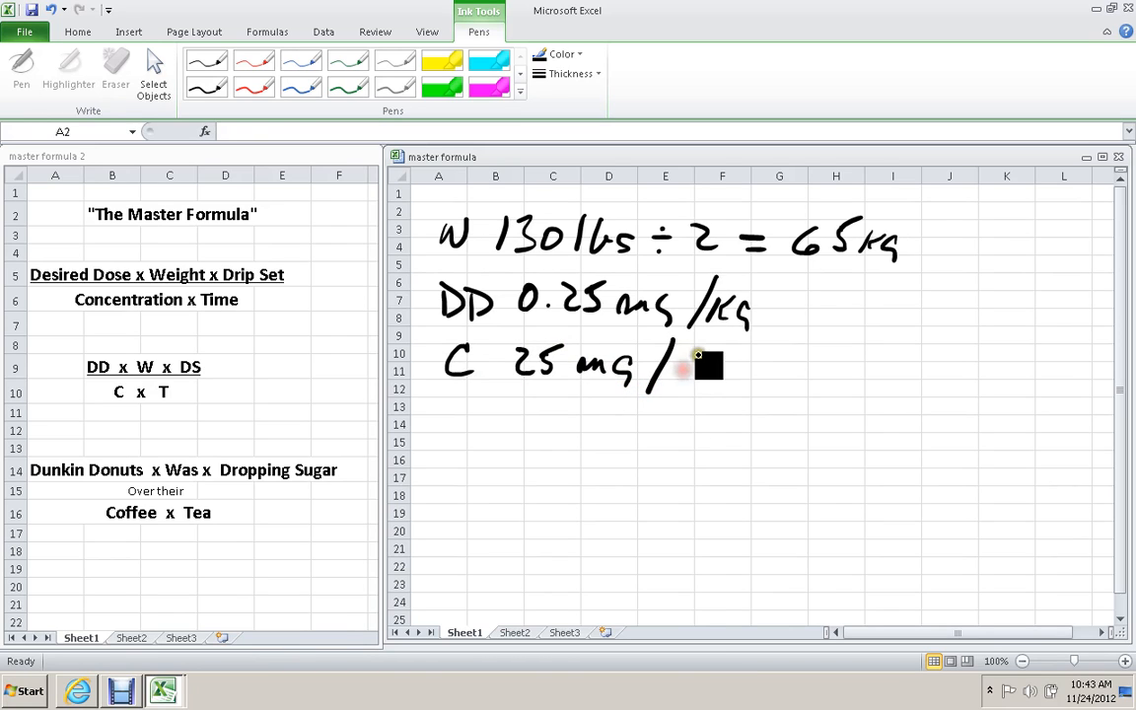
{"action": "left_click_drag", "start_coordinate": [680, 370], "coordinate": [759, 371]}
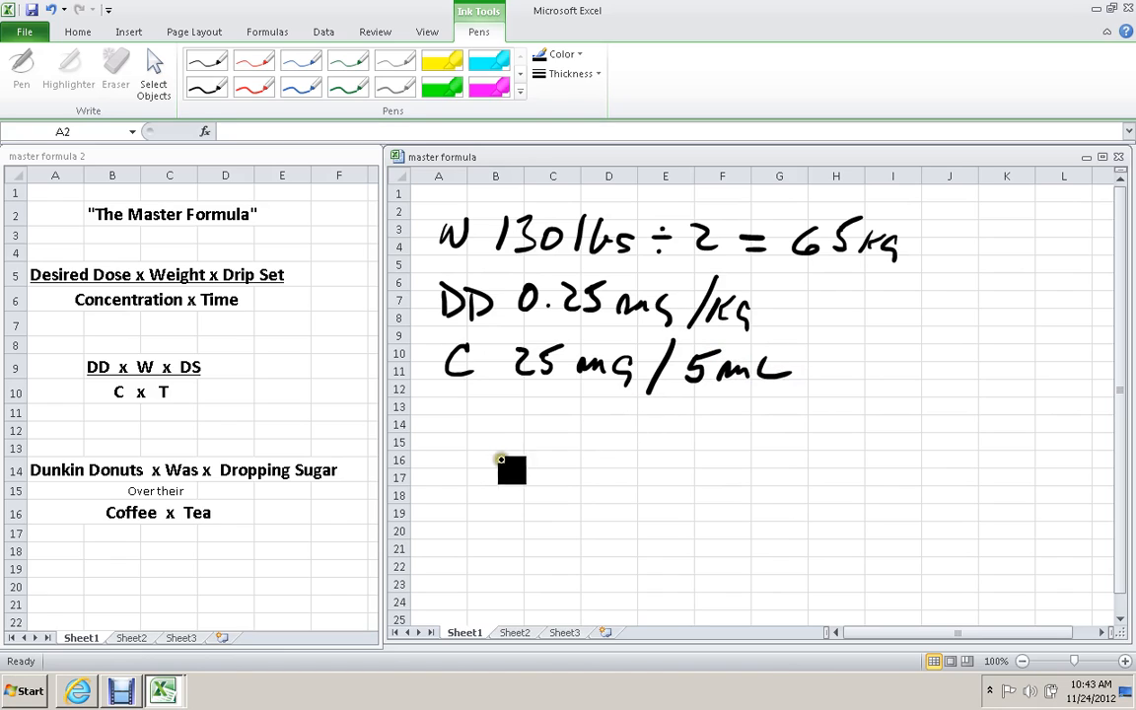
Set up the master formula fraction 0.25 mg/kg × 65 kg over 25 mg/5 mL.
{"action": "left_click_drag", "start_coordinate": [510, 469], "coordinate": [534, 461]}
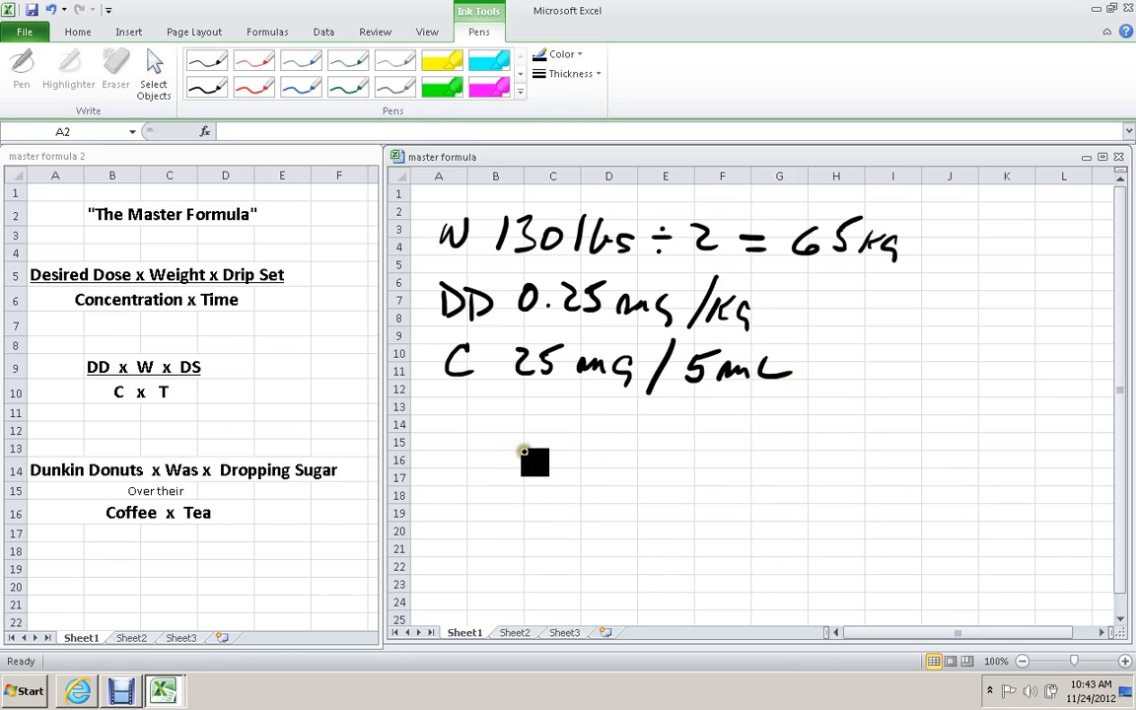
{"action": "left_click_drag", "start_coordinate": [534, 461], "coordinate": [517, 439]}
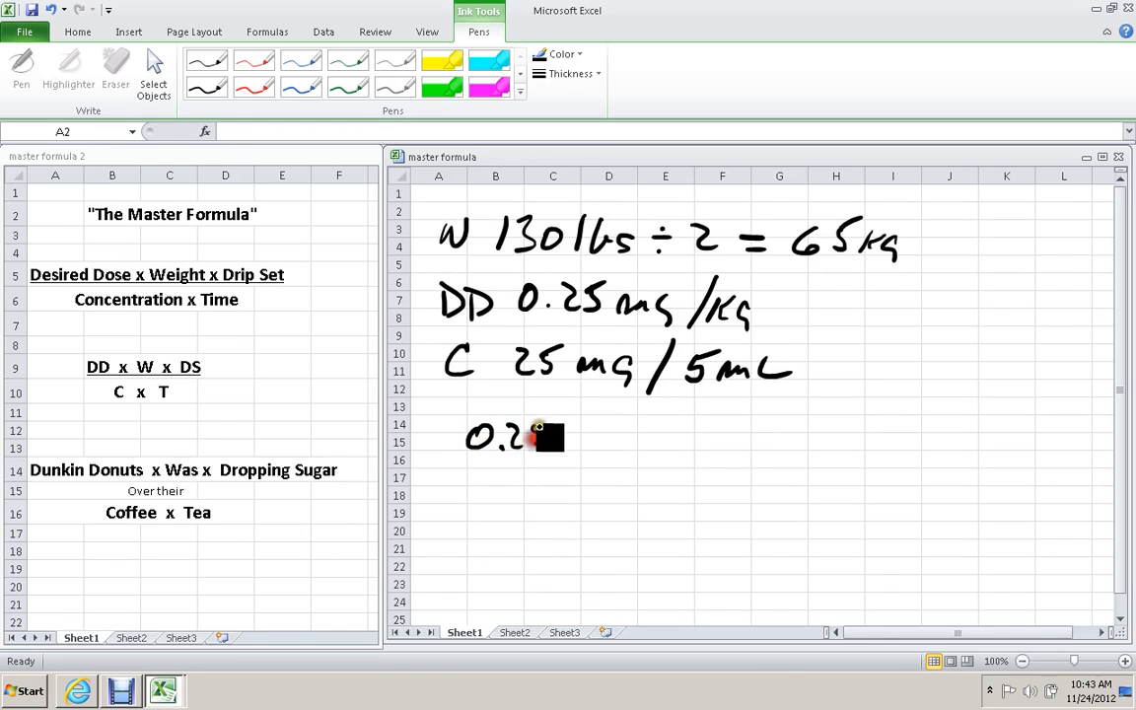
{"action": "left_click_drag", "start_coordinate": [532, 438], "coordinate": [567, 438]}
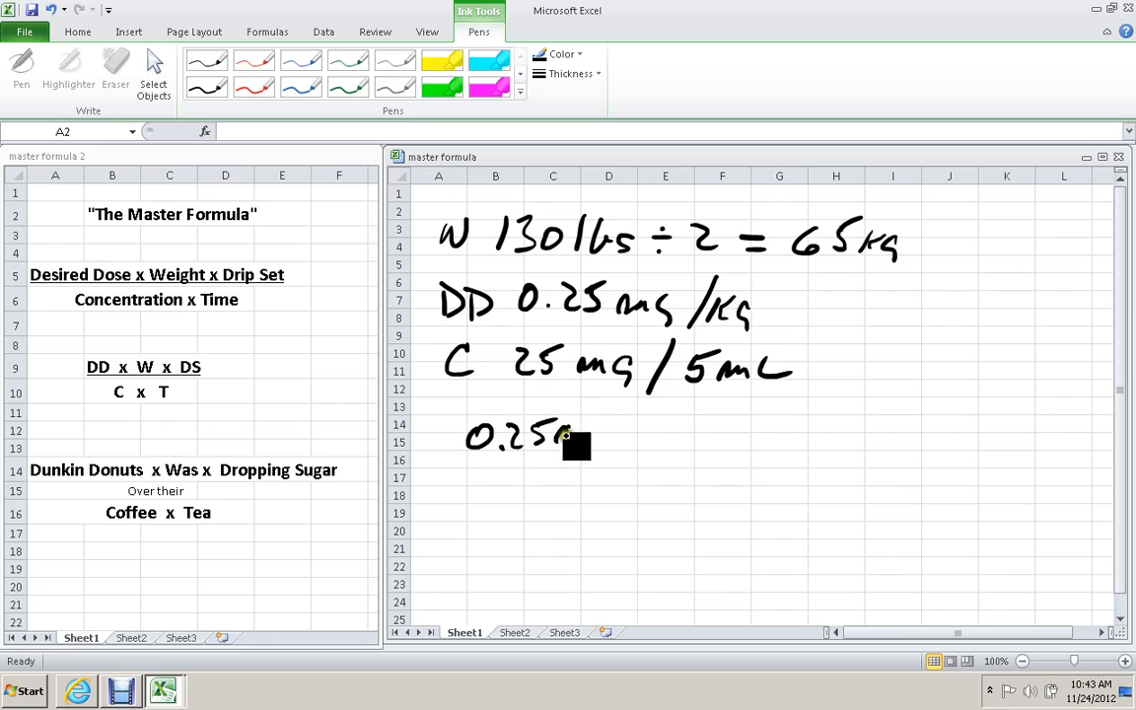
{"action": "left_click_drag", "start_coordinate": [562, 438], "coordinate": [651, 438]}
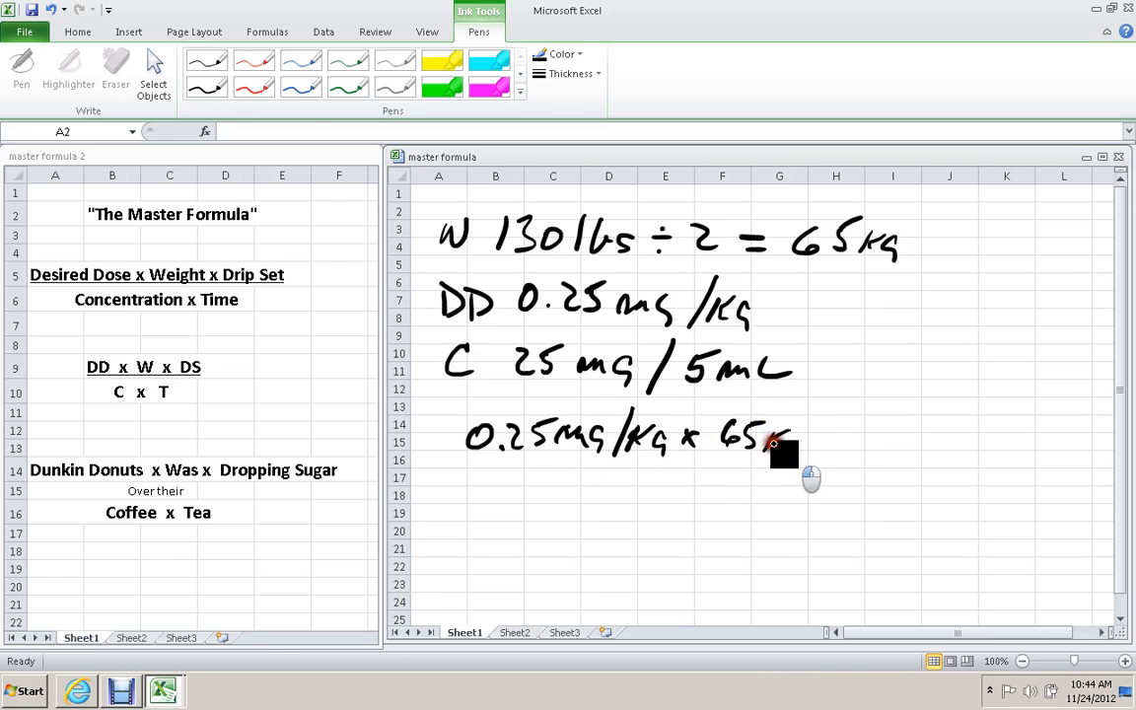
{"action": "left_click_drag", "start_coordinate": [785, 453], "coordinate": [785, 489]}
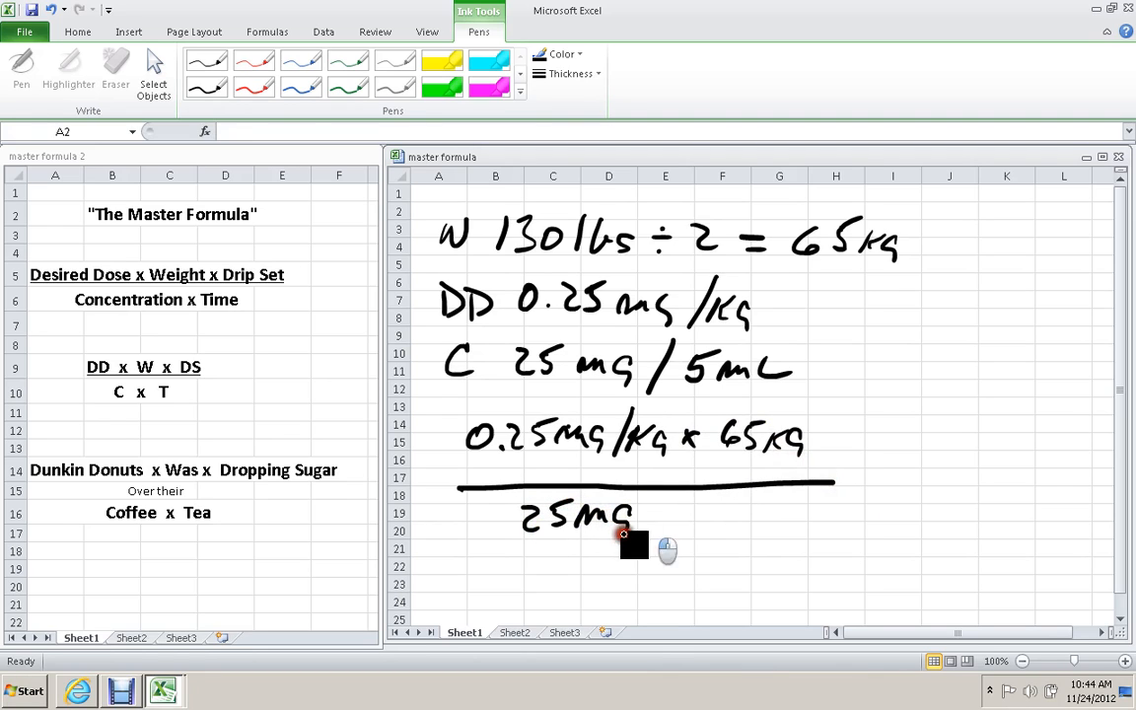
{"action": "left_click_drag", "start_coordinate": [635, 544], "coordinate": [720, 528]}
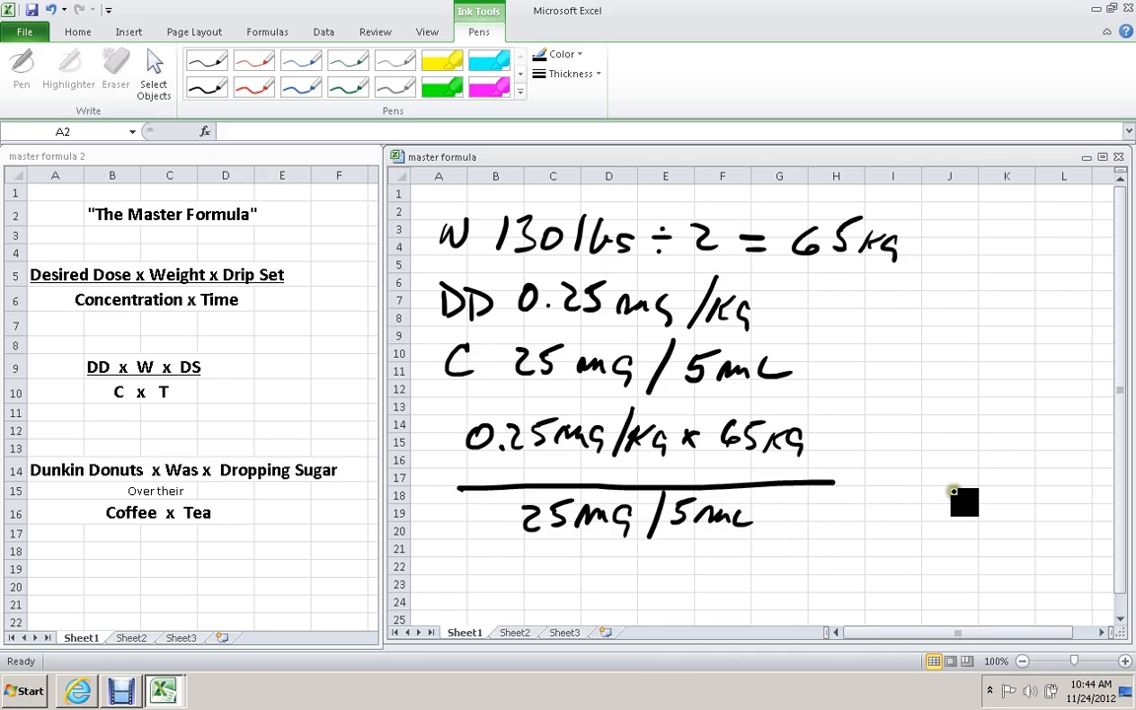
{"action": "mouse_move", "coordinate": [1105, 610]}
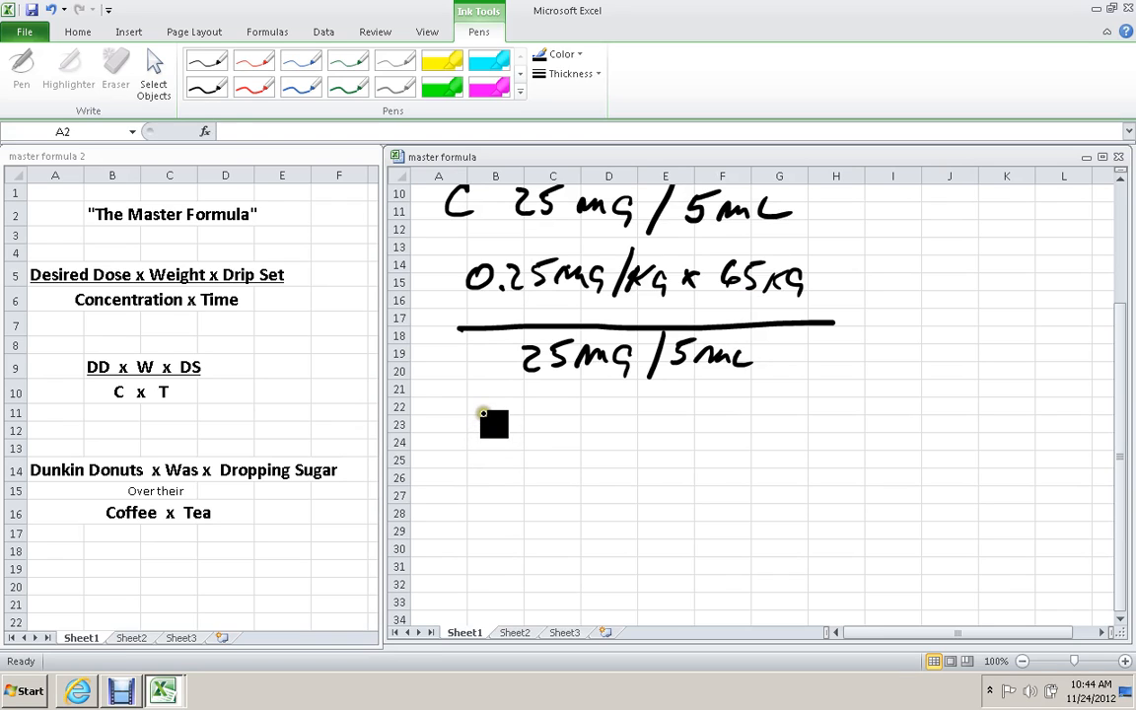
Multiply 65 × .25 in the margin and write the numerator result 16.25 mg.
{"action": "left_click_drag", "start_coordinate": [477, 424], "coordinate": [513, 430]}
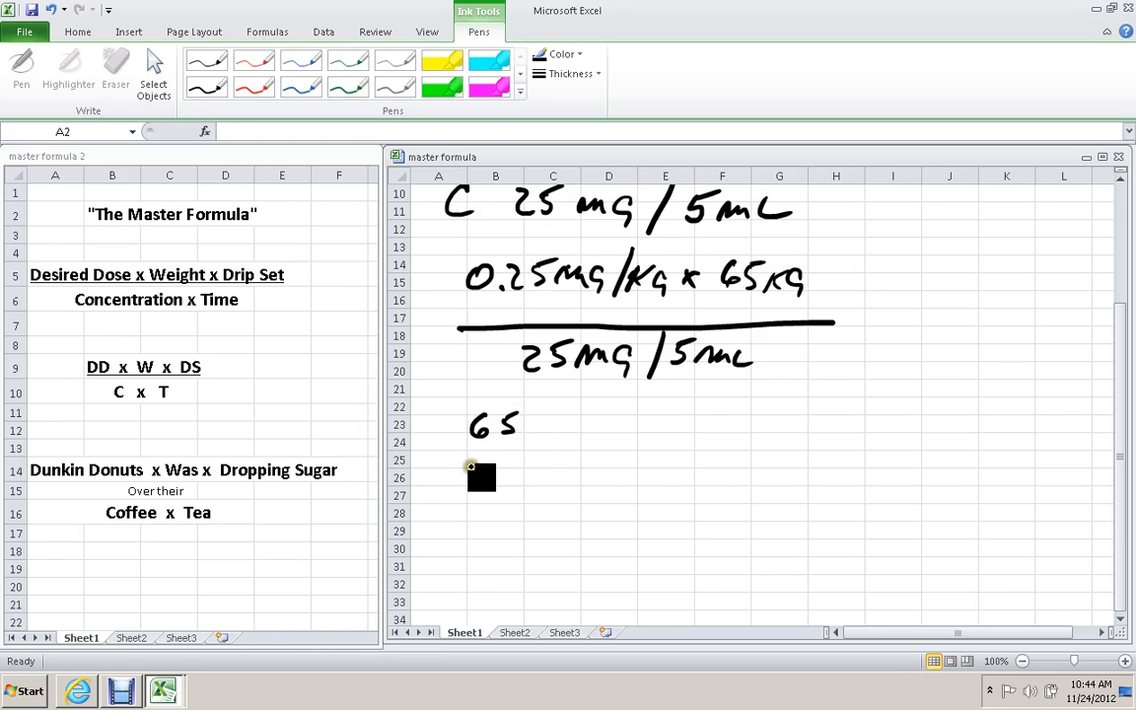
{"action": "left_click_drag", "start_coordinate": [473, 457], "coordinate": [522, 458]}
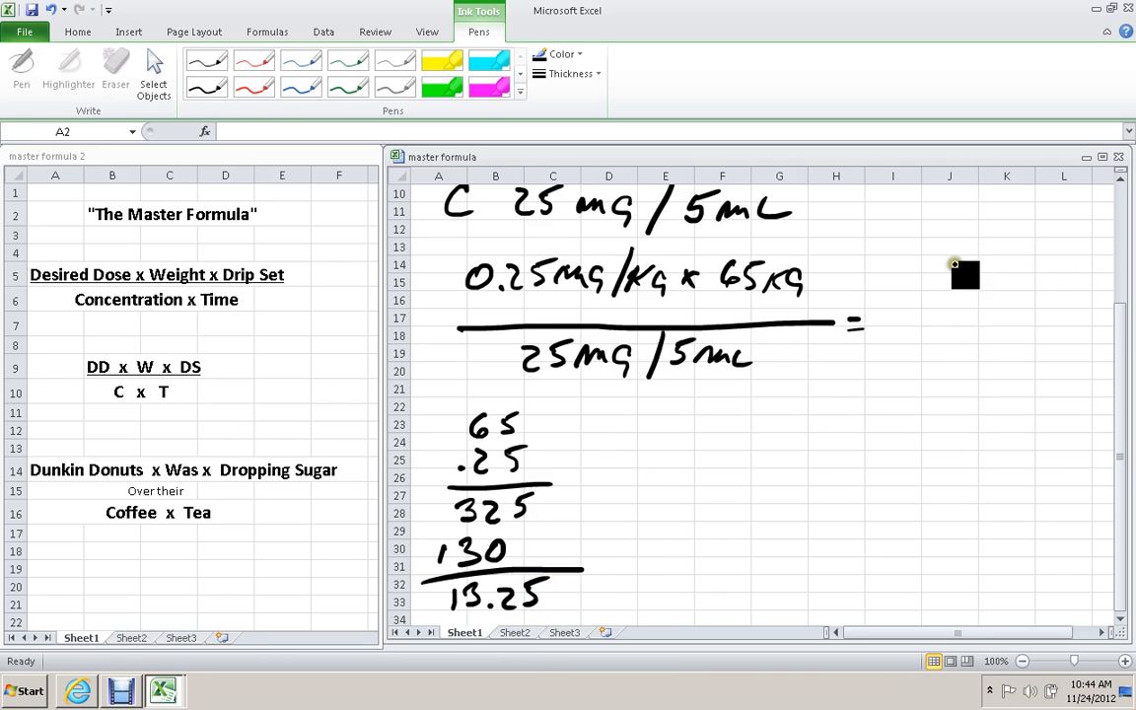
{"action": "left_click_drag", "start_coordinate": [946, 272], "coordinate": [1026, 267]}
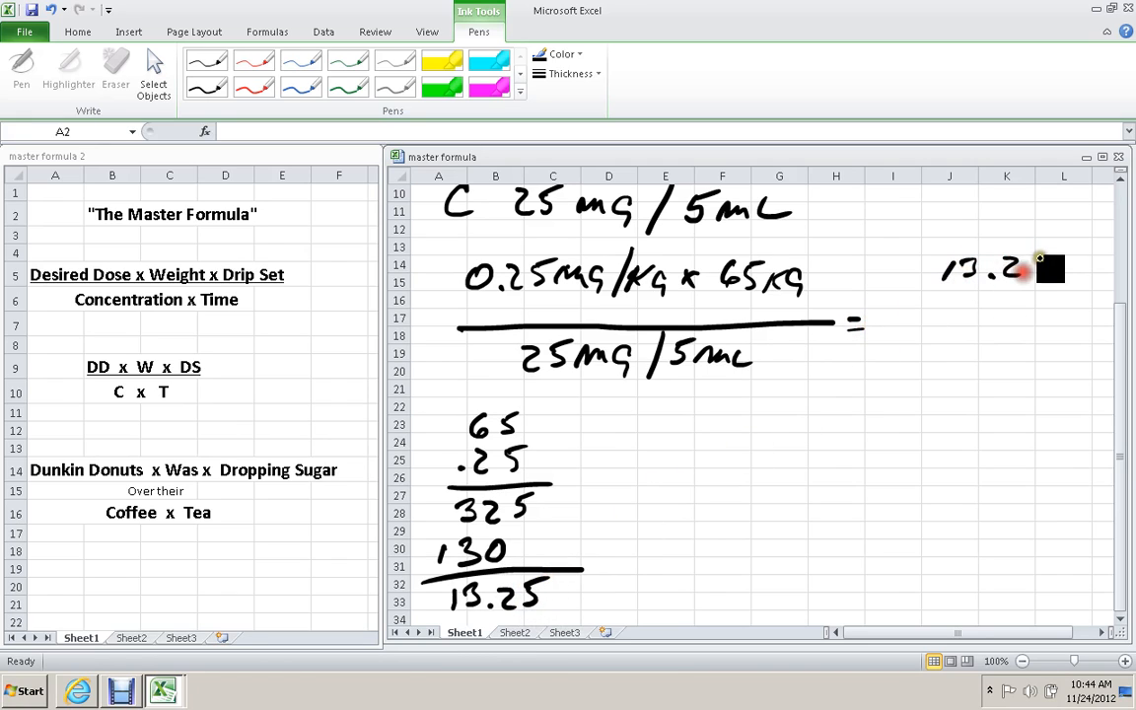
{"action": "left_click_drag", "start_coordinate": [1029, 272], "coordinate": [1080, 272]}
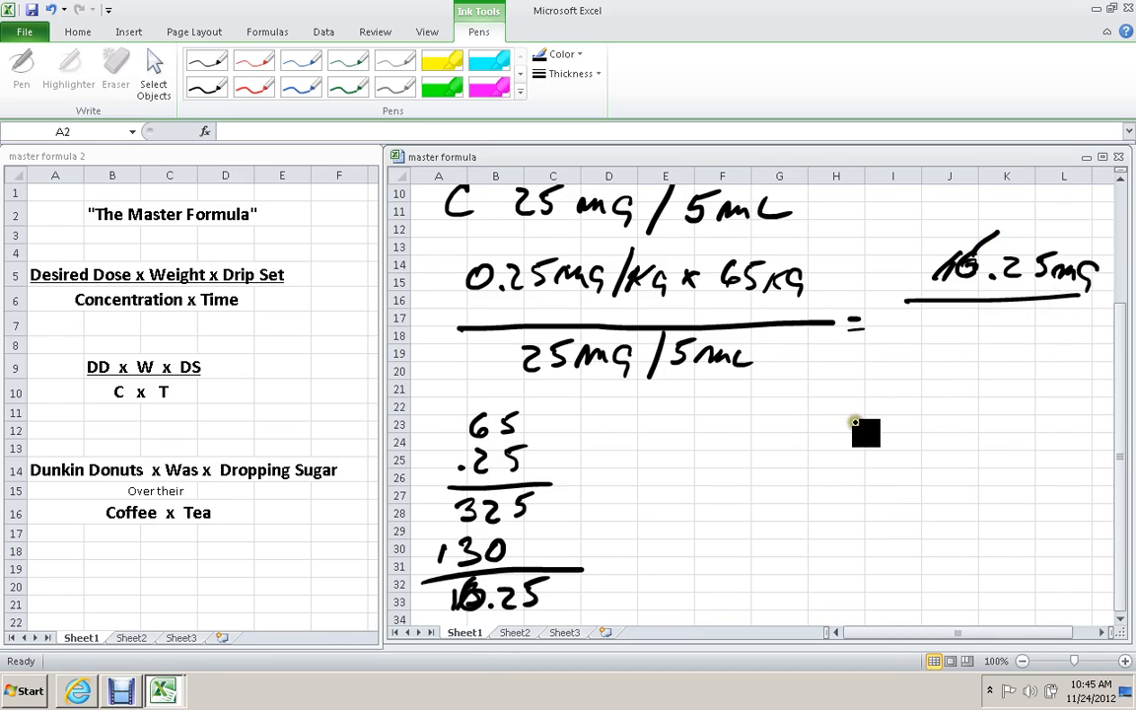
Rewrite the denominator as 5 mg/mL under the 16.25 mg fraction.
{"action": "left_click_drag", "start_coordinate": [863, 434], "coordinate": [757, 418]}
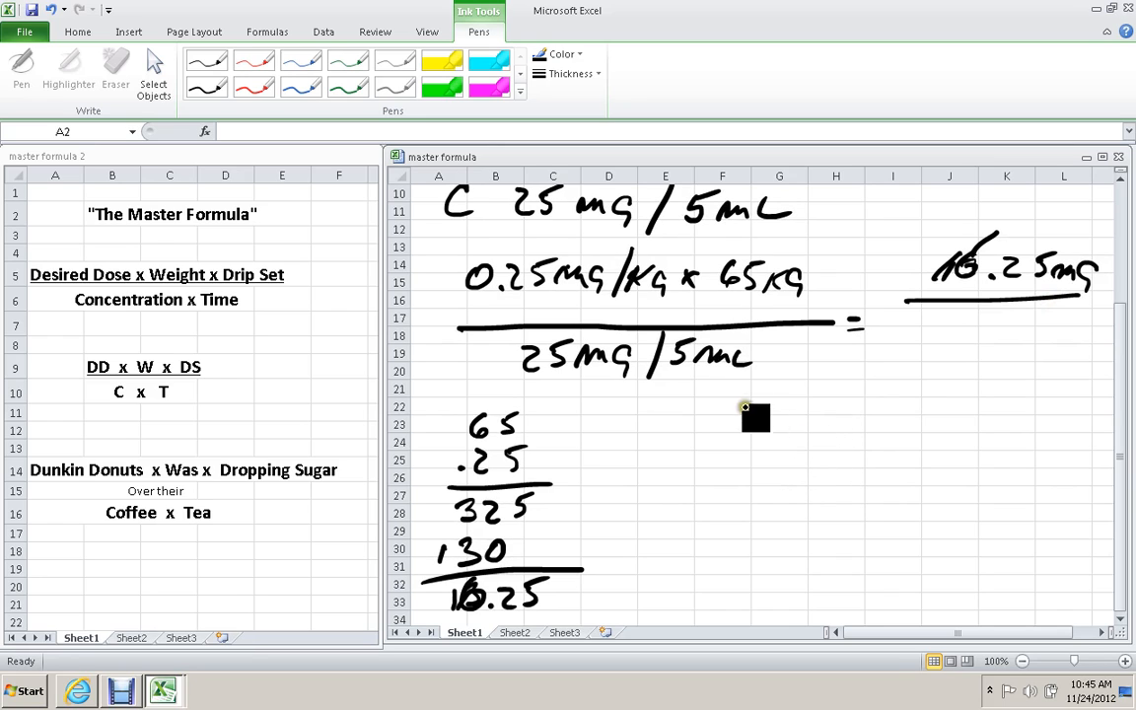
{"action": "left_click_drag", "start_coordinate": [753, 418], "coordinate": [950, 335]}
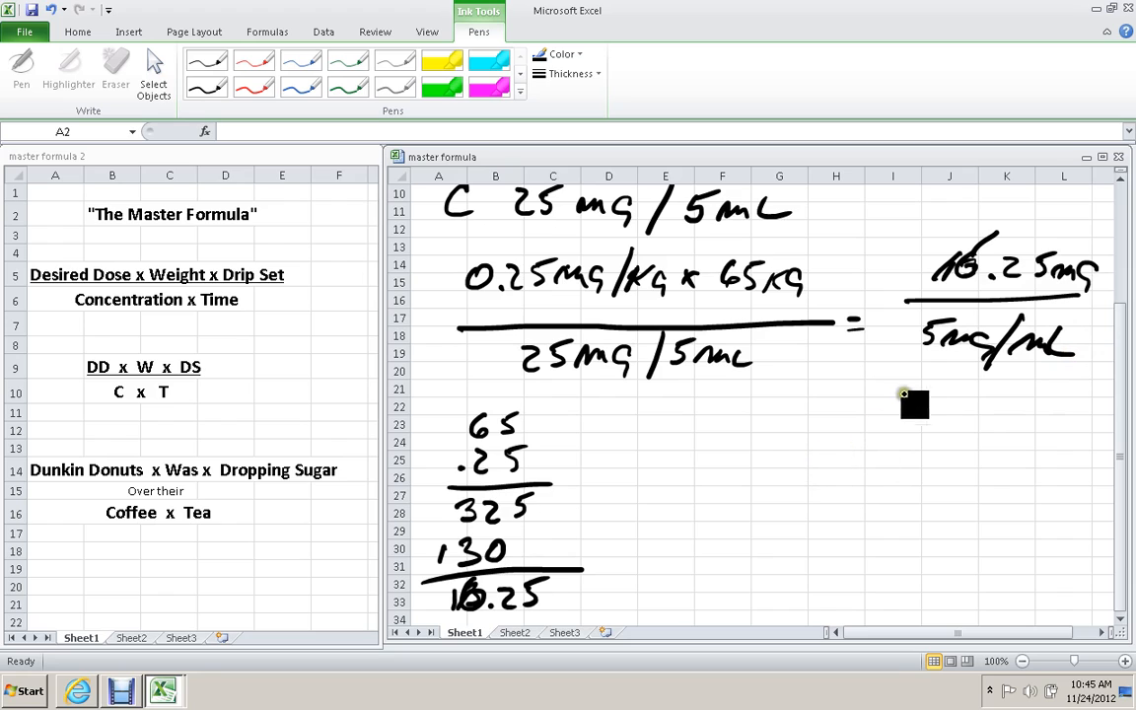
{"action": "mouse_move", "coordinate": [793, 493]}
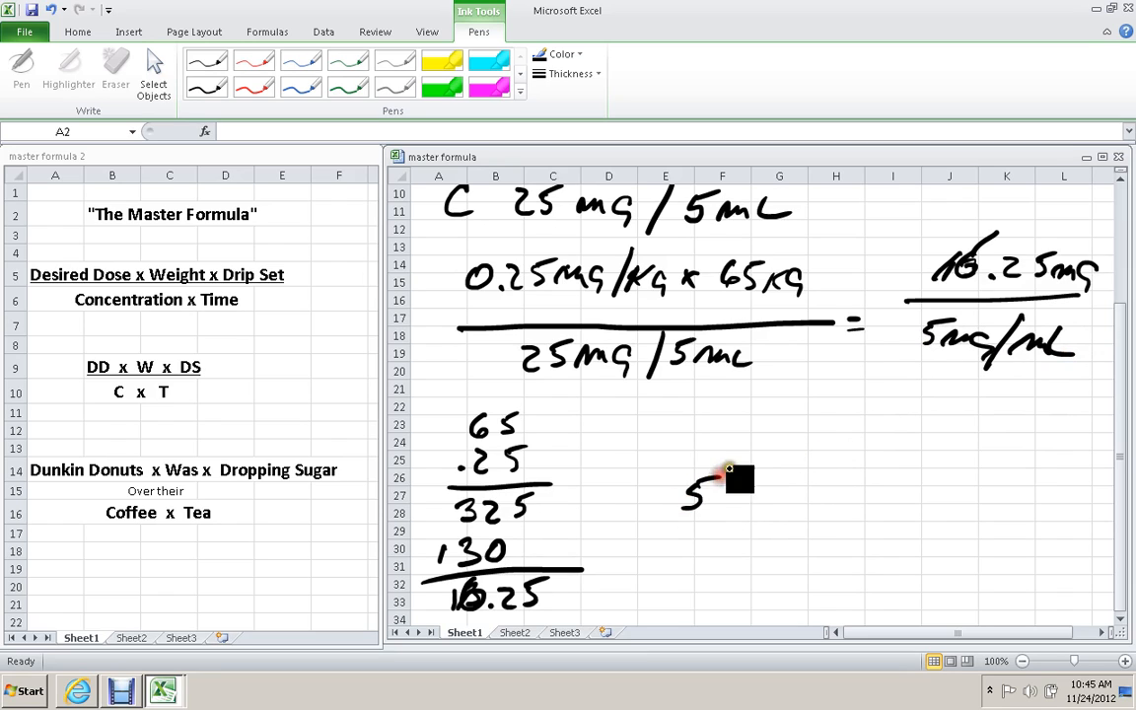
Work the long division 16.25 ÷ 5 to 3.25, then erase all the handwritten ink.
{"action": "left_click_drag", "start_coordinate": [700, 493], "coordinate": [799, 489]}
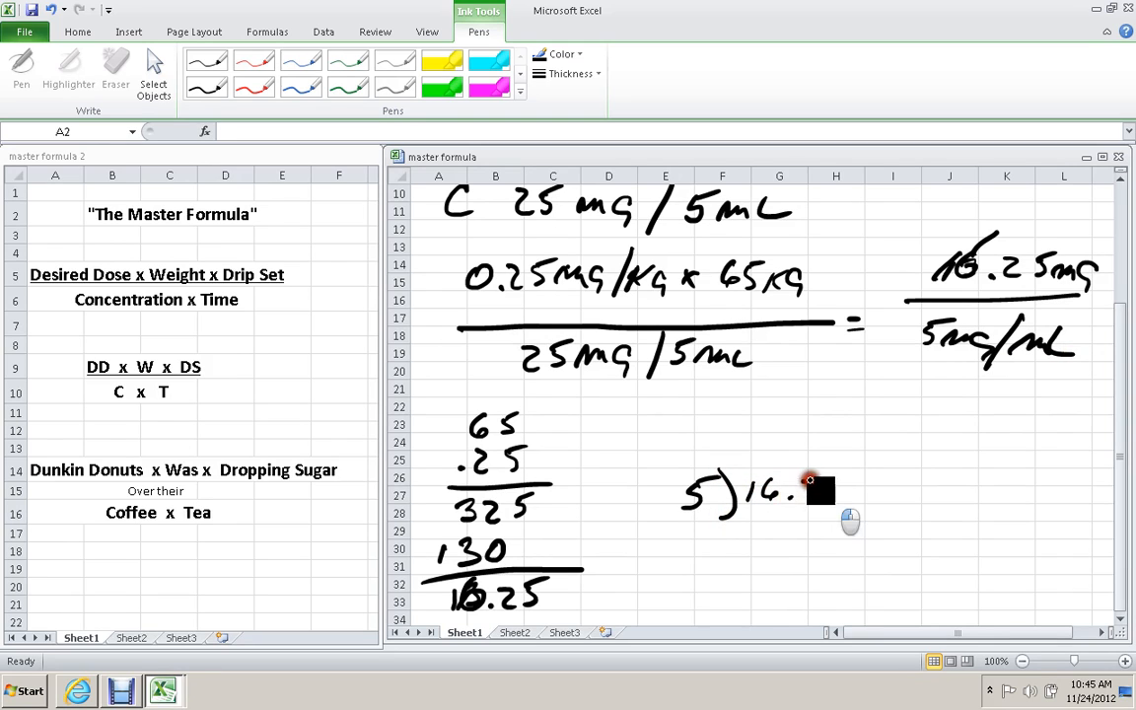
{"action": "left_click_drag", "start_coordinate": [799, 483], "coordinate": [883, 454]}
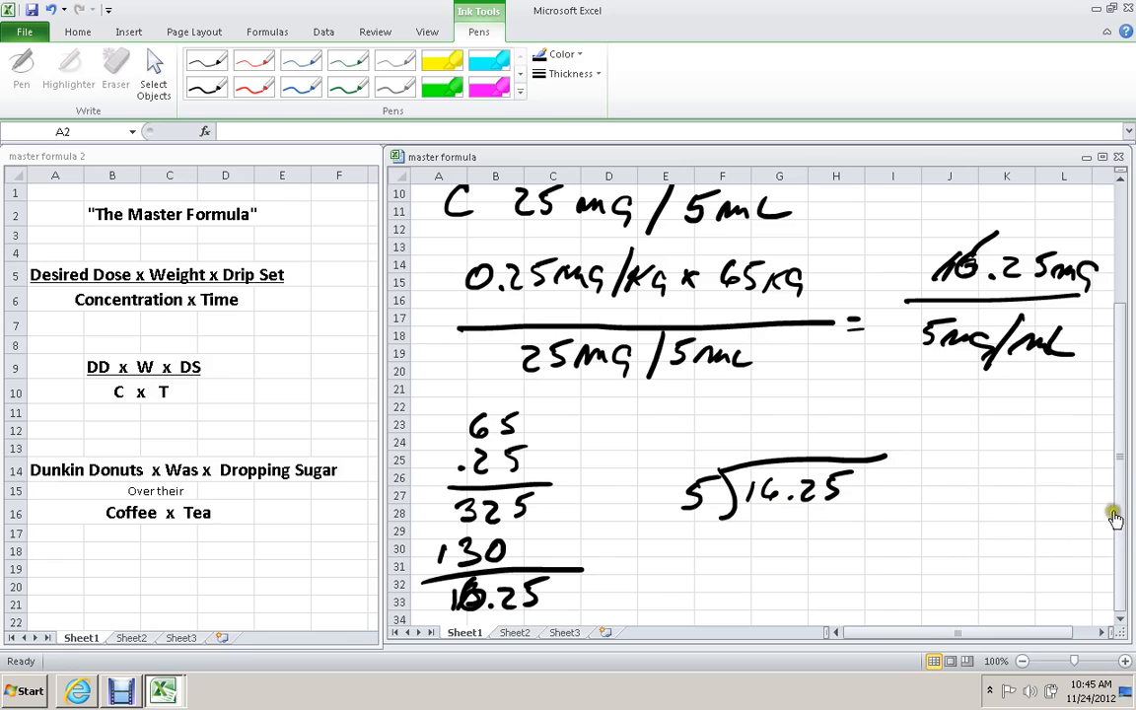
{"action": "left_click", "coordinate": [207, 87]}
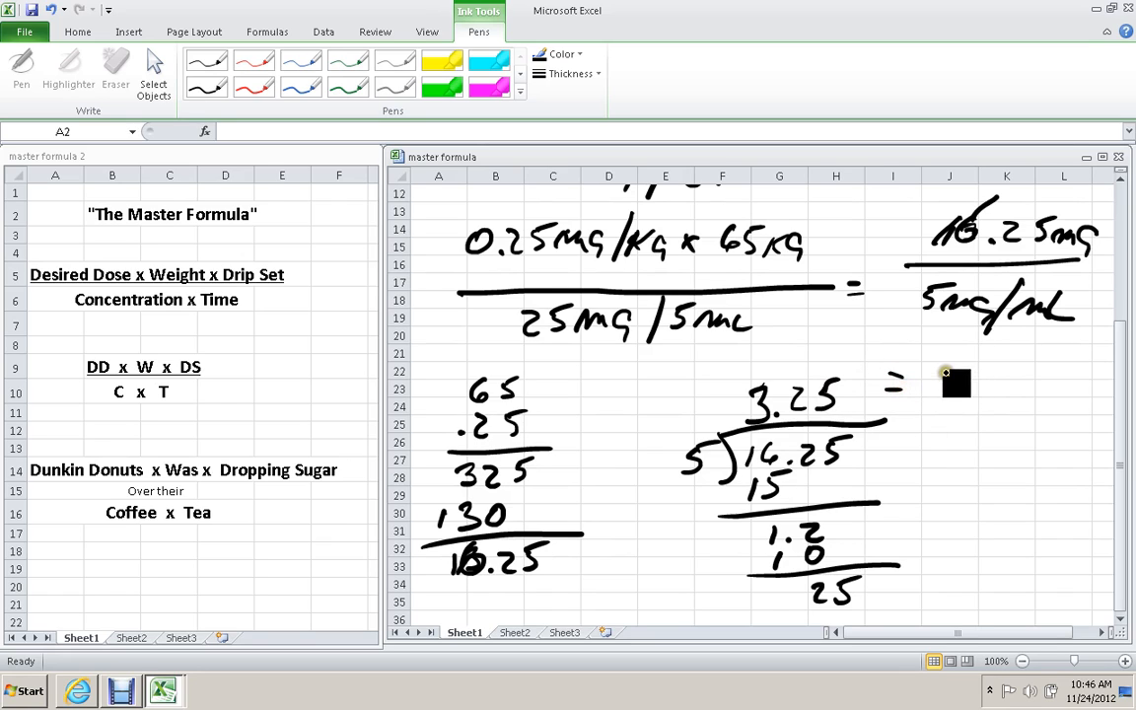
{"action": "left_click_drag", "start_coordinate": [943, 384], "coordinate": [1035, 385]}
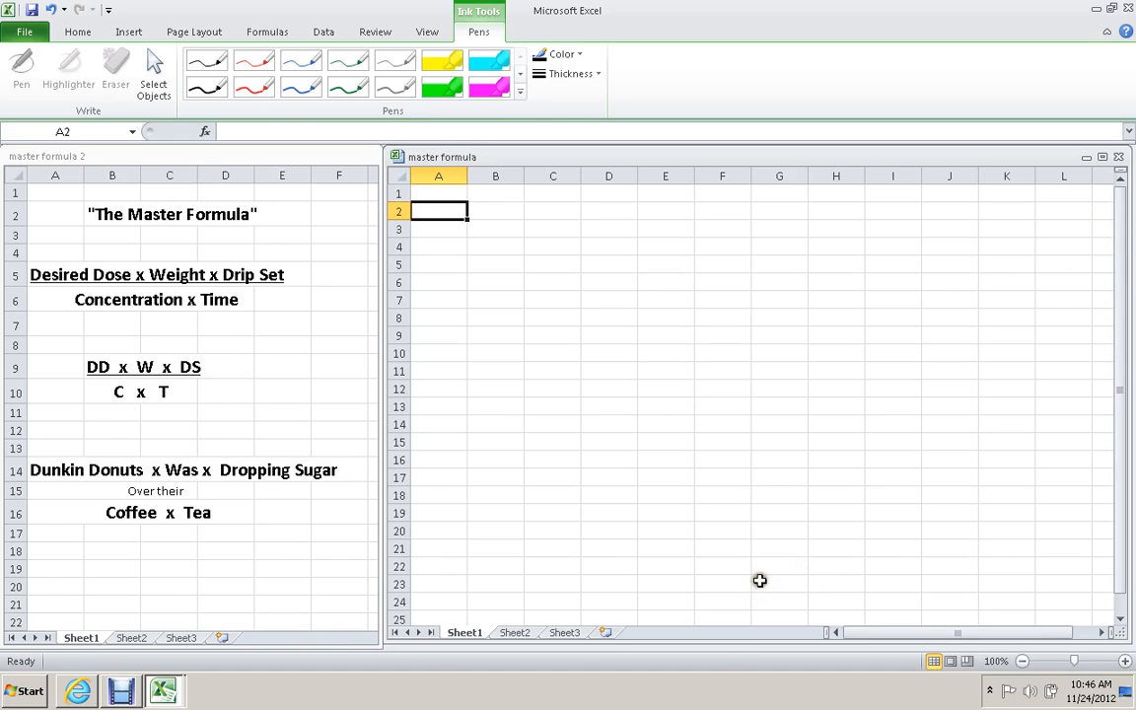
{"action": "mouse_move", "coordinate": [461, 202]}
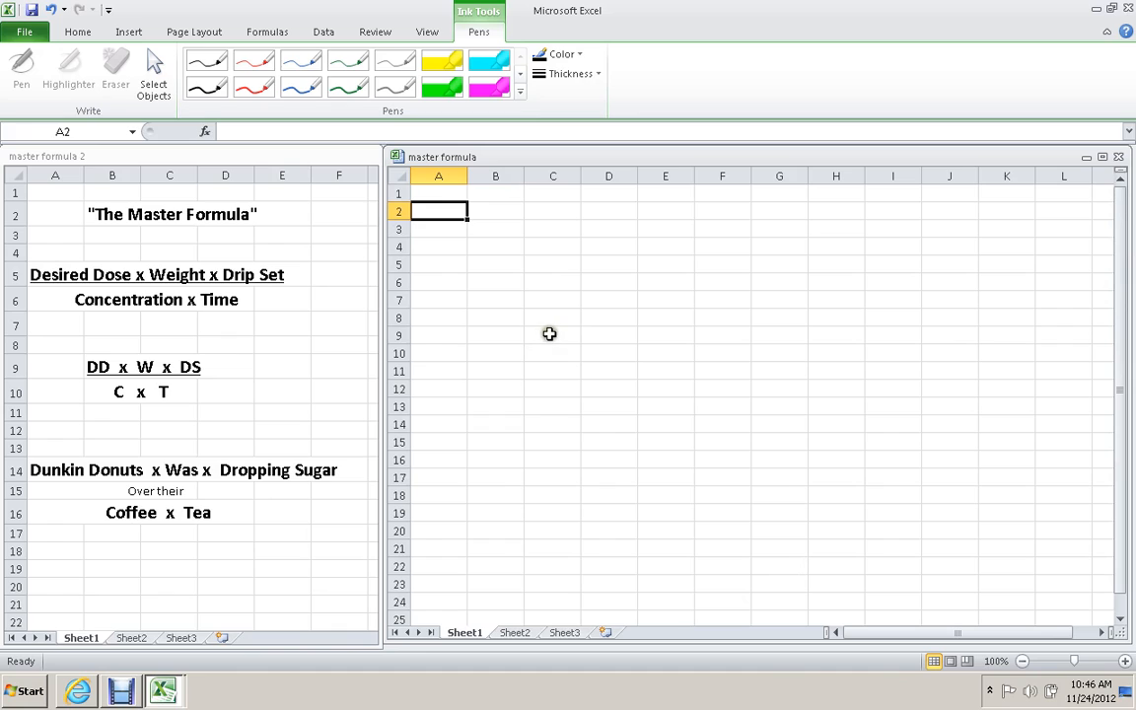
{"action": "mouse_move", "coordinate": [497, 378]}
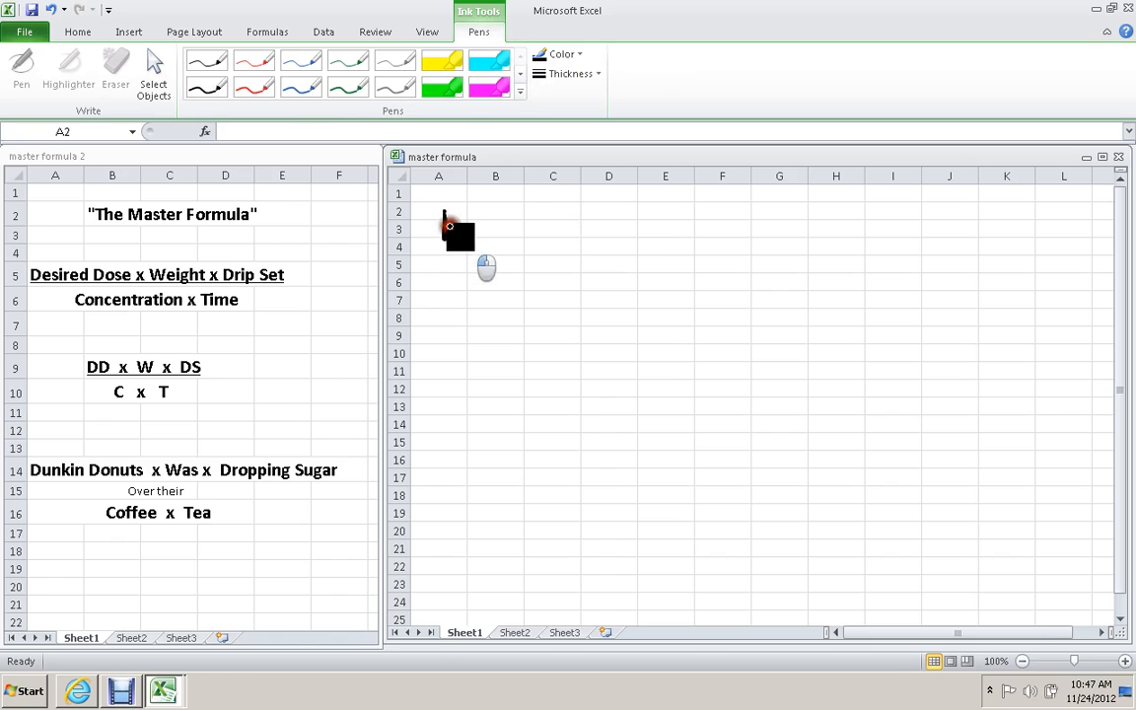
Handwrite the weight line W 240 lbs ÷ 2 = 120 kg.
{"action": "left_click_drag", "start_coordinate": [449, 237], "coordinate": [471, 220]}
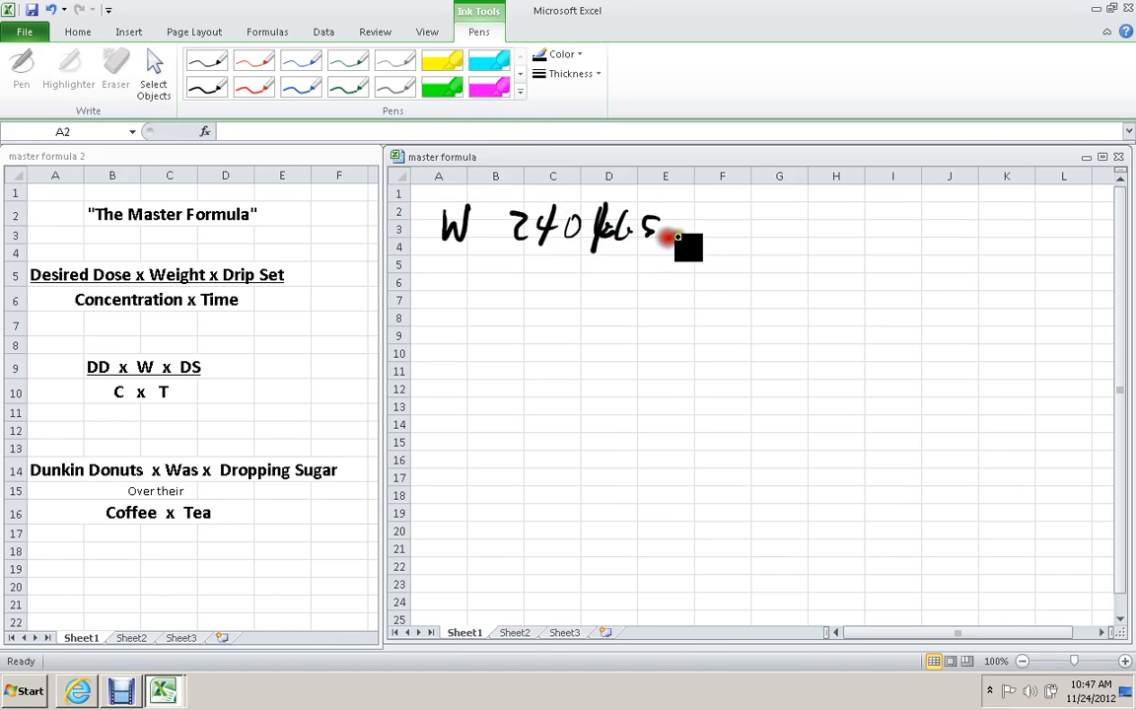
{"action": "left_click_drag", "start_coordinate": [680, 236], "coordinate": [798, 232]}
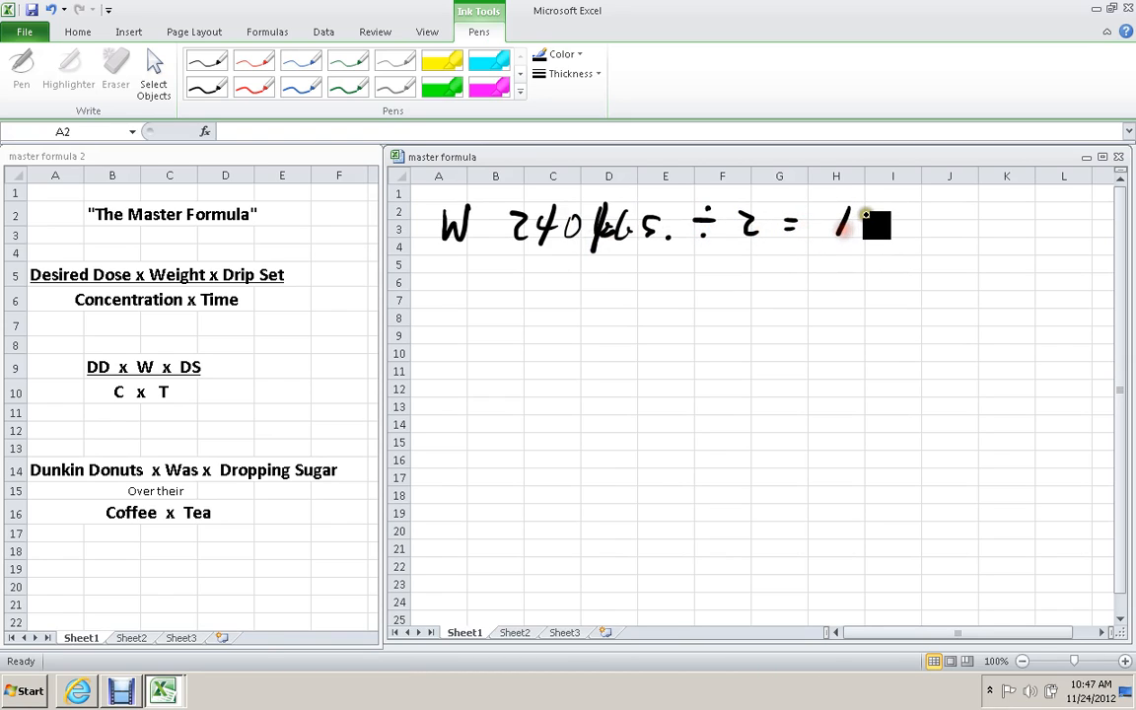
{"action": "left_click_drag", "start_coordinate": [858, 221], "coordinate": [927, 227]}
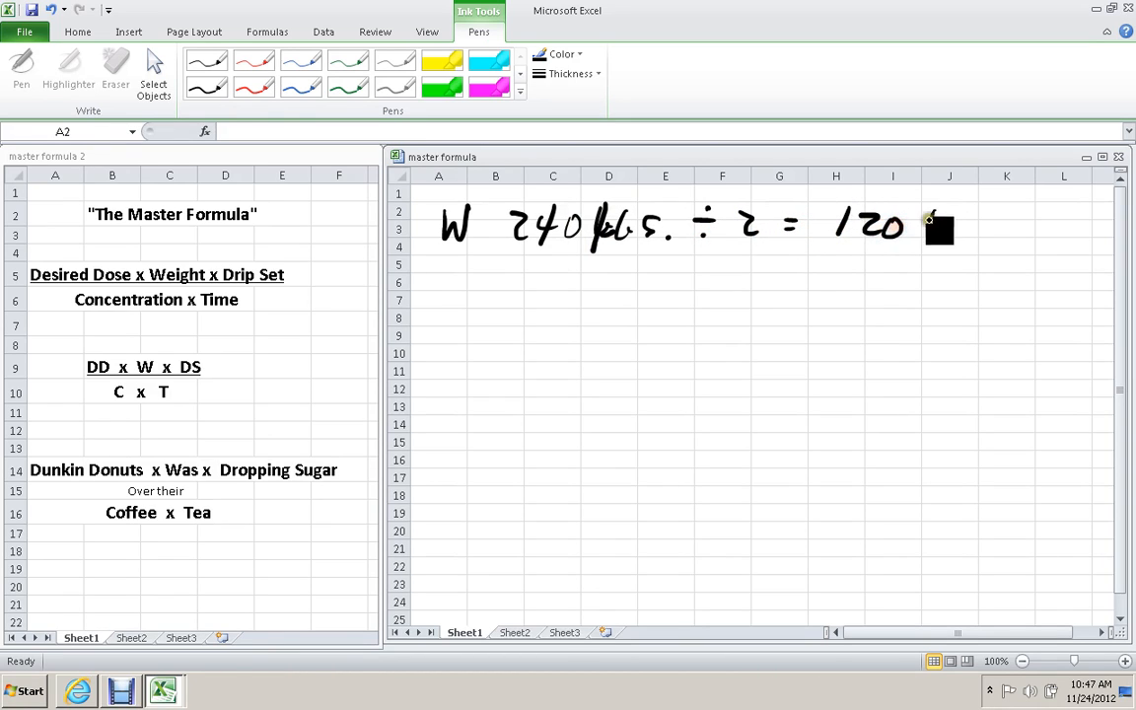
{"action": "left_click_drag", "start_coordinate": [923, 227], "coordinate": [970, 227]}
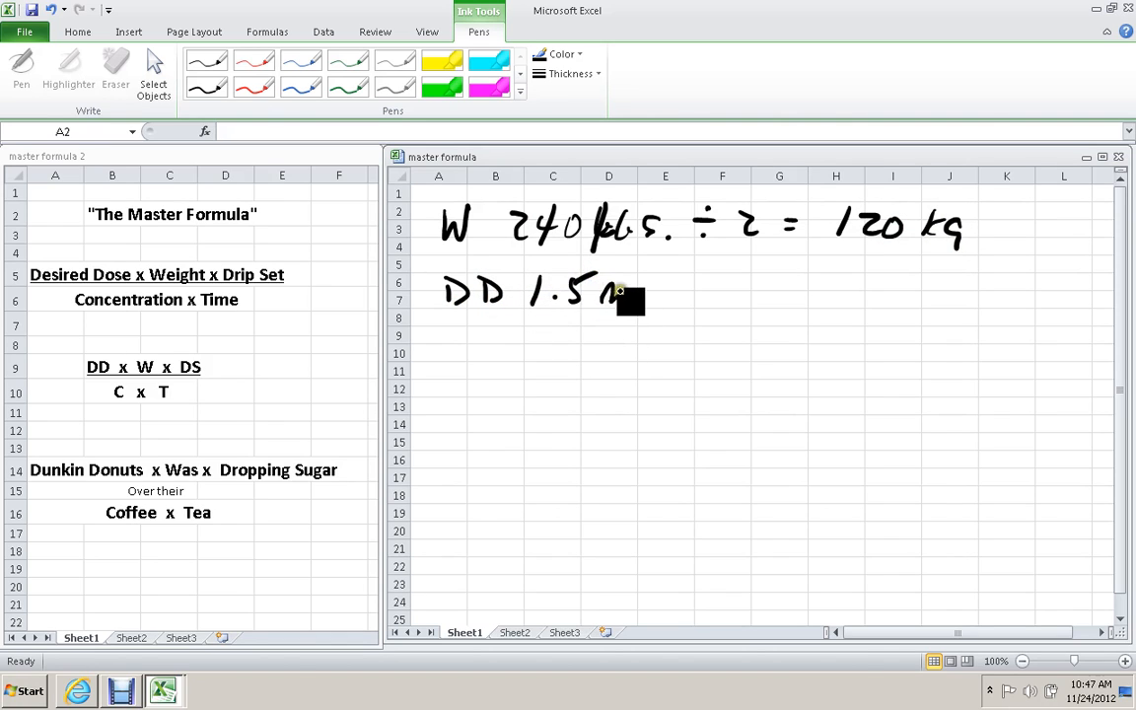
Handwrite DD 1.5 mg/kg and C 100 mg/5 mL on the next lines and start the formula line.
{"action": "left_click_drag", "start_coordinate": [611, 296], "coordinate": [690, 306]}
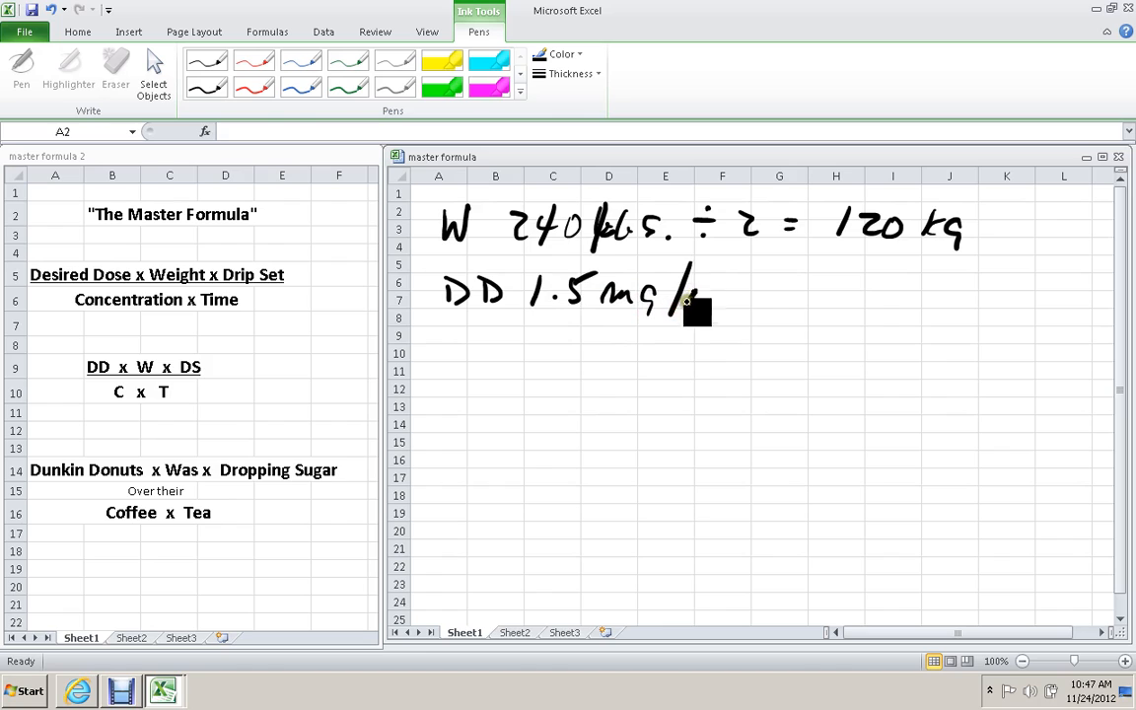
{"action": "left_click_drag", "start_coordinate": [680, 295], "coordinate": [726, 305]}
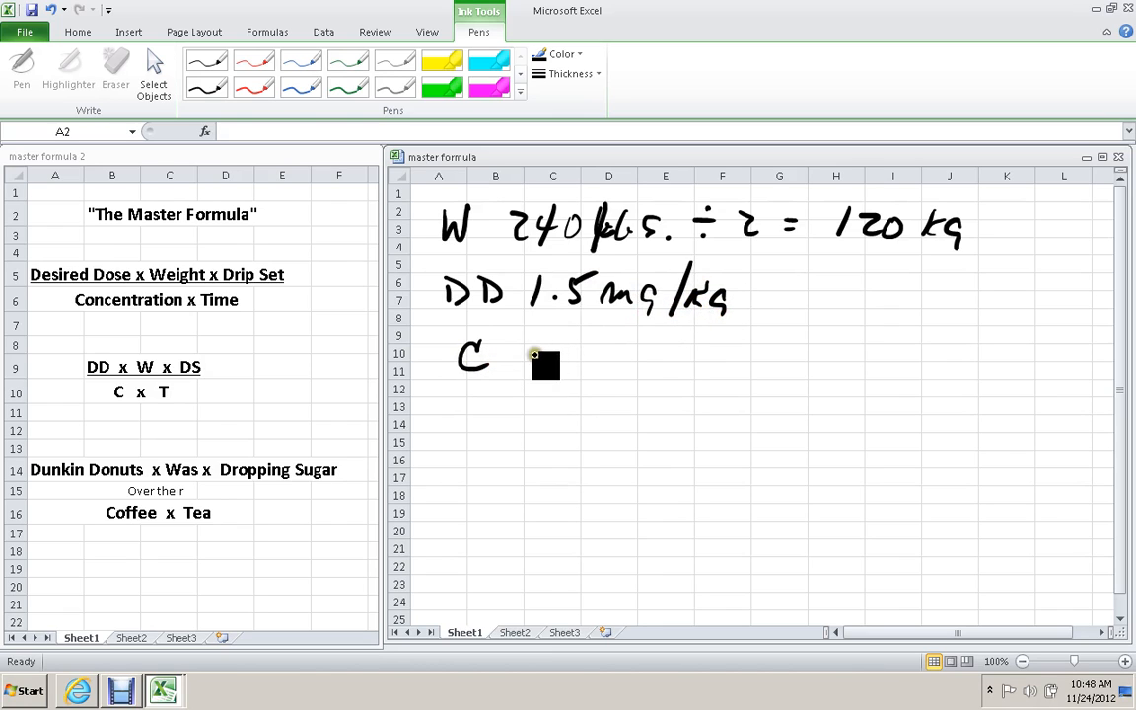
{"action": "left_click_drag", "start_coordinate": [537, 358], "coordinate": [611, 359]}
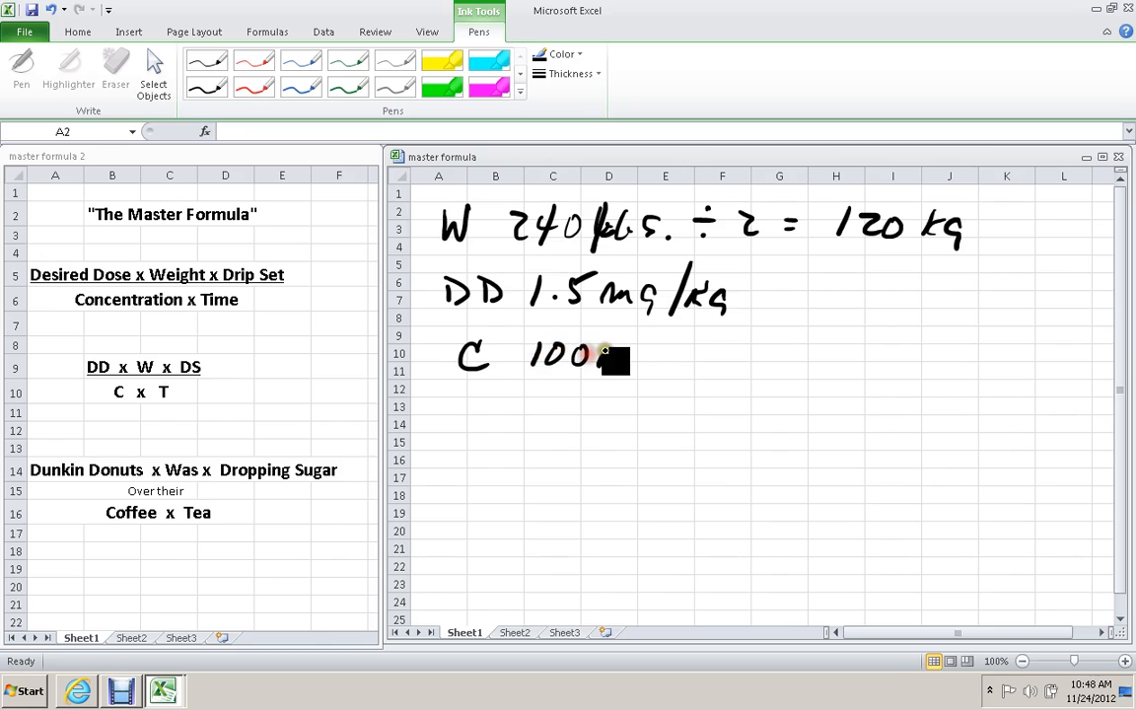
{"action": "left_click_drag", "start_coordinate": [611, 355], "coordinate": [651, 359]}
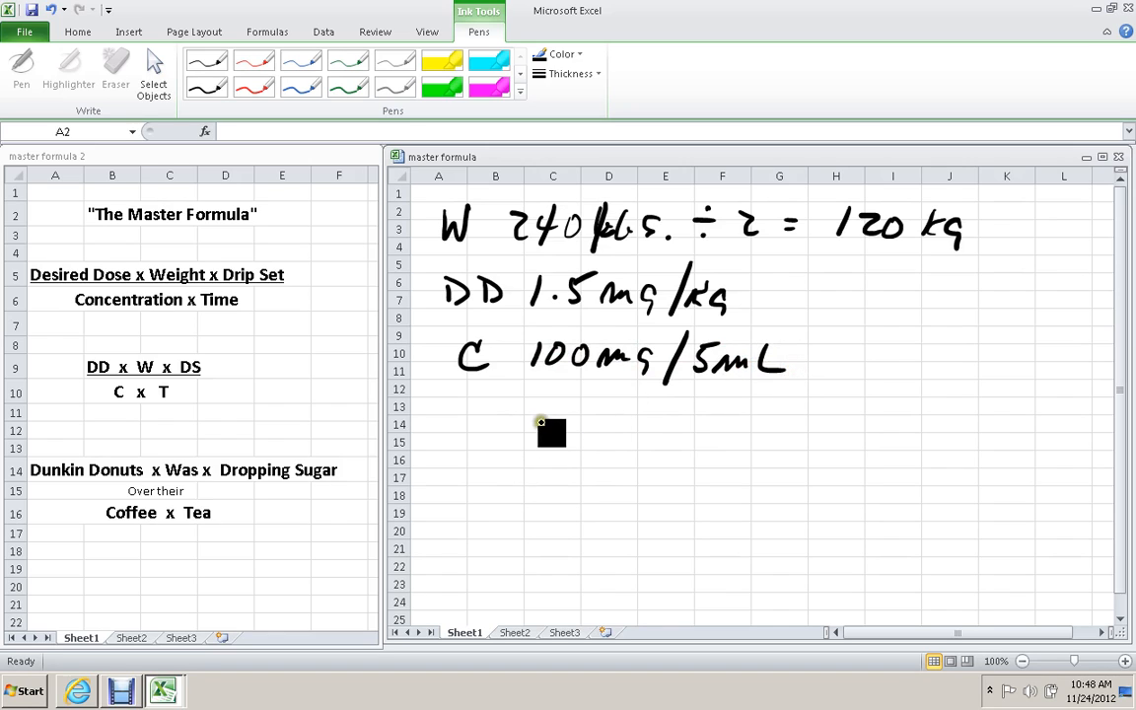
{"action": "left_click_drag", "start_coordinate": [550, 432], "coordinate": [483, 432]}
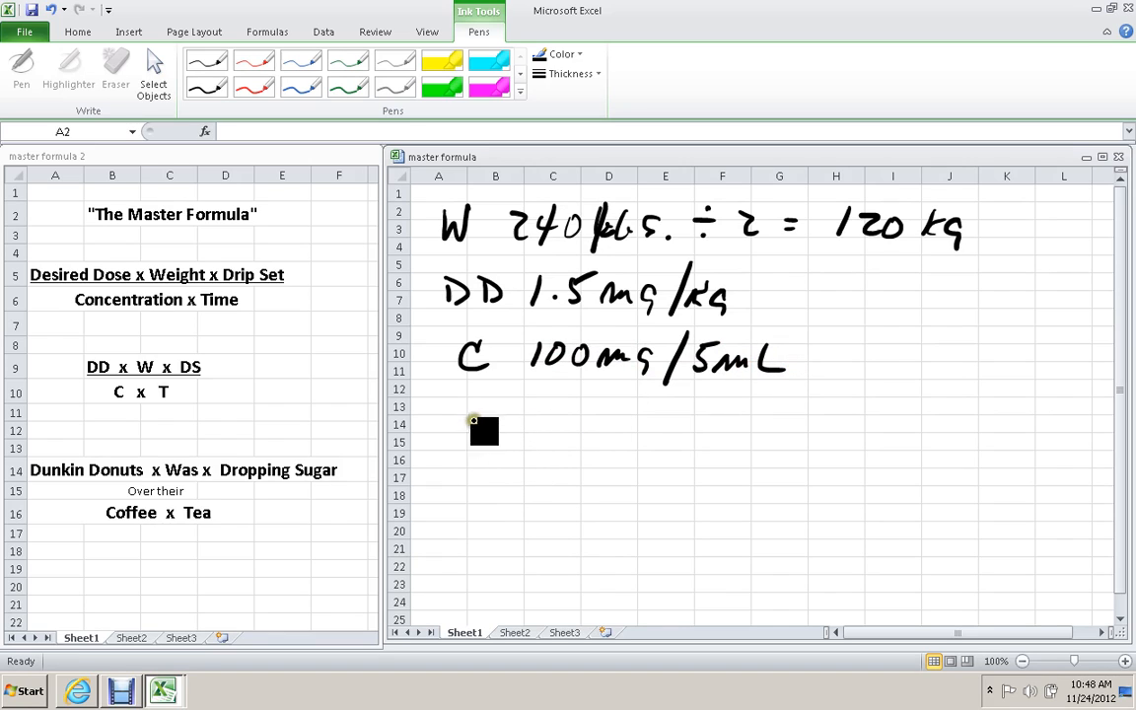
Ink the fraction 1.5 mg/kg × 120 kg over 100 mg/5 mL with an equals sign, starting a side calculation by 120.
{"action": "left_click_drag", "start_coordinate": [464, 434], "coordinate": [542, 438]}
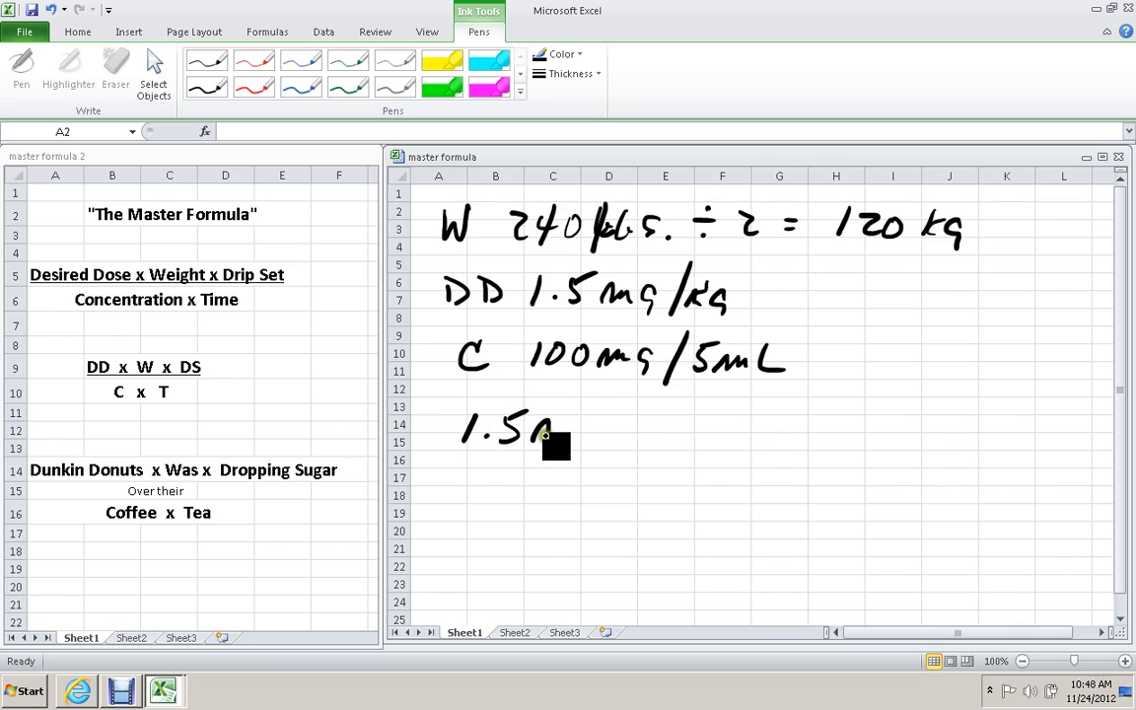
{"action": "left_click_drag", "start_coordinate": [548, 434], "coordinate": [631, 424]}
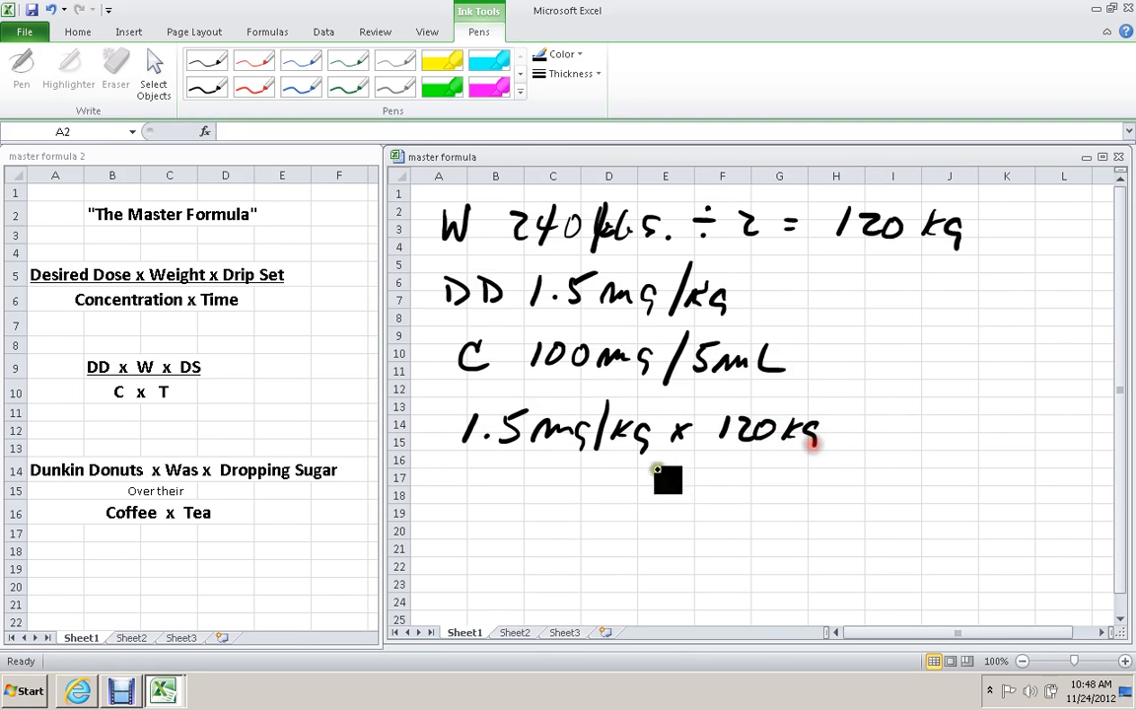
{"action": "left_click_drag", "start_coordinate": [443, 471], "coordinate": [826, 469]}
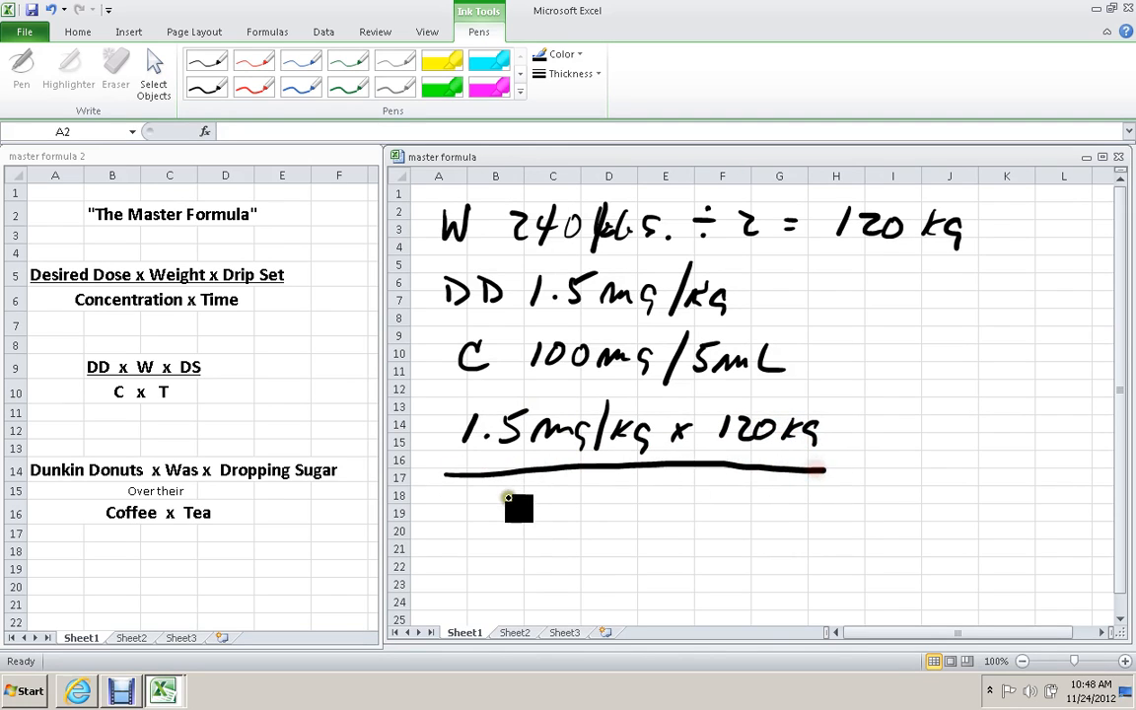
{"action": "left_click_drag", "start_coordinate": [517, 496], "coordinate": [571, 503]}
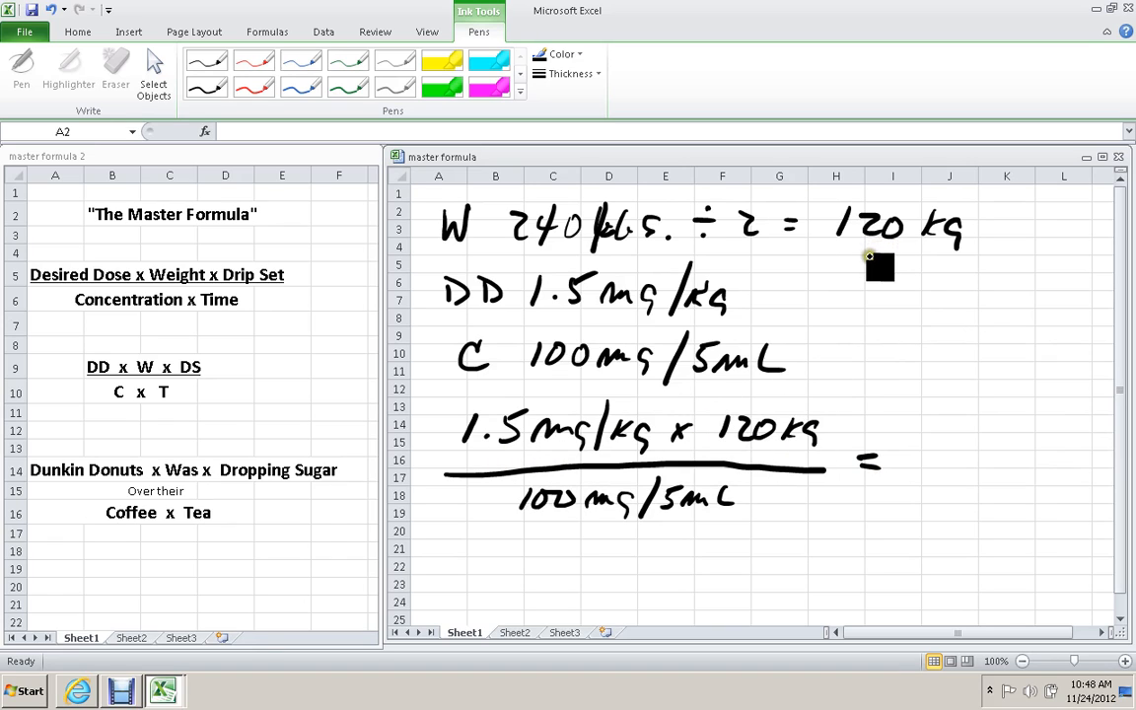
{"action": "left_click_drag", "start_coordinate": [883, 266], "coordinate": [867, 260]}
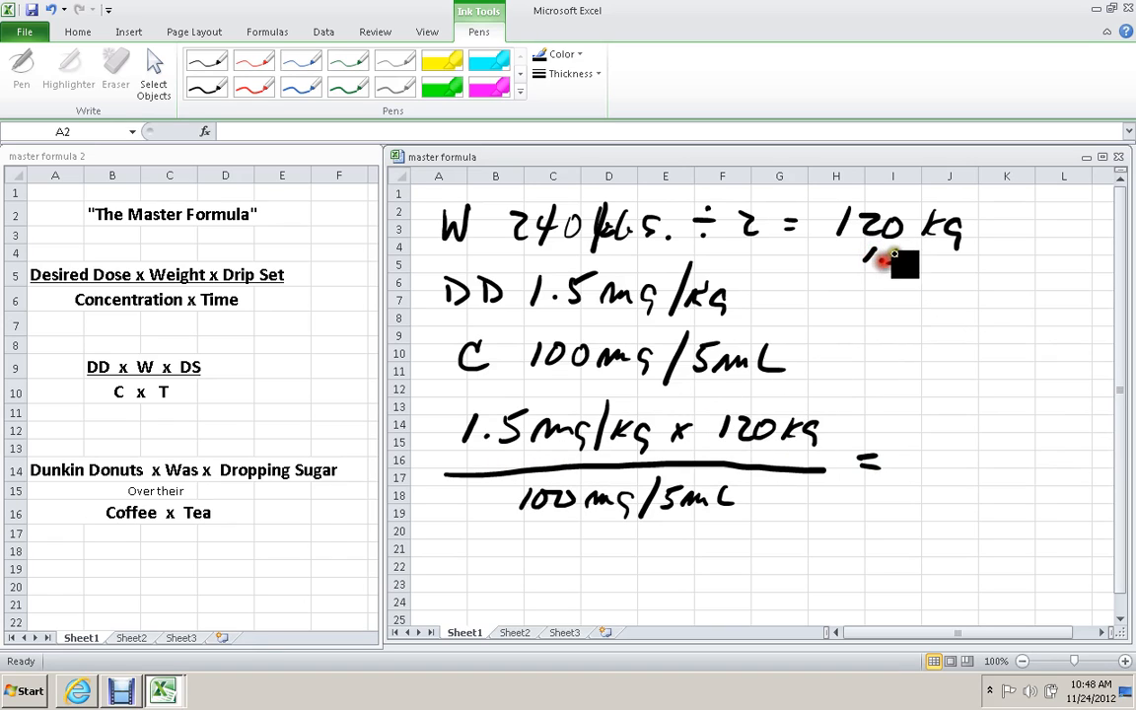
Multiply 120 × 1.5 on the side to get the product 180.
{"action": "left_click_drag", "start_coordinate": [867, 252], "coordinate": [907, 295]}
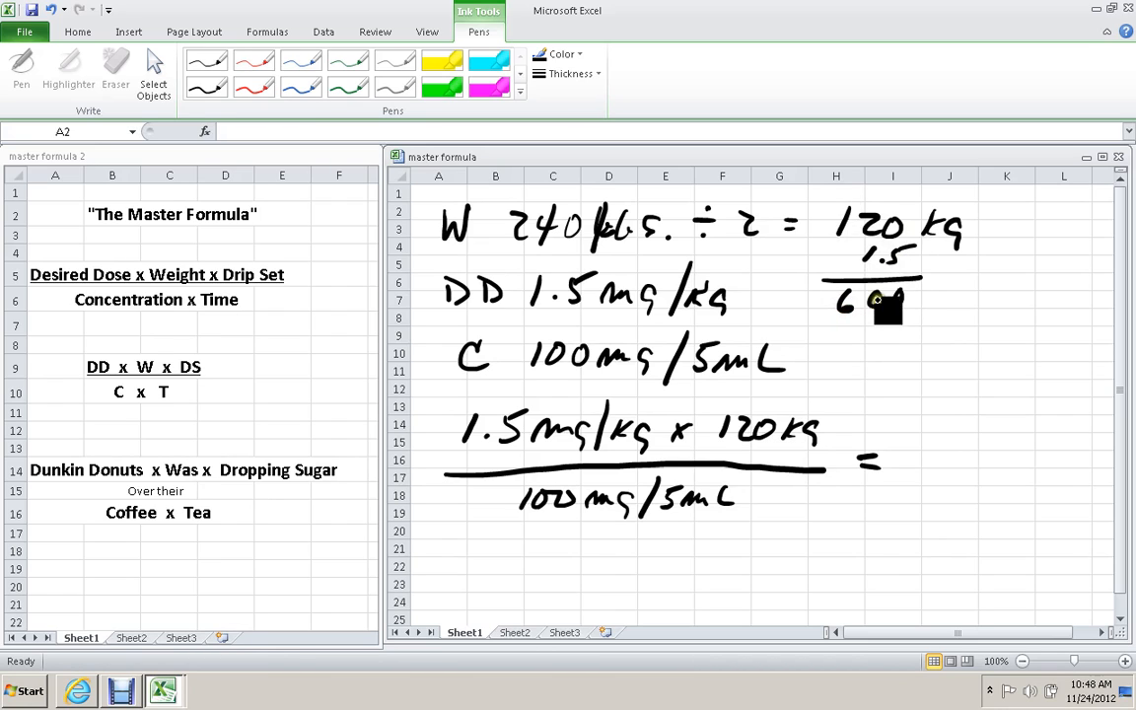
{"action": "left_click_drag", "start_coordinate": [883, 305], "coordinate": [864, 325]}
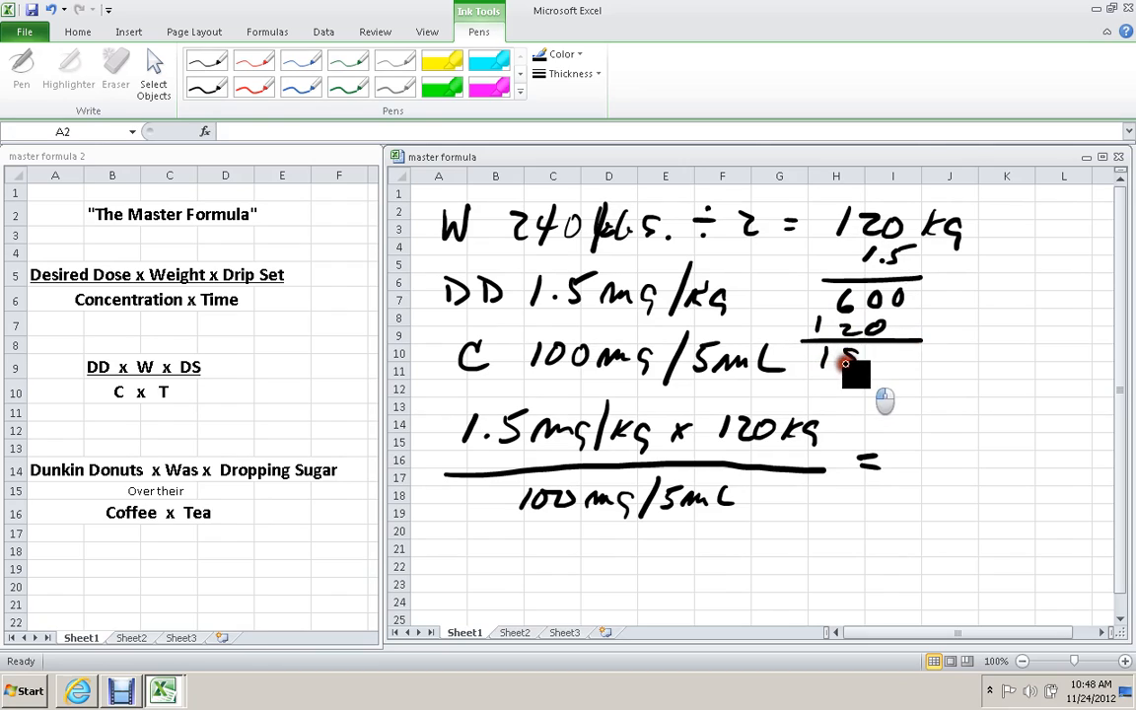
{"action": "left_click_drag", "start_coordinate": [836, 357], "coordinate": [898, 357]}
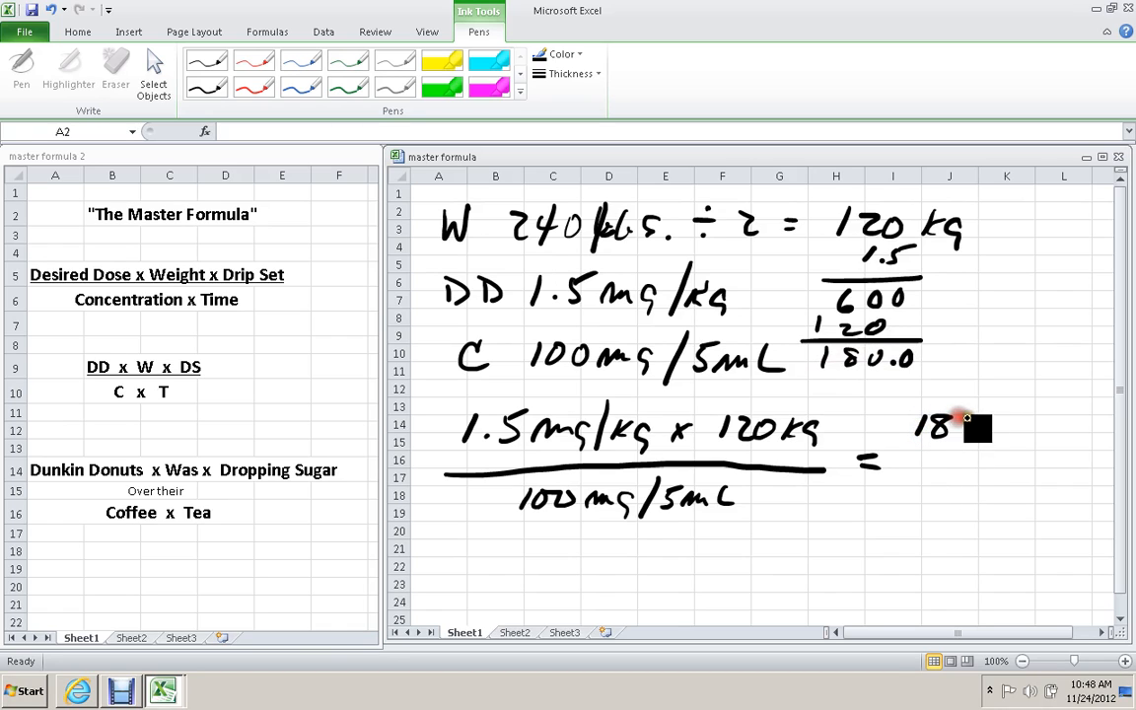
Write 180 mg over 20 mg/mL and circle the final answer 9 mL.
{"action": "left_click_drag", "start_coordinate": [946, 424], "coordinate": [1016, 434]}
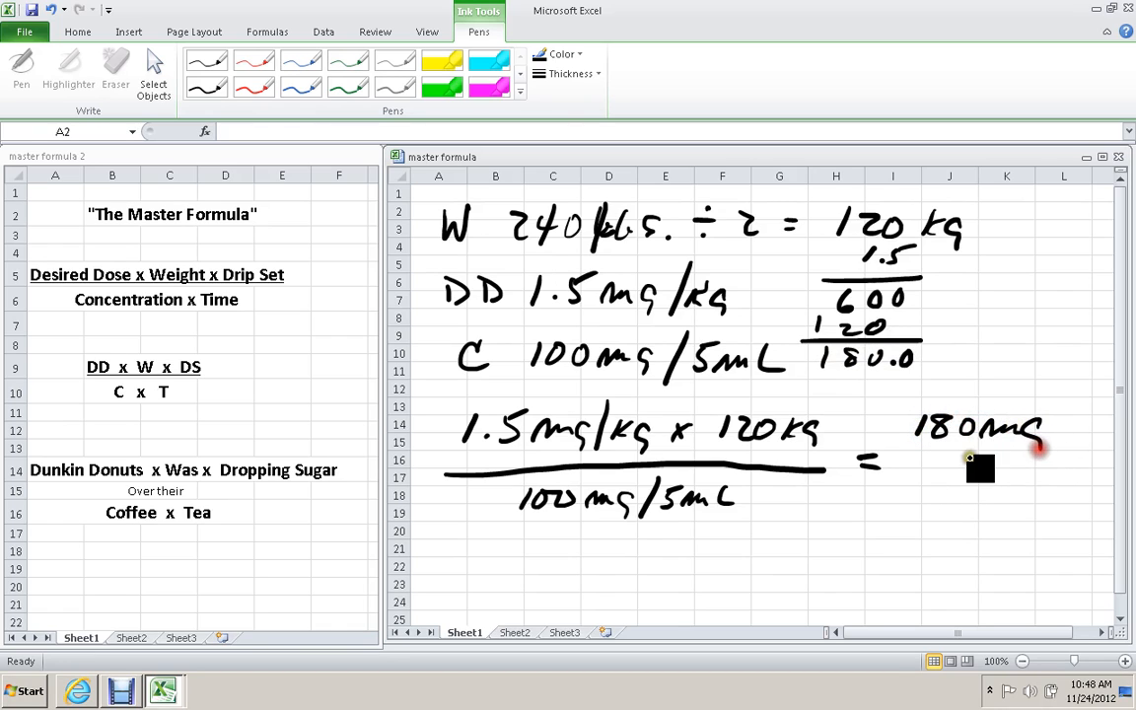
{"action": "left_click_drag", "start_coordinate": [907, 457], "coordinate": [1065, 457]}
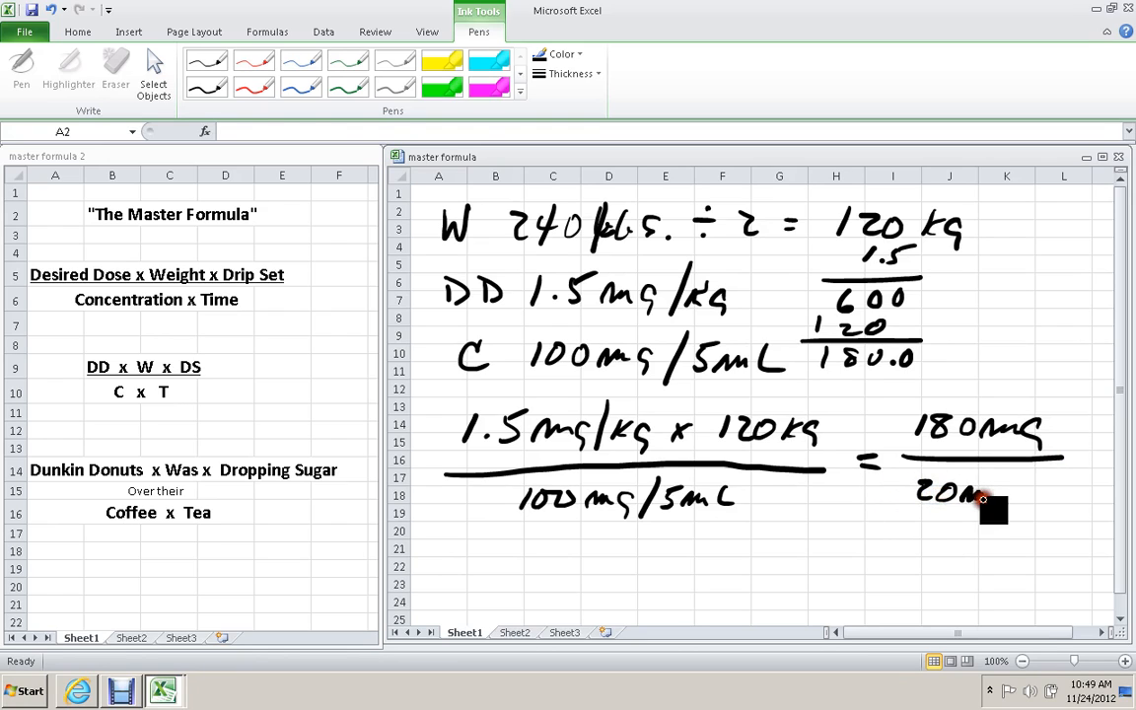
{"action": "left_click_drag", "start_coordinate": [986, 509], "coordinate": [1041, 489]}
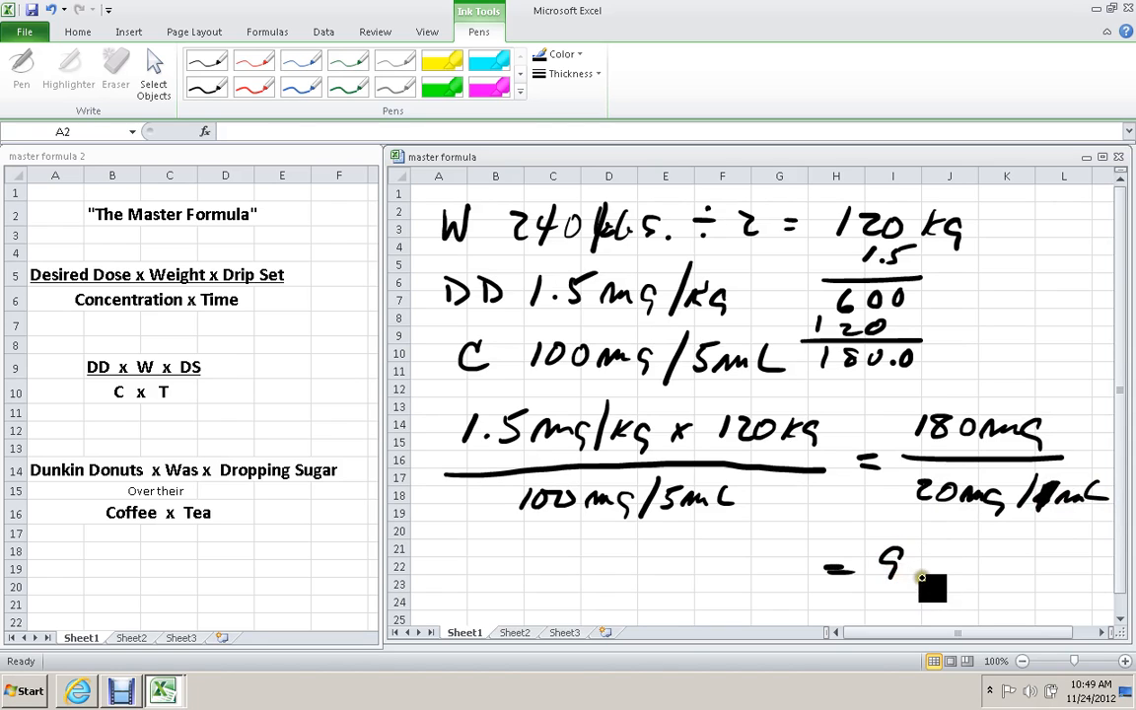
{"action": "left_click_drag", "start_coordinate": [911, 575], "coordinate": [985, 556]}
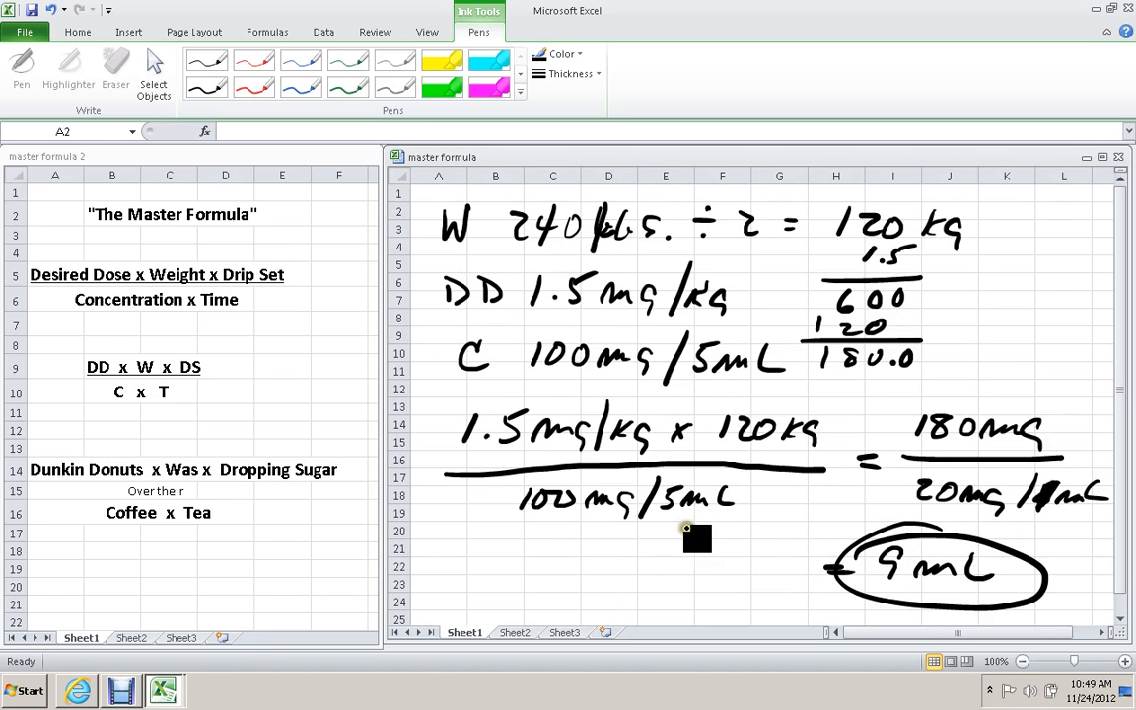
{"action": "mouse_move", "coordinate": [688, 584]}
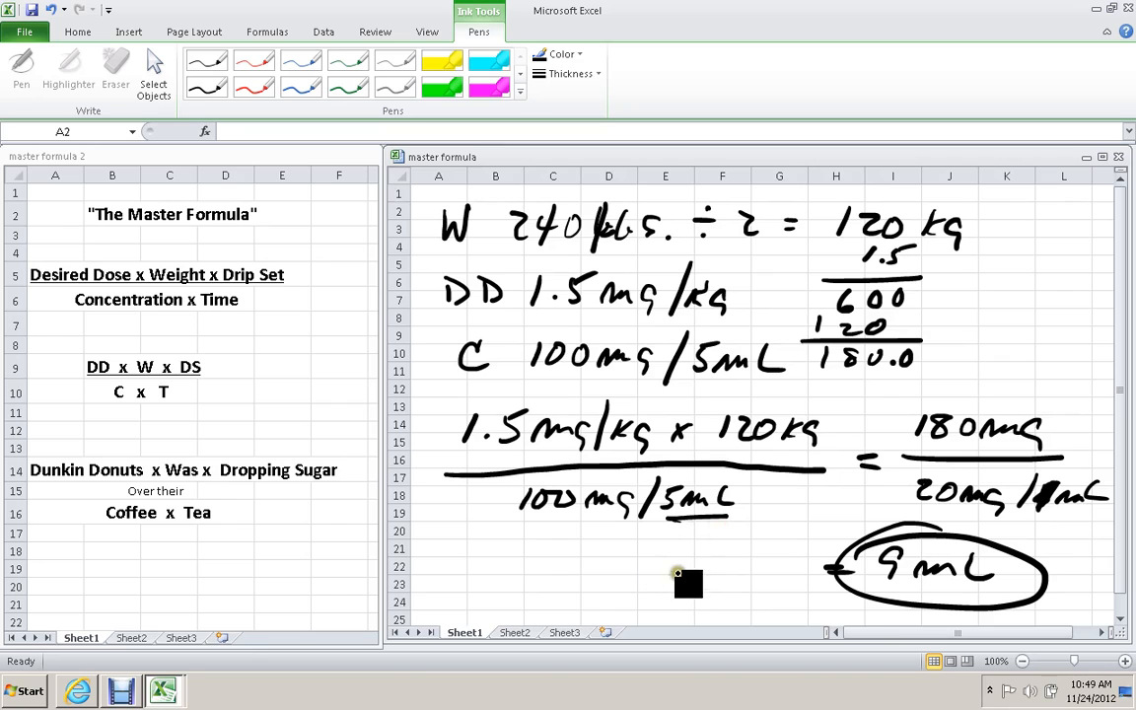